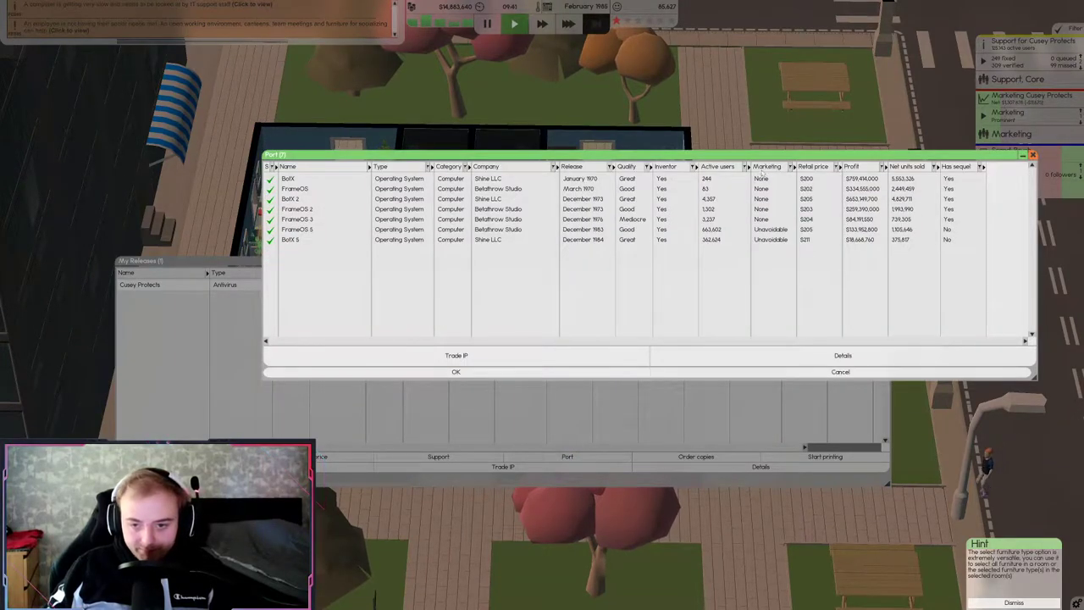
# Port Cusey Protects to FrameOS 5, sorted by release, using the Core and Support teams
pyautogui.click(718, 166)
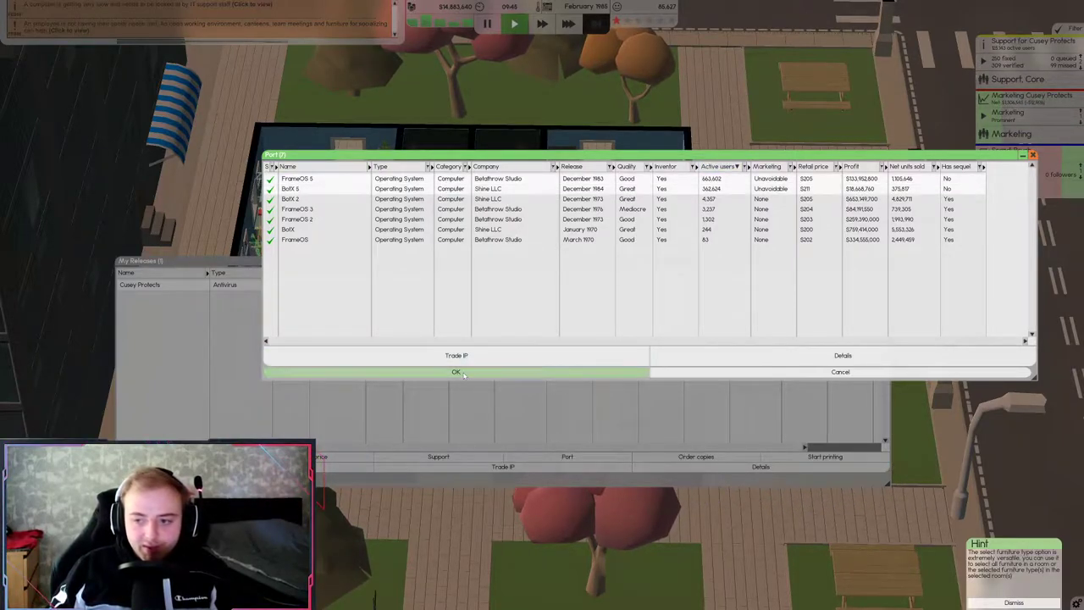
pyautogui.click(456, 372)
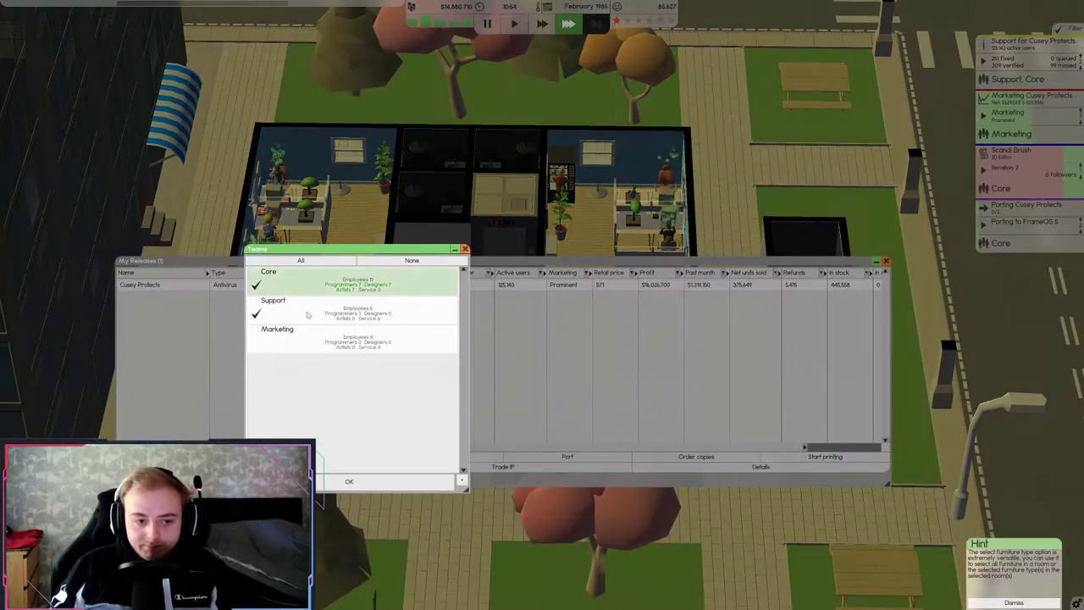
pyautogui.click(349, 481)
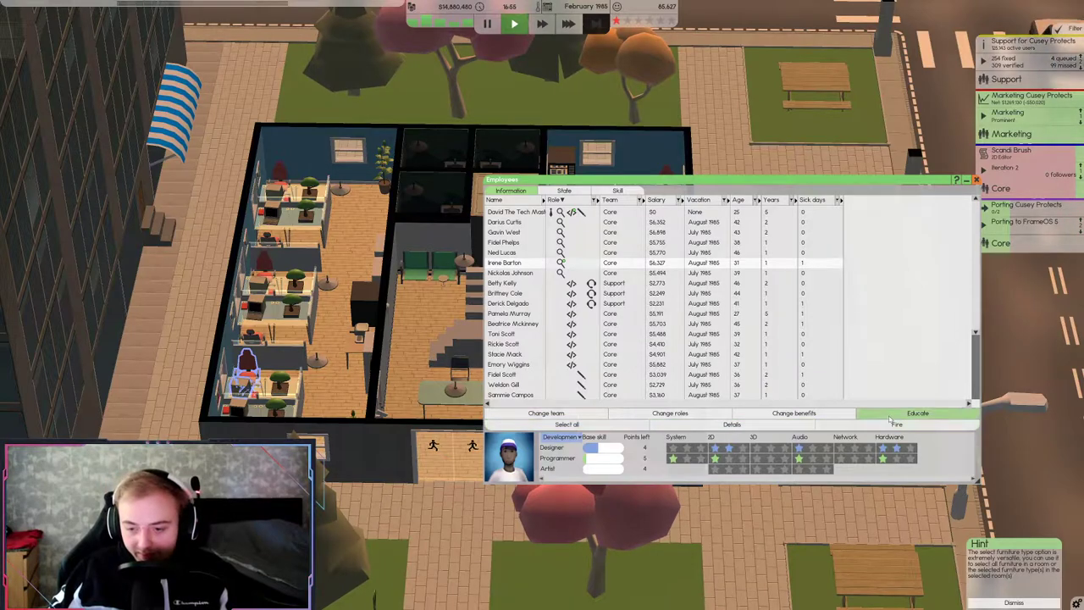
# Spend a Core developer's remaining programmer skill point, then close the staff roster
pyautogui.click(917, 413)
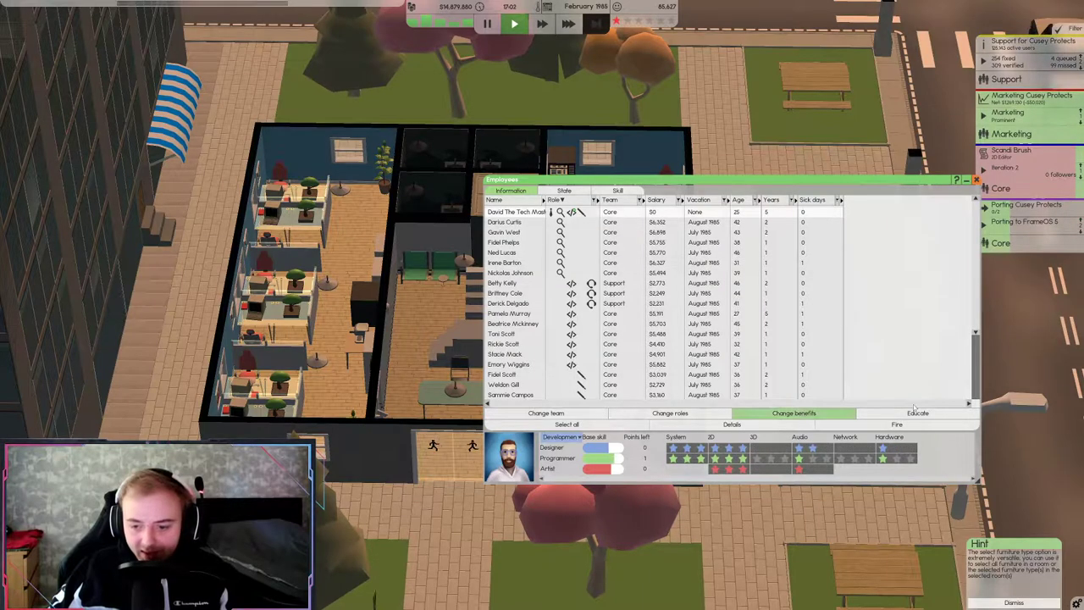
pyautogui.click(917, 414)
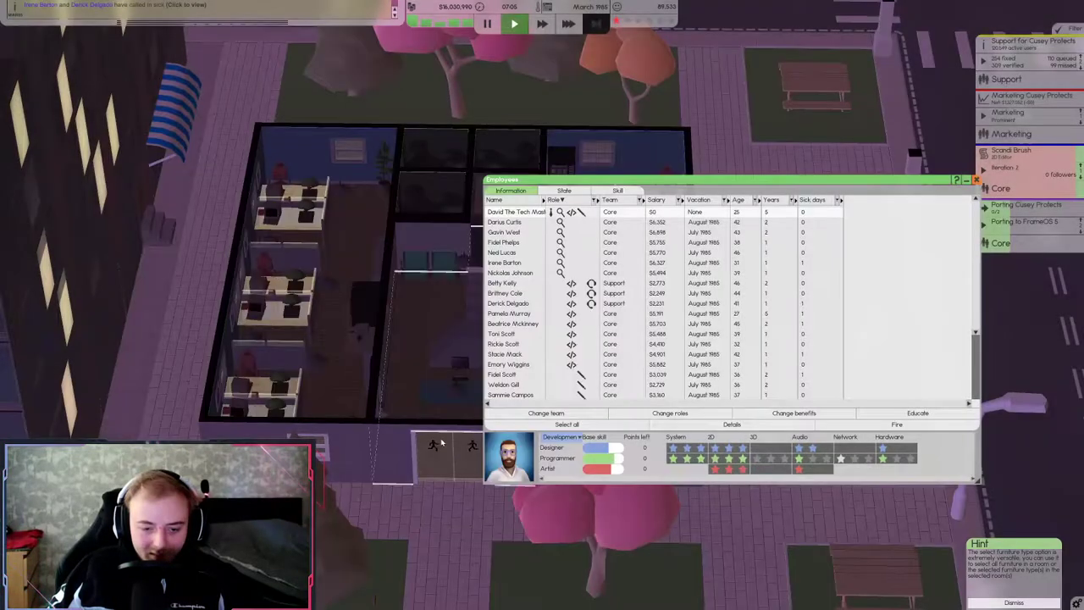
pyautogui.click(975, 180)
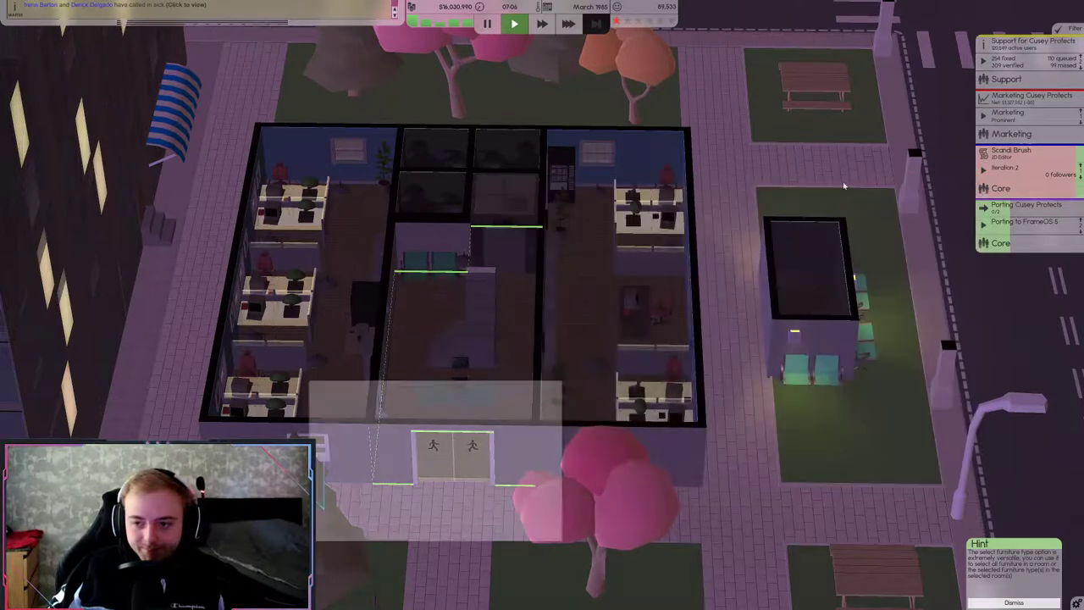
# Check Cusey Protects' sales and profit in My Releases, then close the list
pyautogui.click(569, 24)
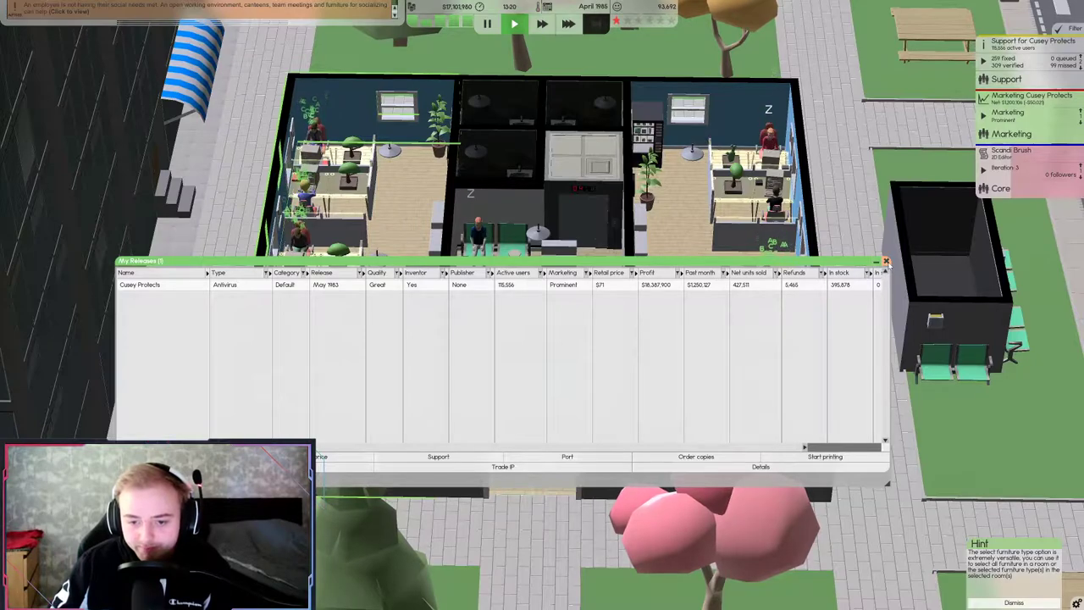
pyautogui.click(885, 261)
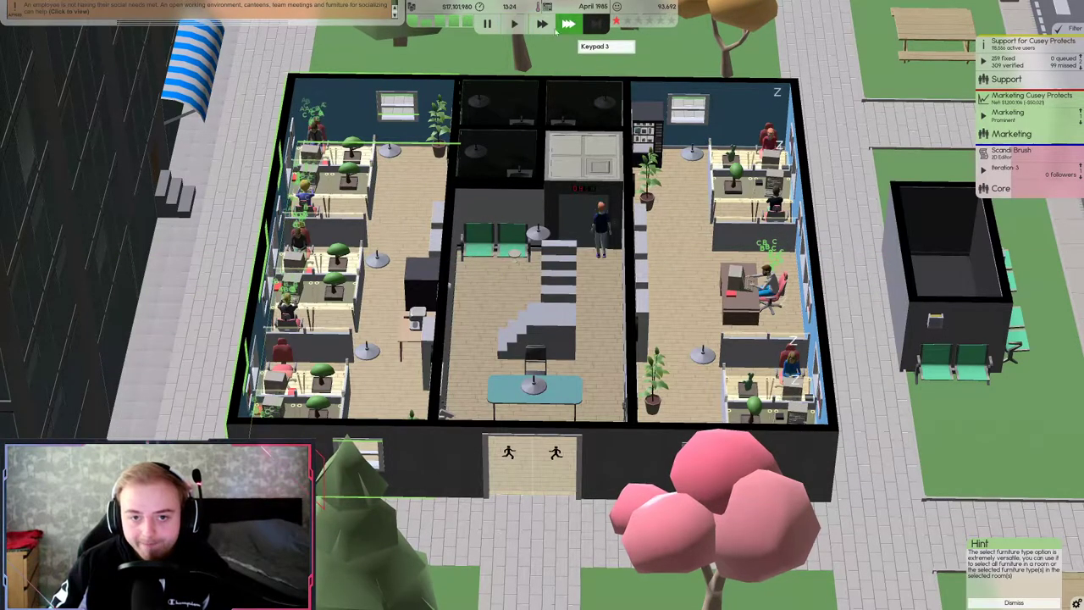
# Cut Cusey Protects' retail price from $71 to $60 and resume normal game speed
pyautogui.click(515, 23)
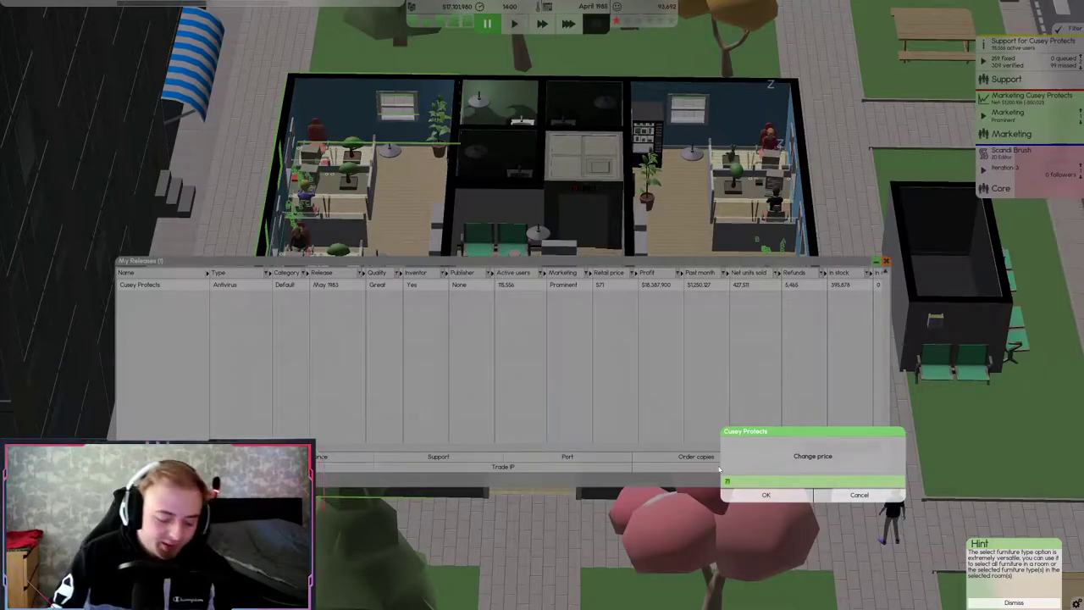
pyautogui.write('599')
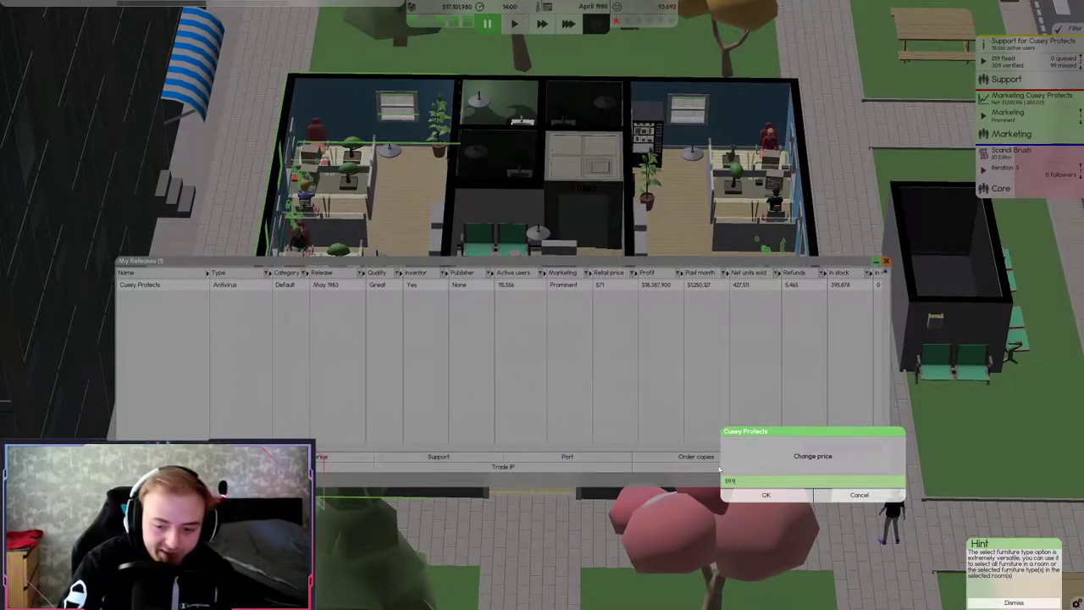
pyautogui.click(766, 495)
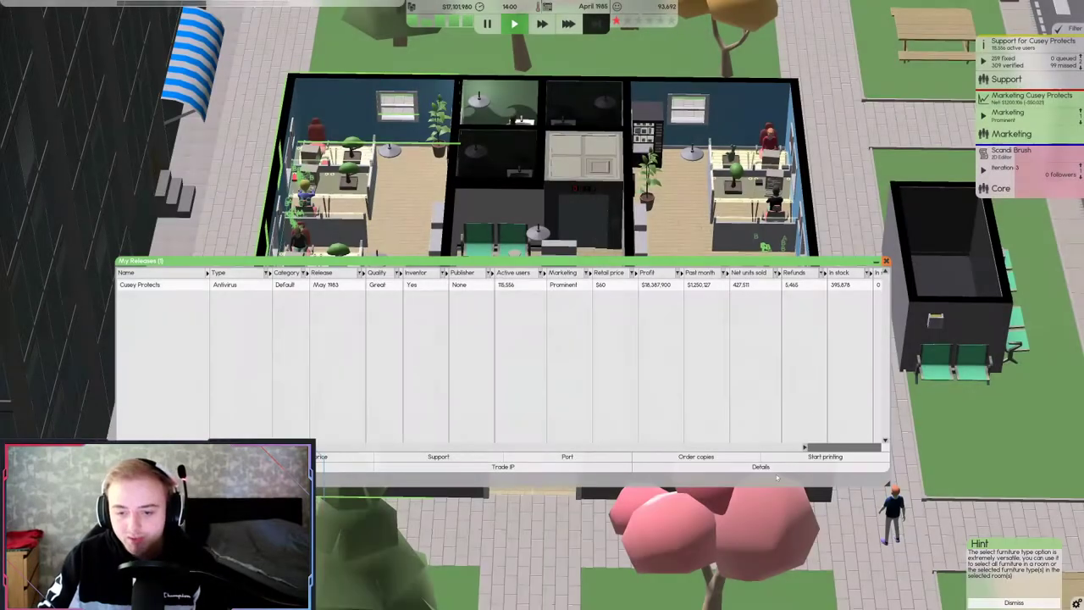
pyautogui.click(514, 23)
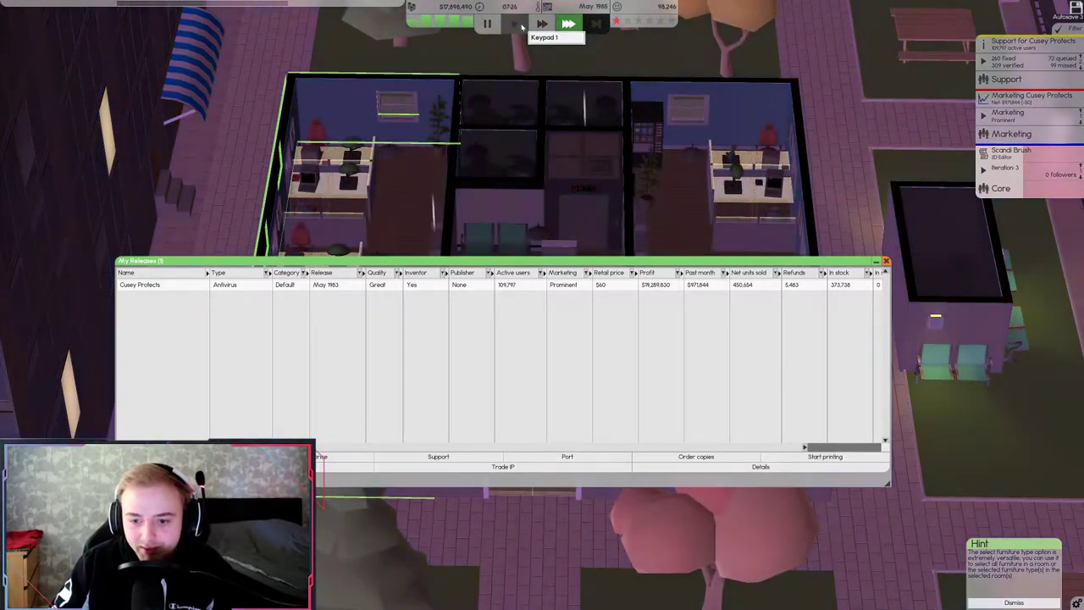
pyautogui.click(515, 23)
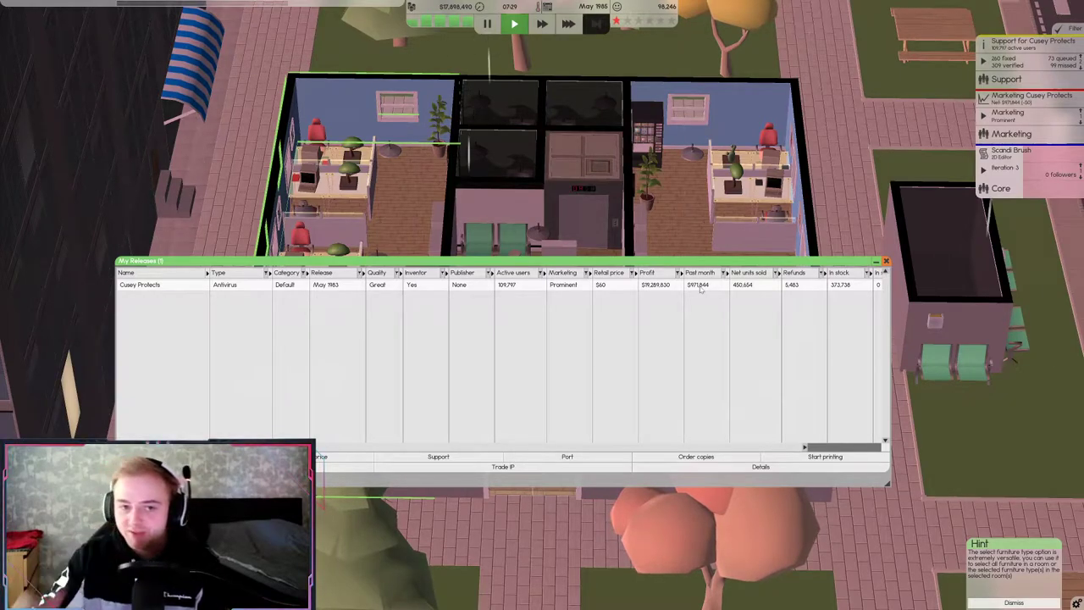
pyautogui.moveTo(568, 23)
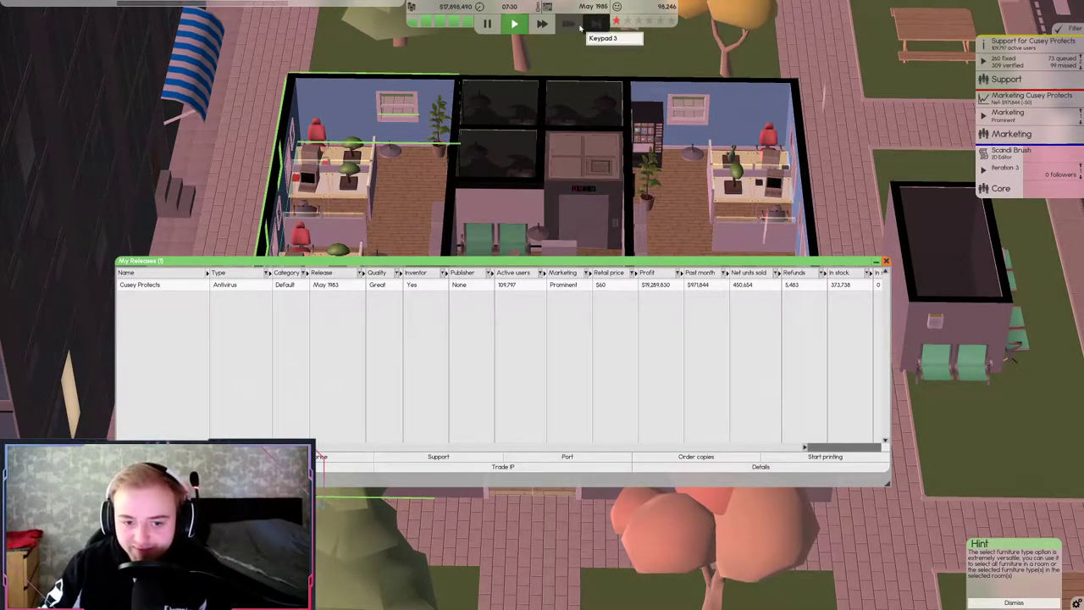
# Run the game at fastest speed into June 1986, then close the releases list
pyautogui.click(568, 23)
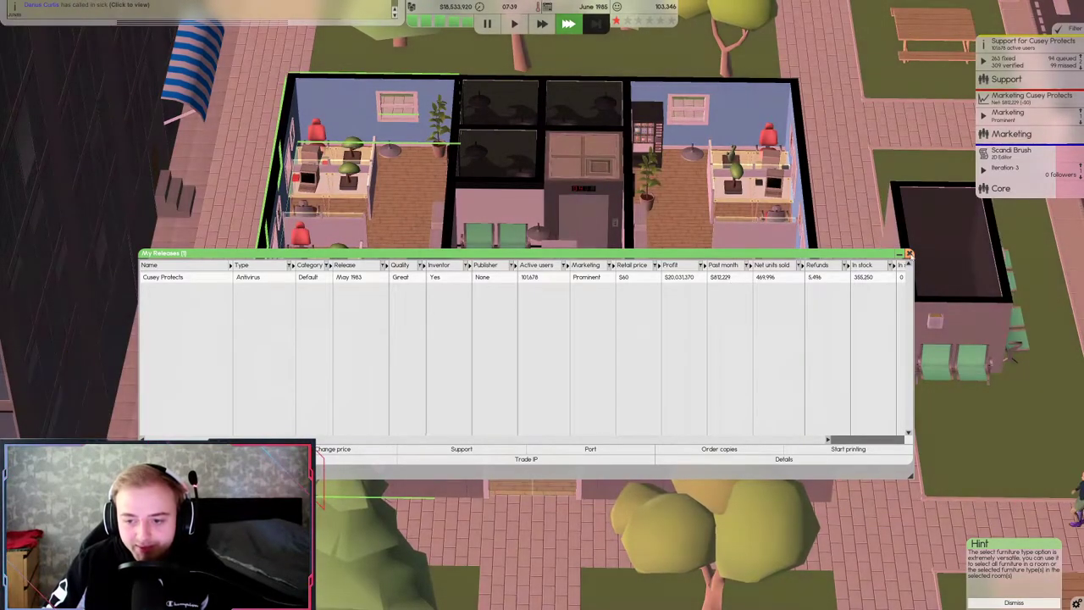
pyautogui.click(908, 253)
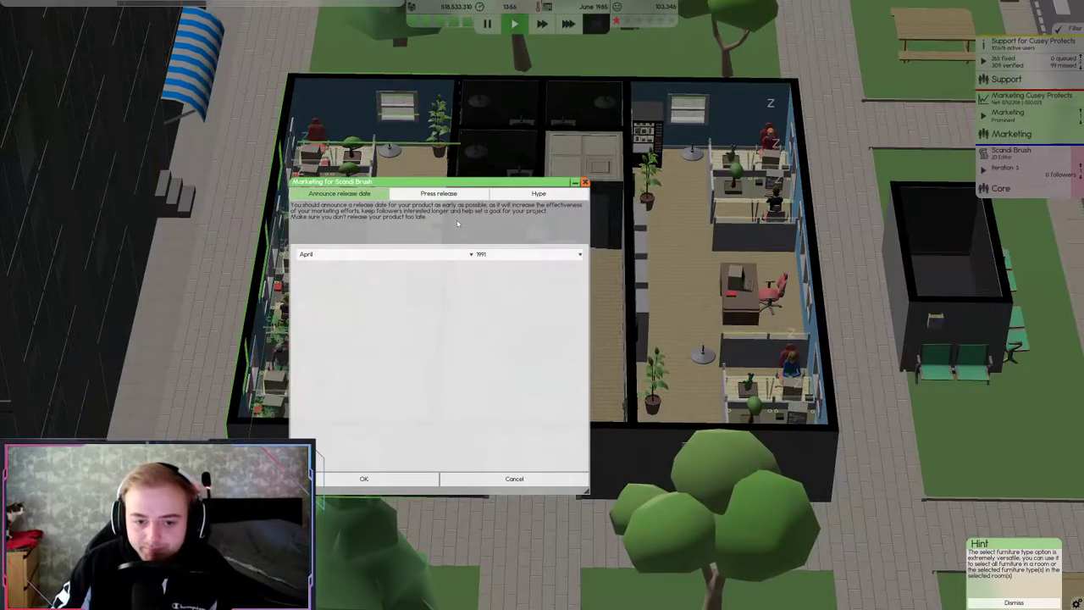
# Review Scandi Brush's hype options for the April 1991 release, then close marketing
pyautogui.click(539, 193)
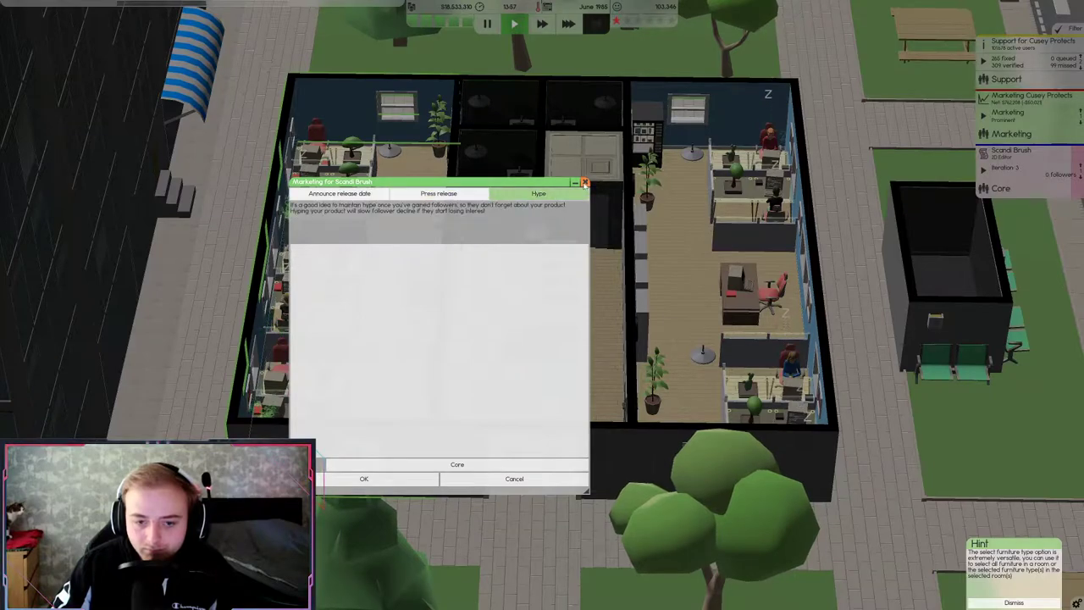
pyautogui.click(364, 478)
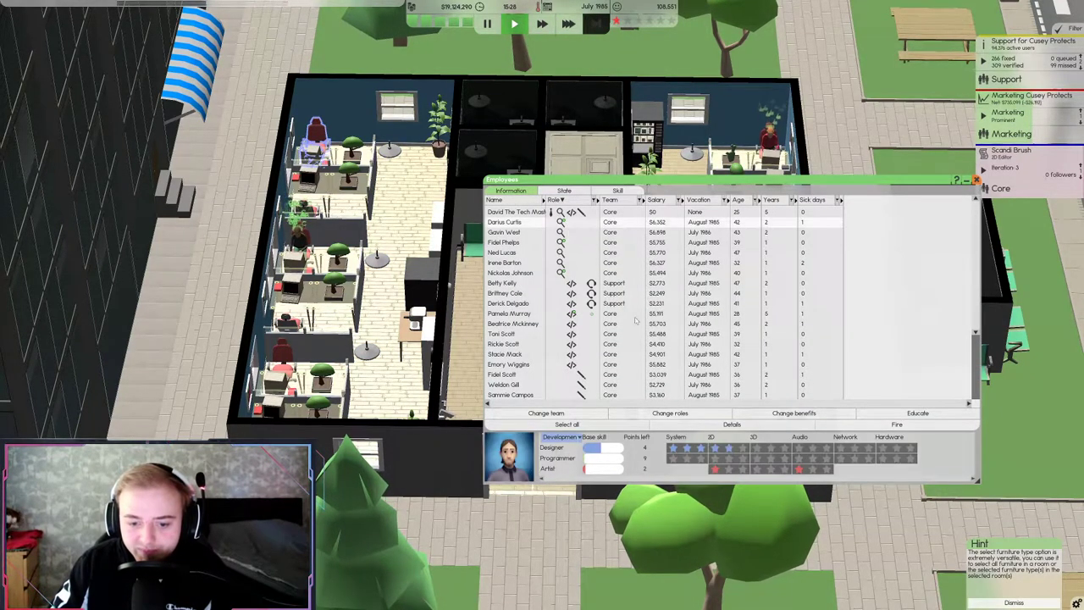
pyautogui.click(917, 413)
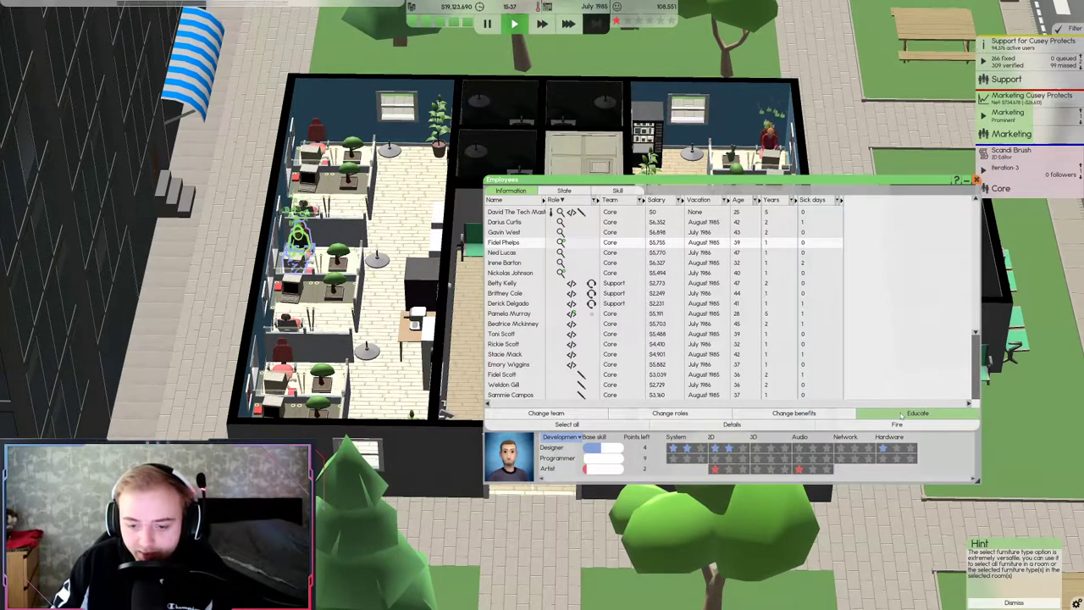
pyautogui.click(917, 412)
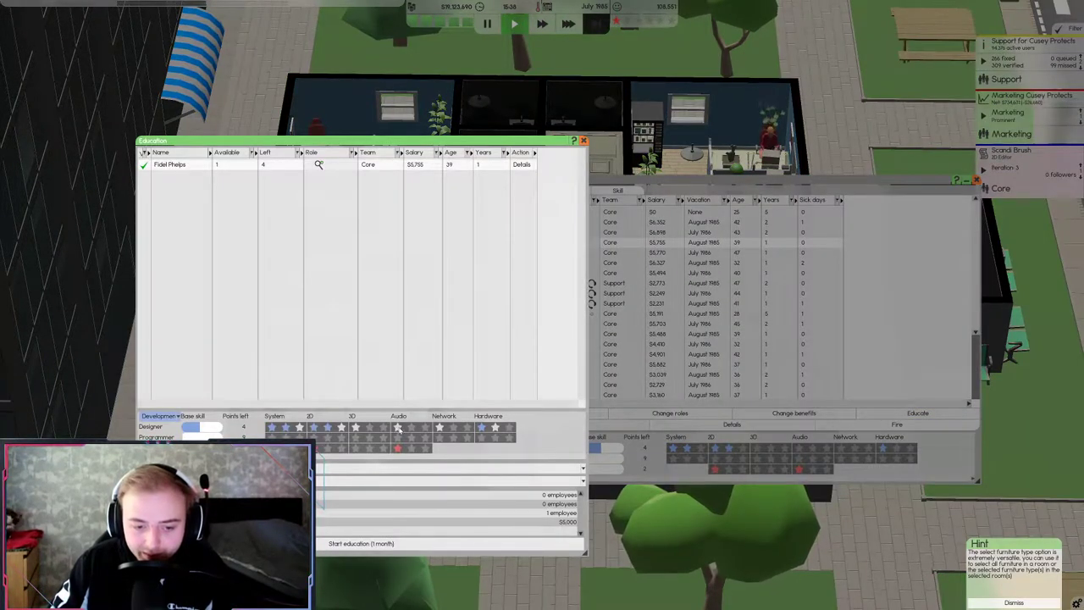
pyautogui.click(584, 140)
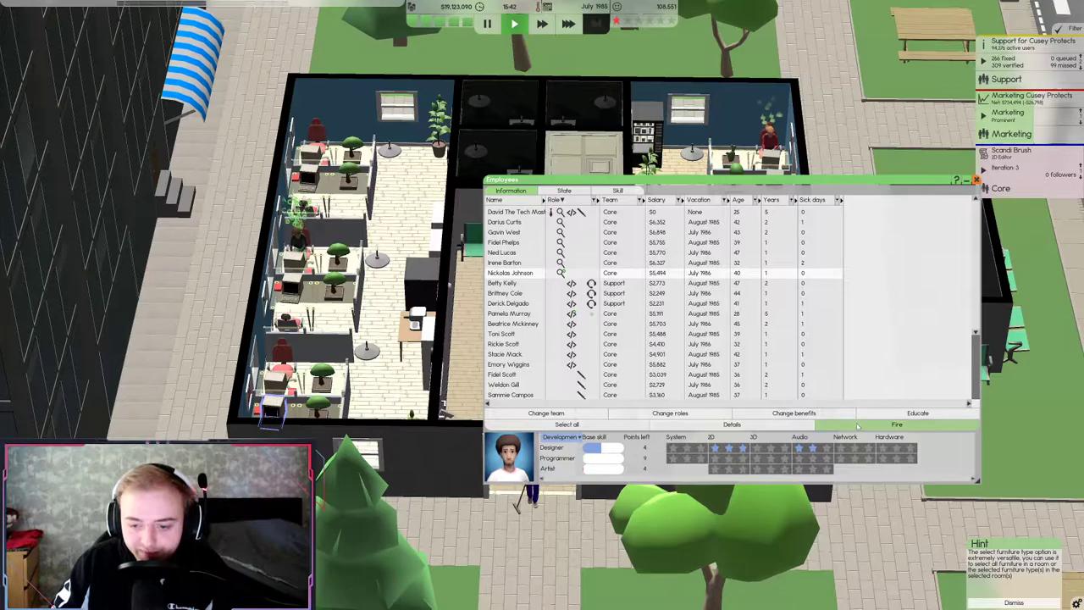
pyautogui.click(918, 412)
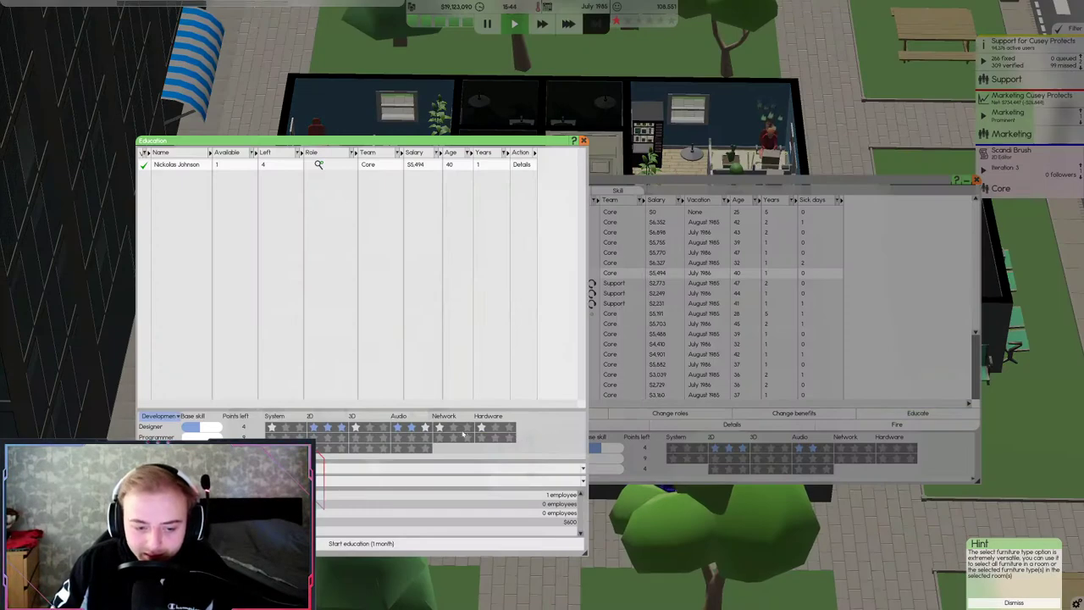
pyautogui.click(583, 139)
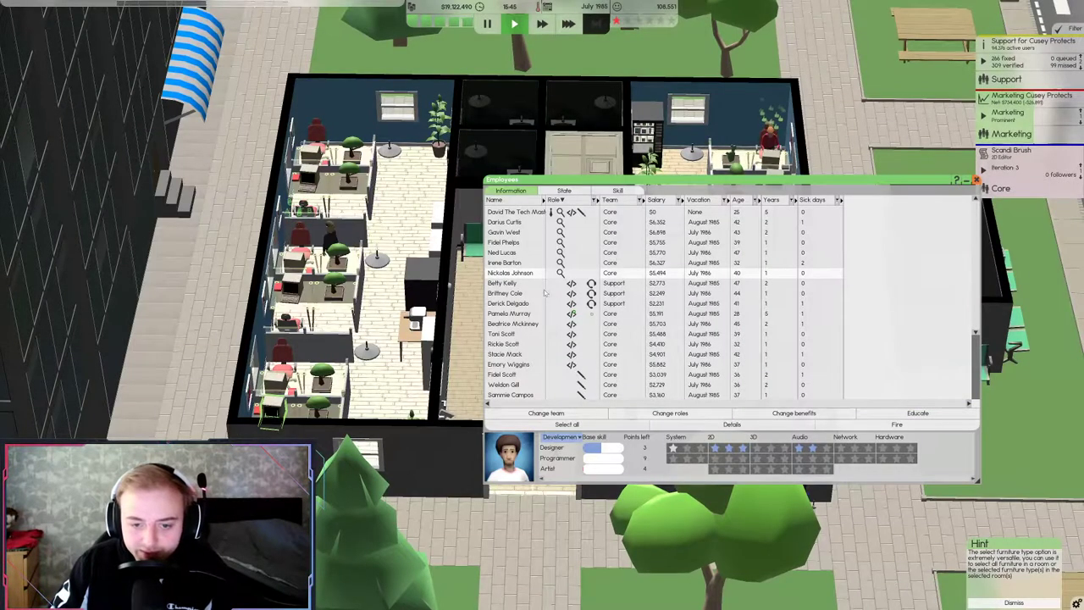
pyautogui.click(509, 313)
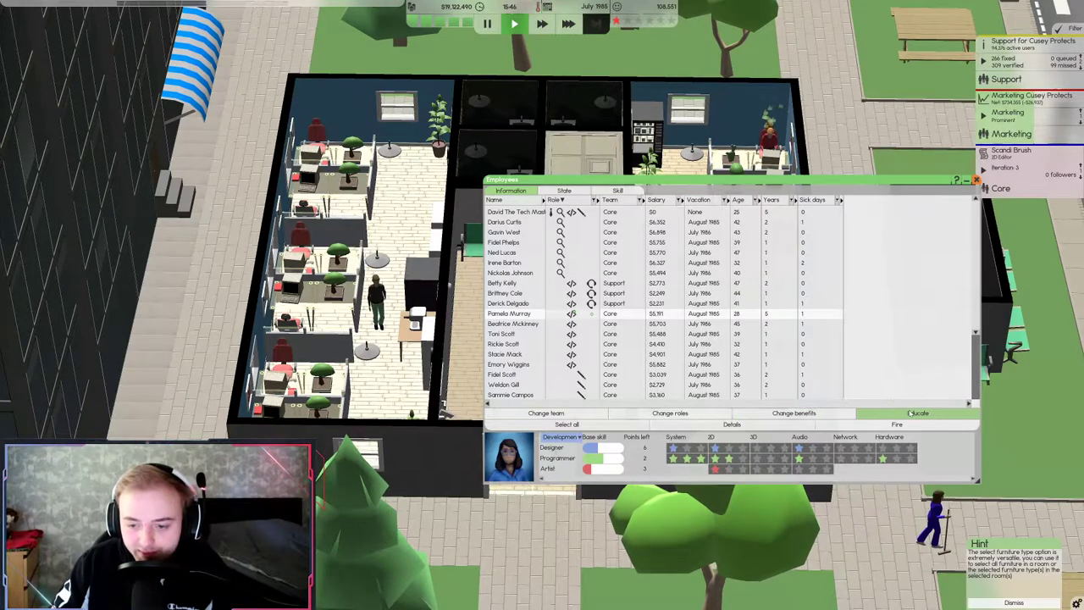
pyautogui.click(918, 414)
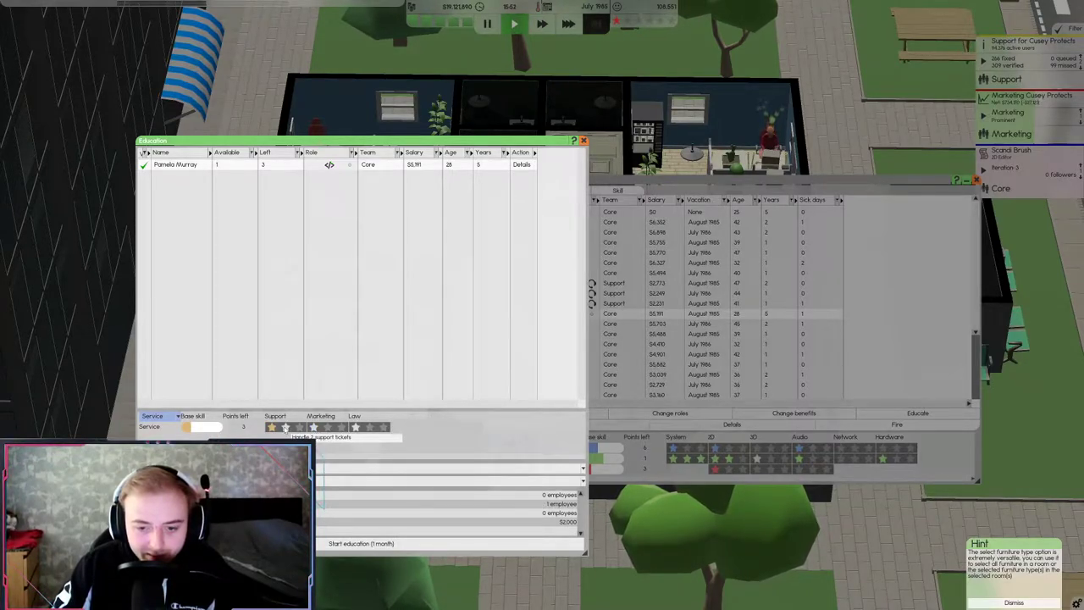
pyautogui.click(286, 427)
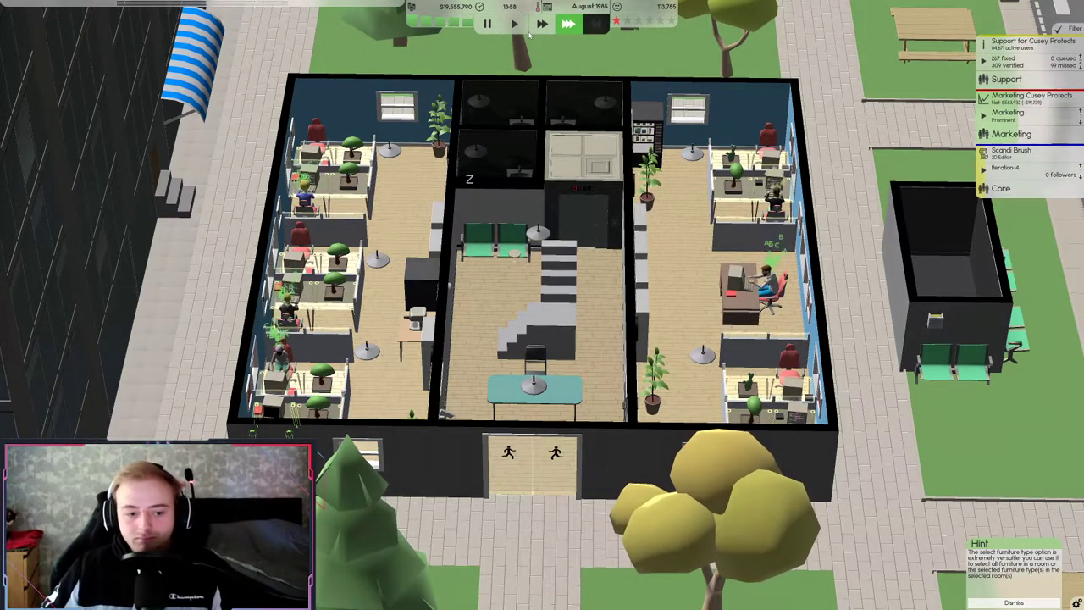
# Switch the game clock to top speed to reach August 1986
pyautogui.click(515, 23)
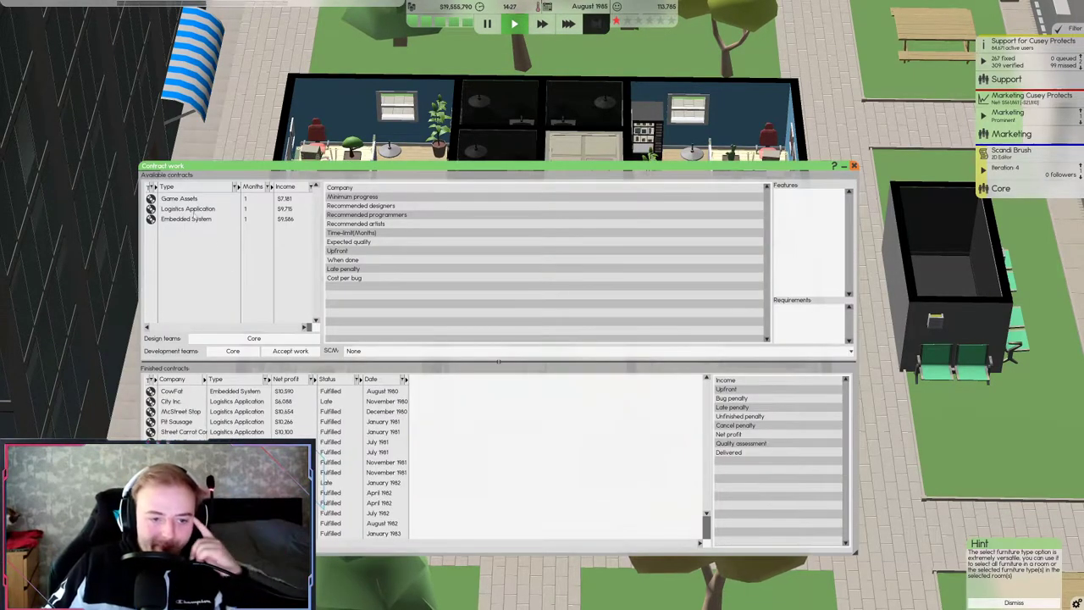
# Accept the Game Assets contract and the other available contracts for Core
pyautogui.click(288, 186)
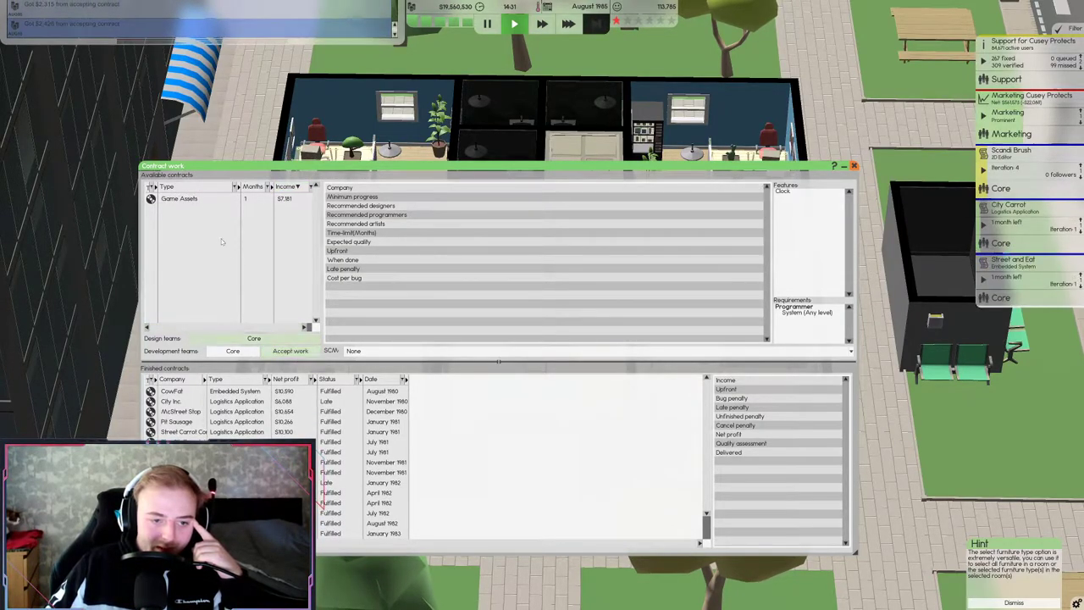
pyautogui.click(179, 198)
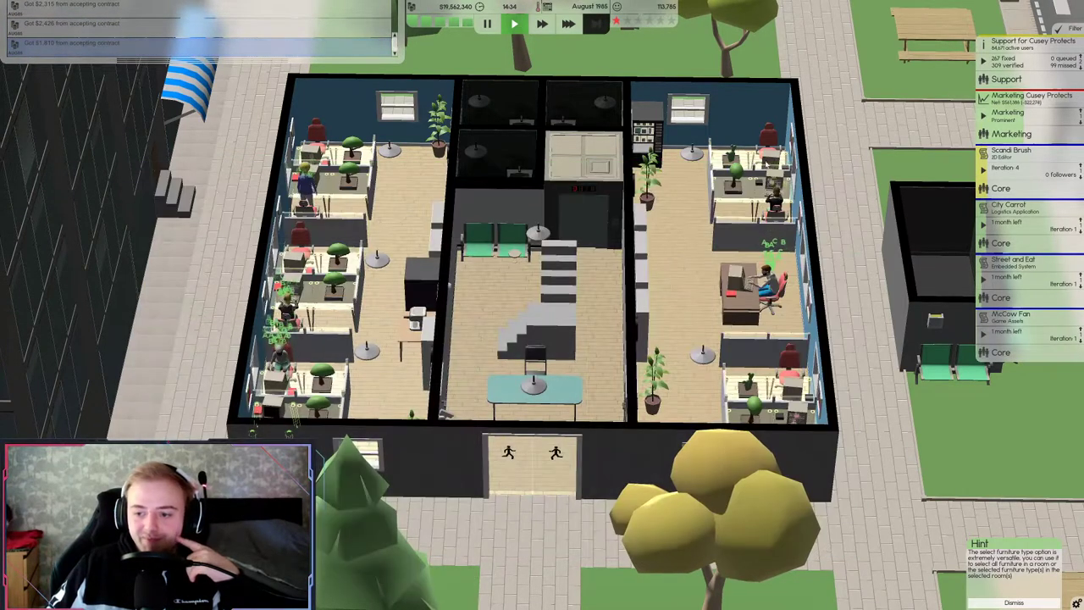
# Fast-forward until all three contracts reach alpha, then open McCow Fan's options to promote it
pyautogui.click(514, 24)
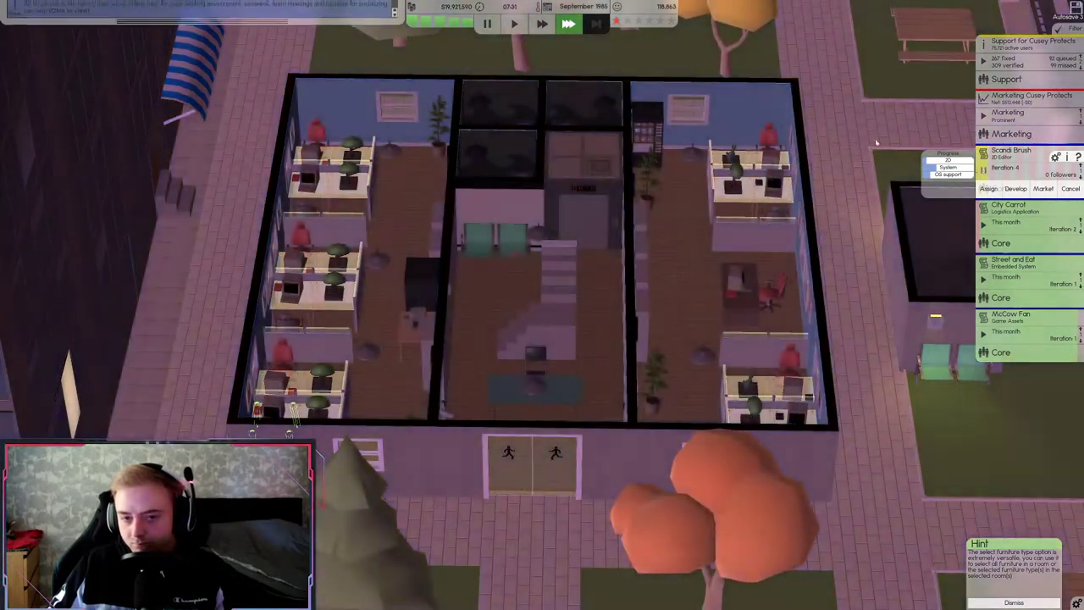
pyautogui.click(515, 24)
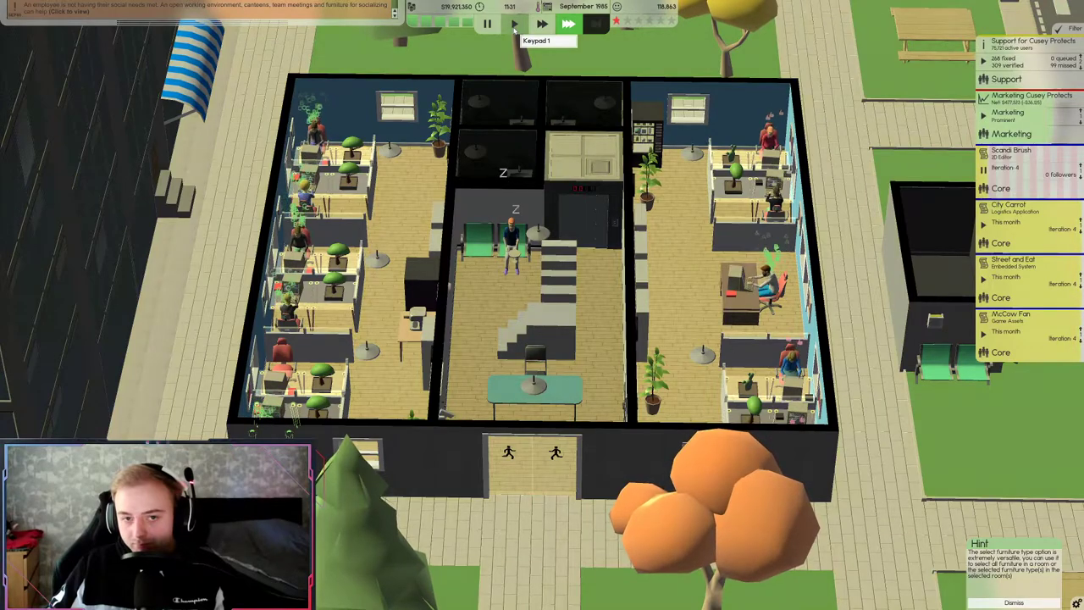
pyautogui.click(514, 23)
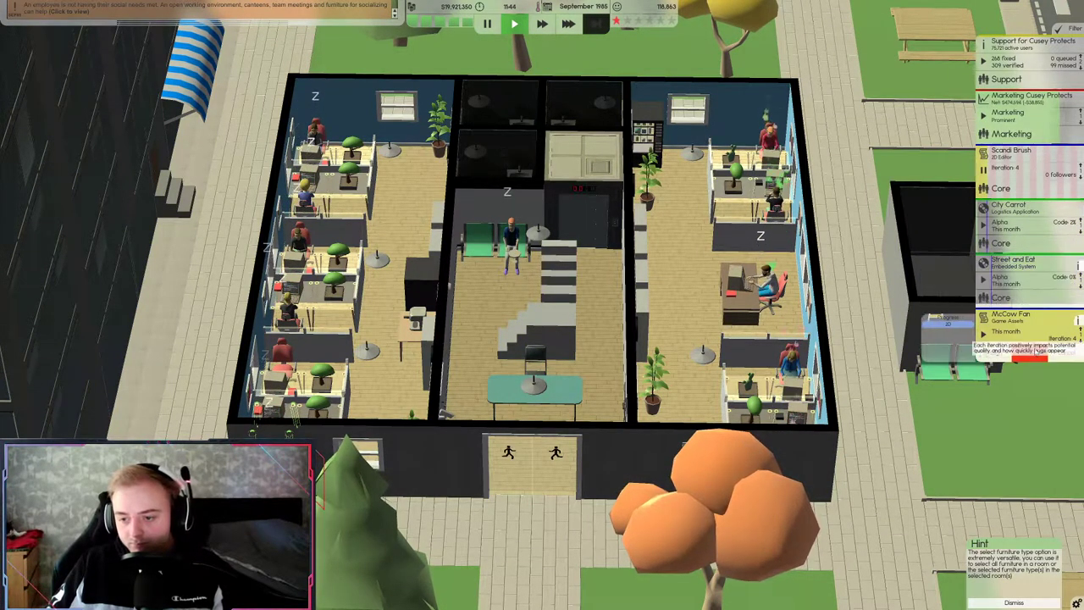
pyautogui.click(515, 23)
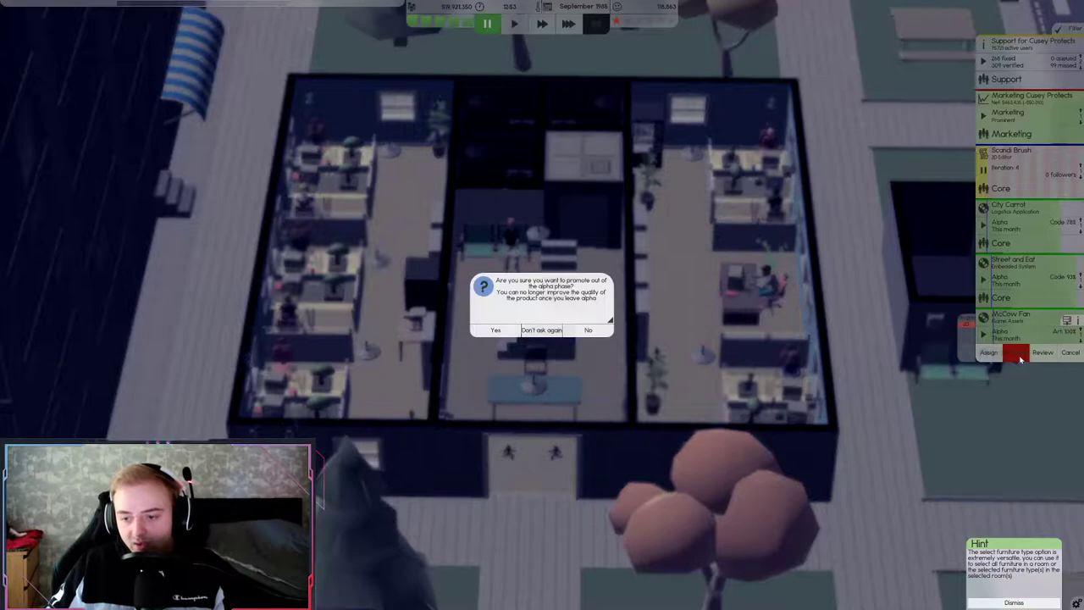
# Promote the contracts out of alpha, resume time, and deliver the City Carrot contract
pyautogui.click(496, 330)
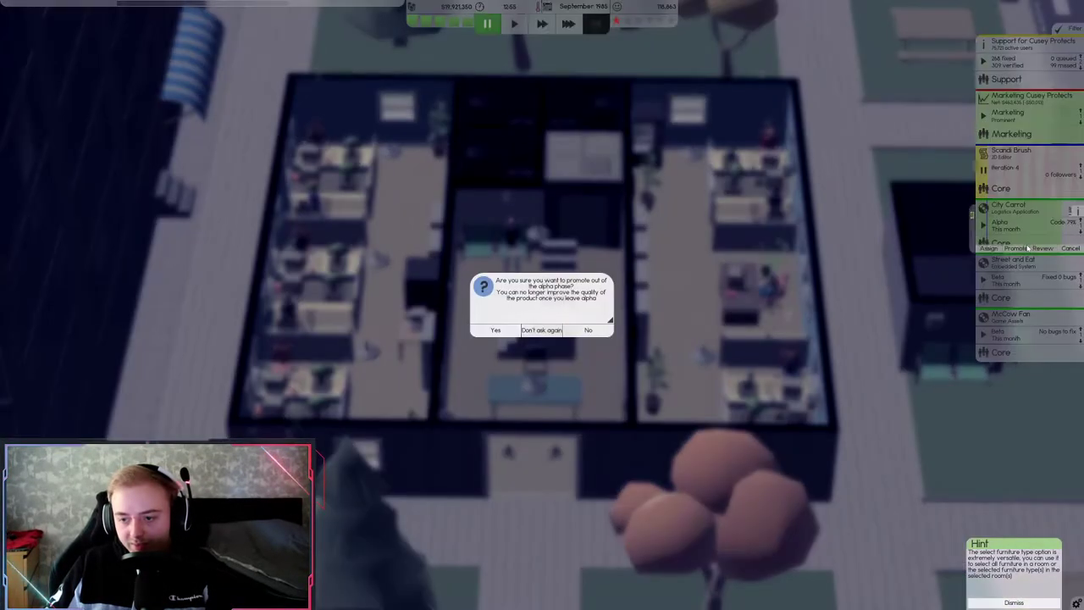
pyautogui.click(496, 330)
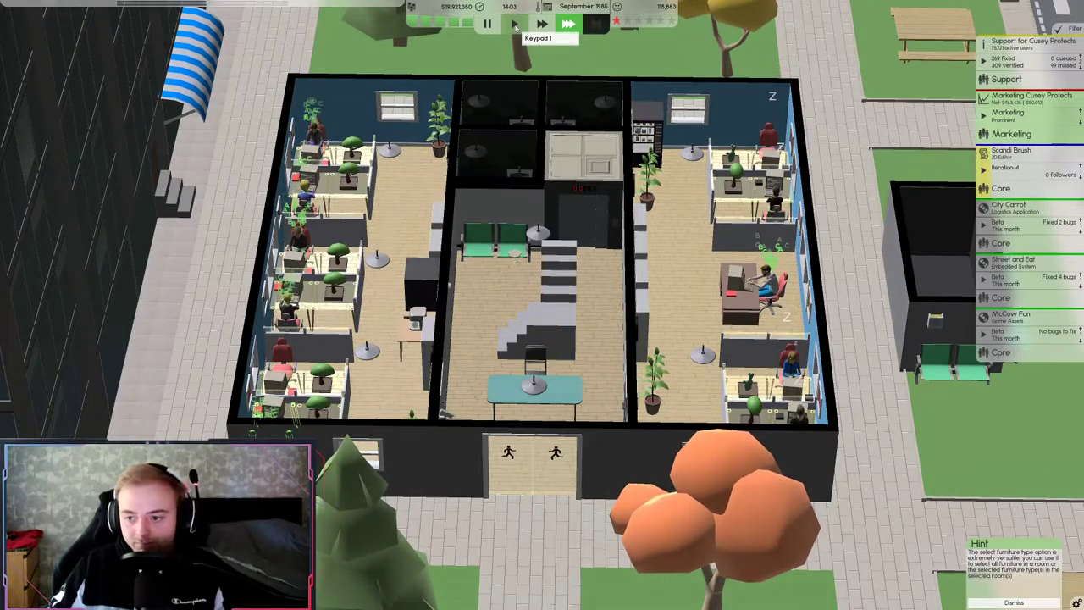
pyautogui.click(515, 23)
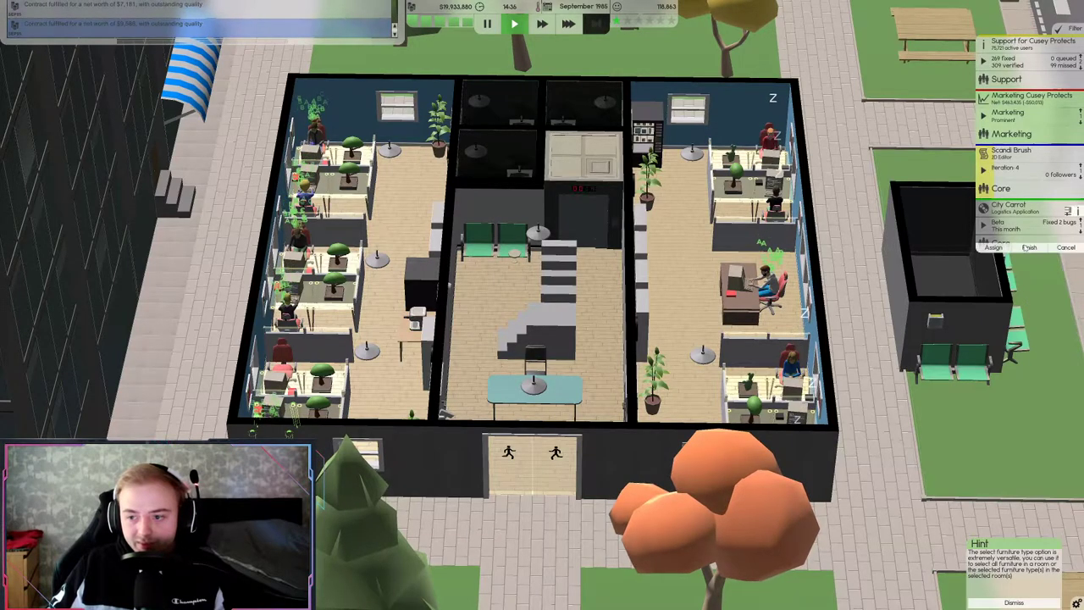
pyautogui.click(567, 23)
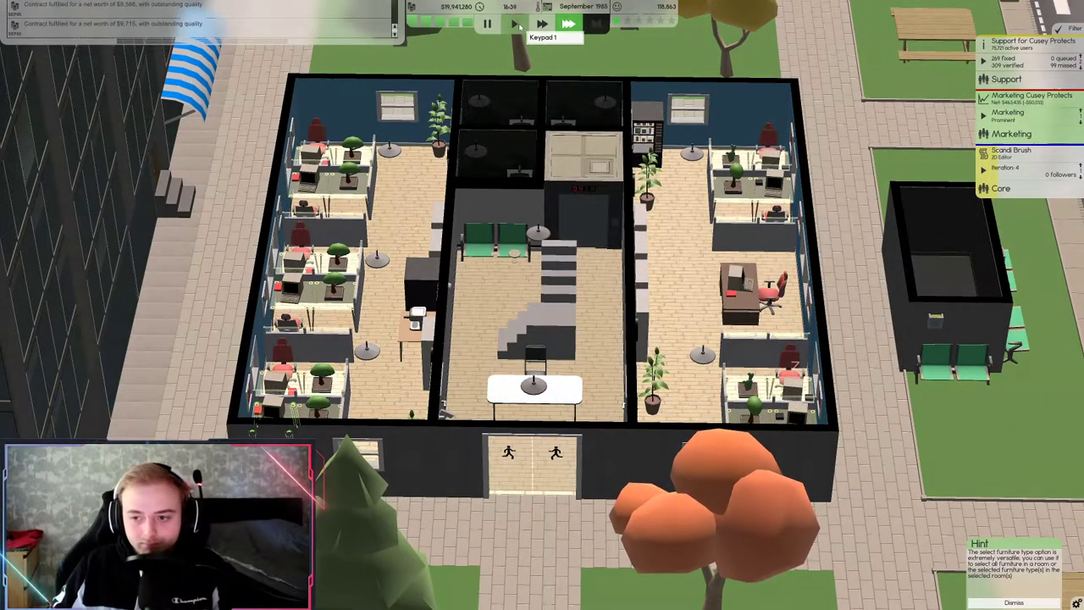
pyautogui.click(568, 23)
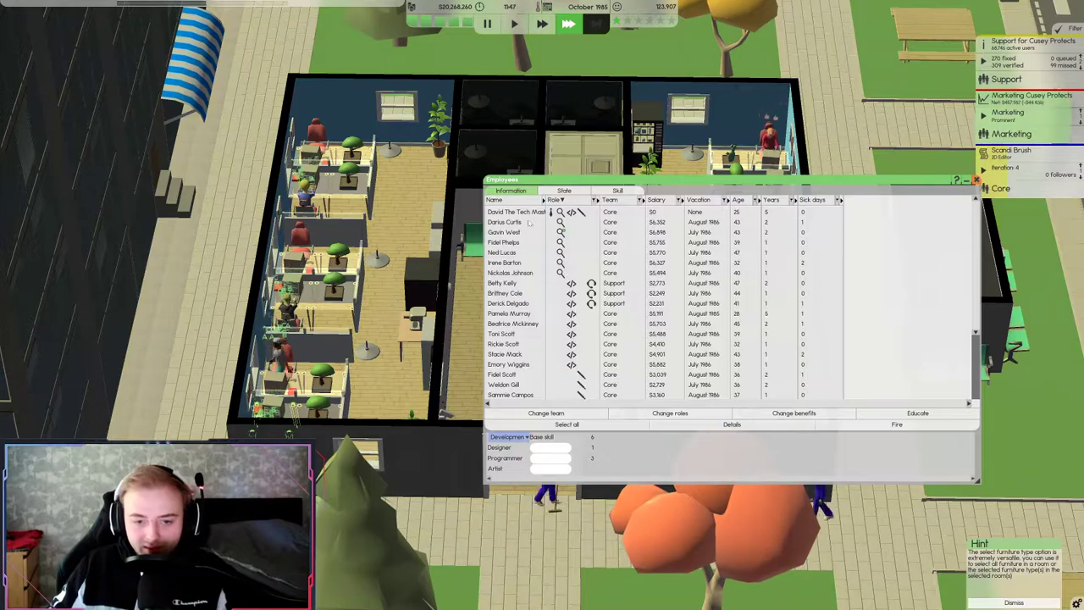
# Select an employee and view their skill details
pyautogui.click(731, 423)
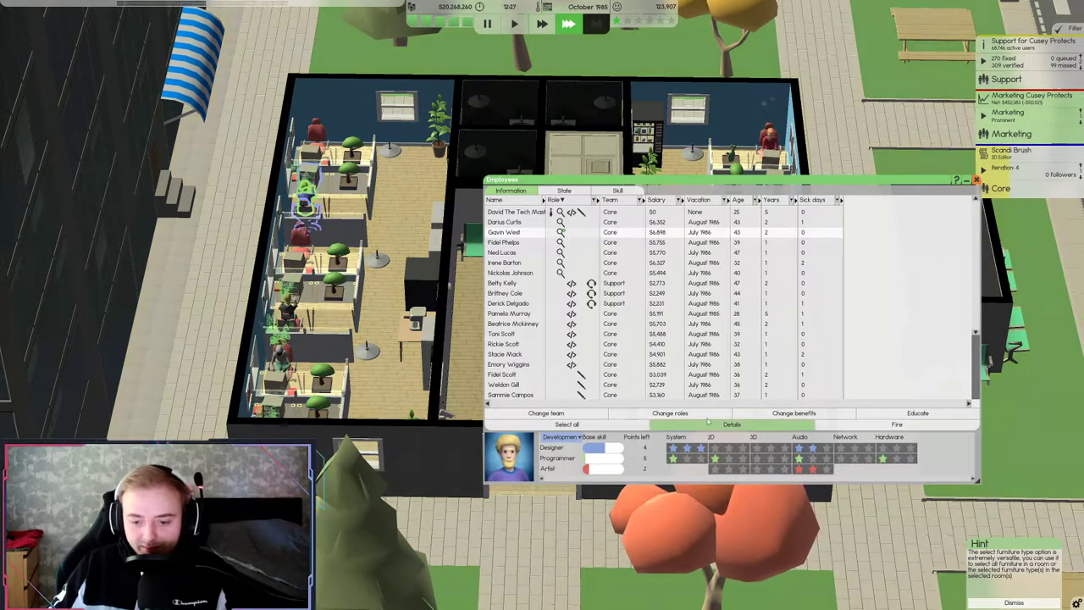
pyautogui.click(918, 413)
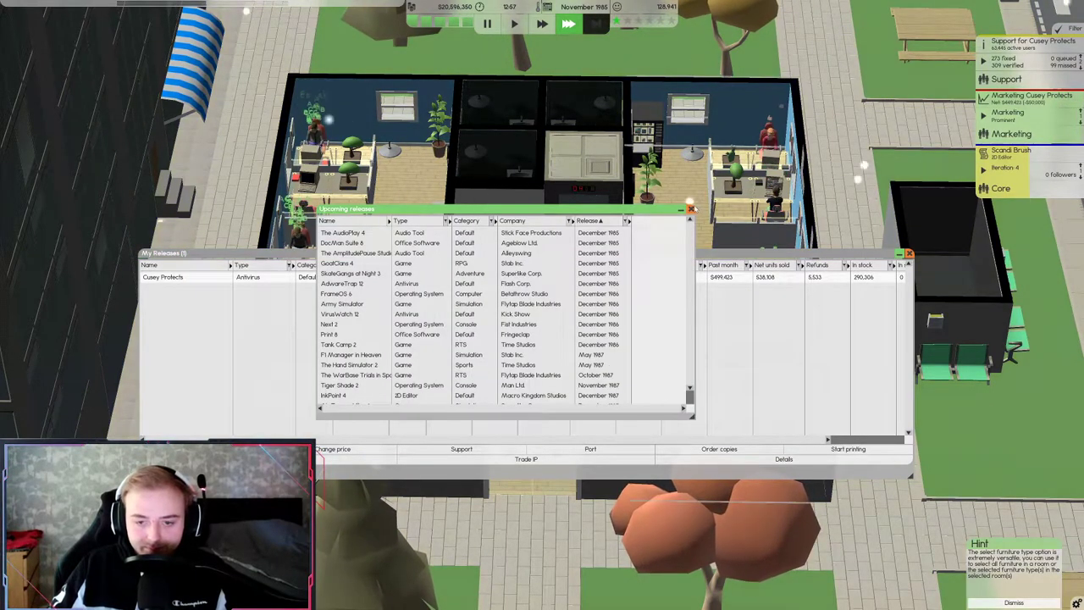
# Close the upcoming releases list and accept all employees' wage requests
pyautogui.click(692, 208)
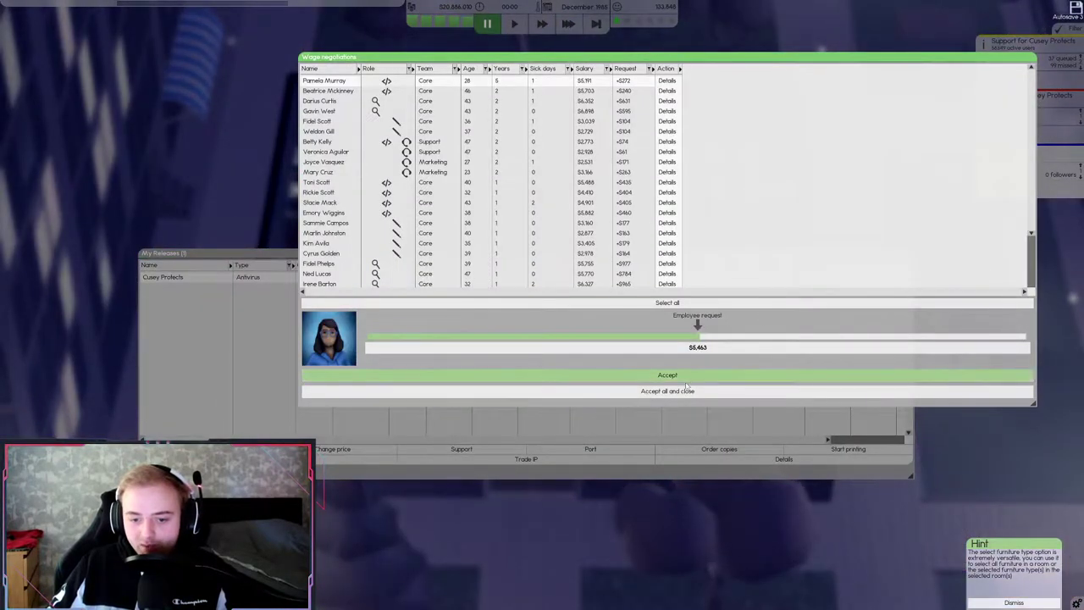
pyautogui.click(667, 390)
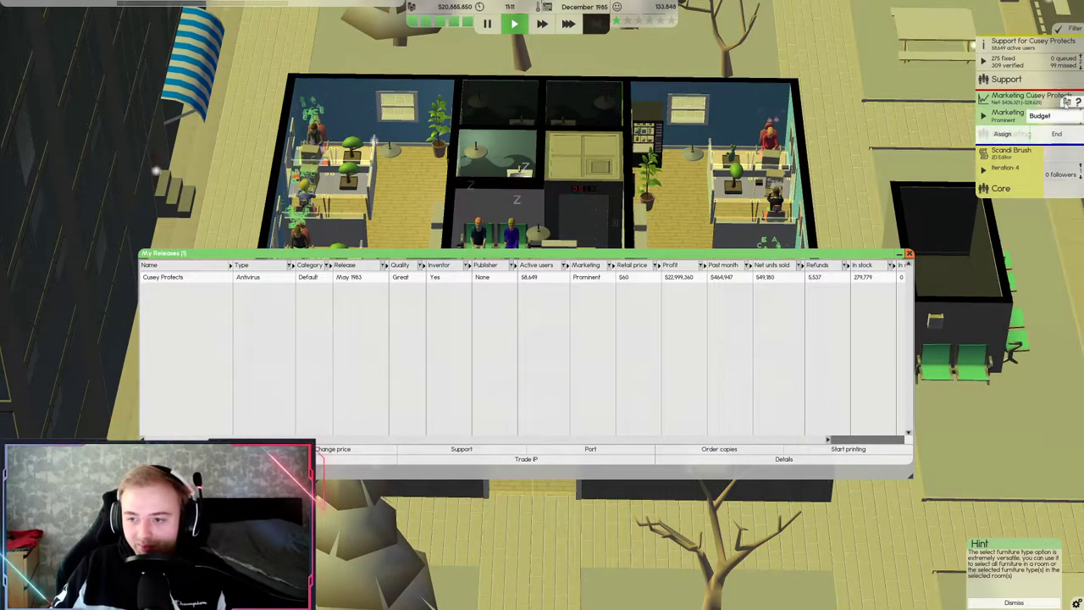
# Enter and confirm a marketing budget for Cusey Protects
pyautogui.click(1040, 115)
pyautogui.write('1000')
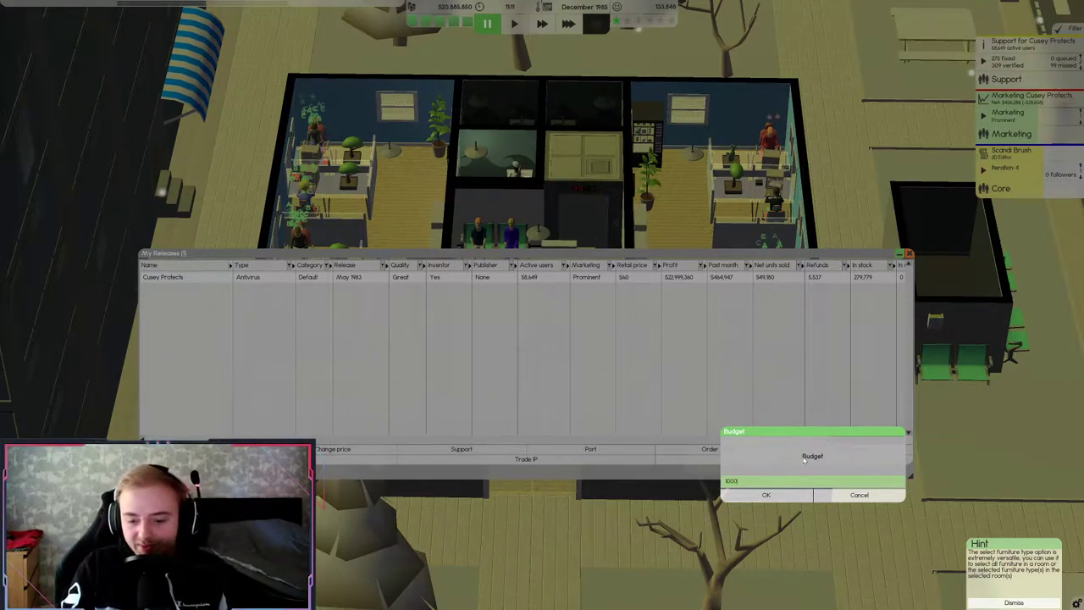
pyautogui.click(766, 495)
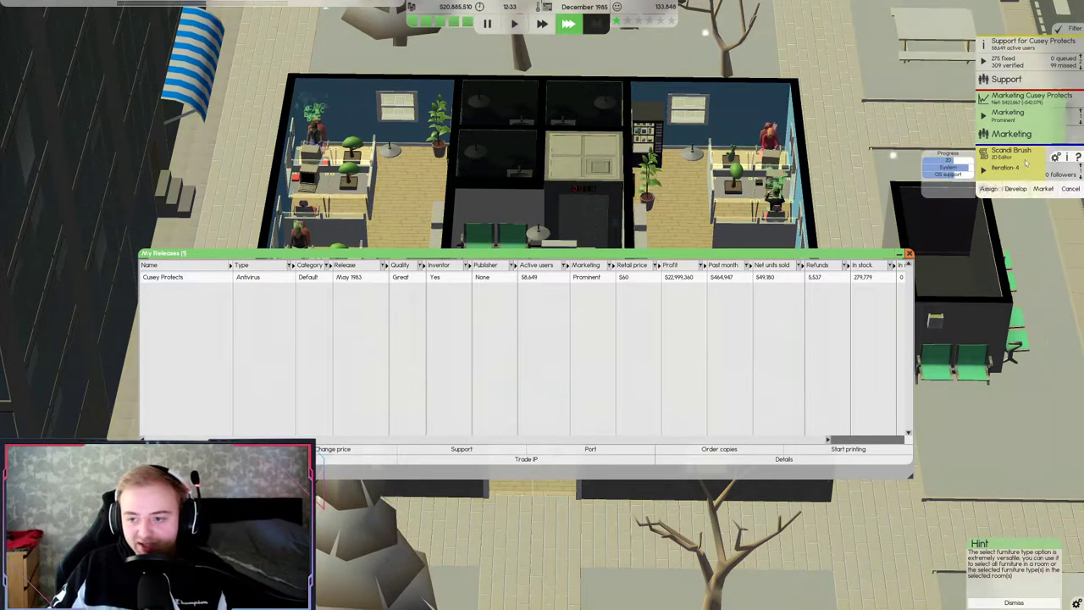
# Resume the game clock so time runs on toward March
pyautogui.click(514, 23)
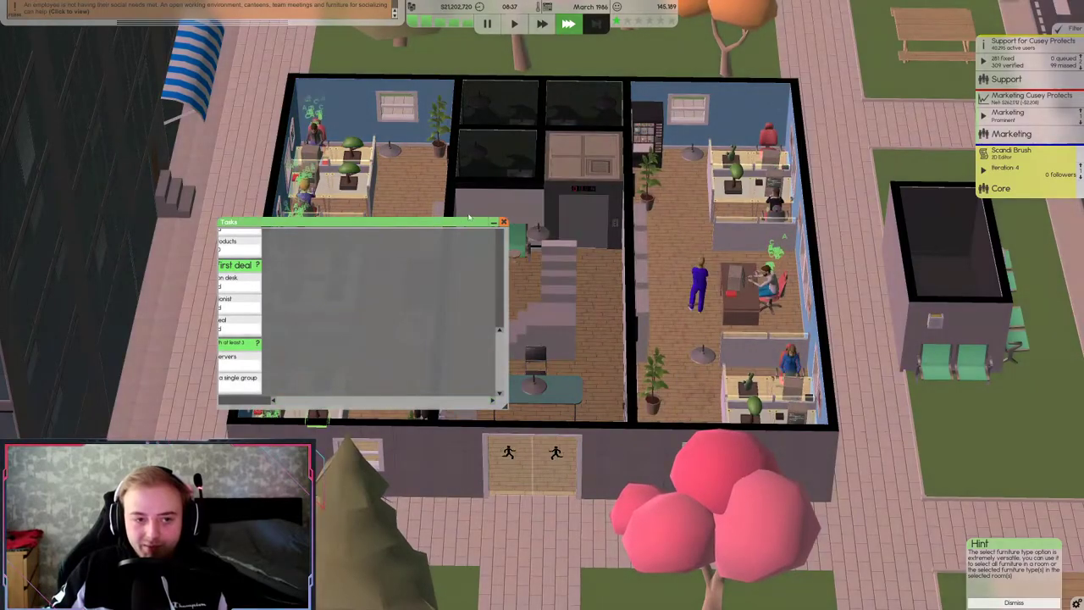
# Close the task list and confirm a 10,000 marketing budget
pyautogui.click(504, 222)
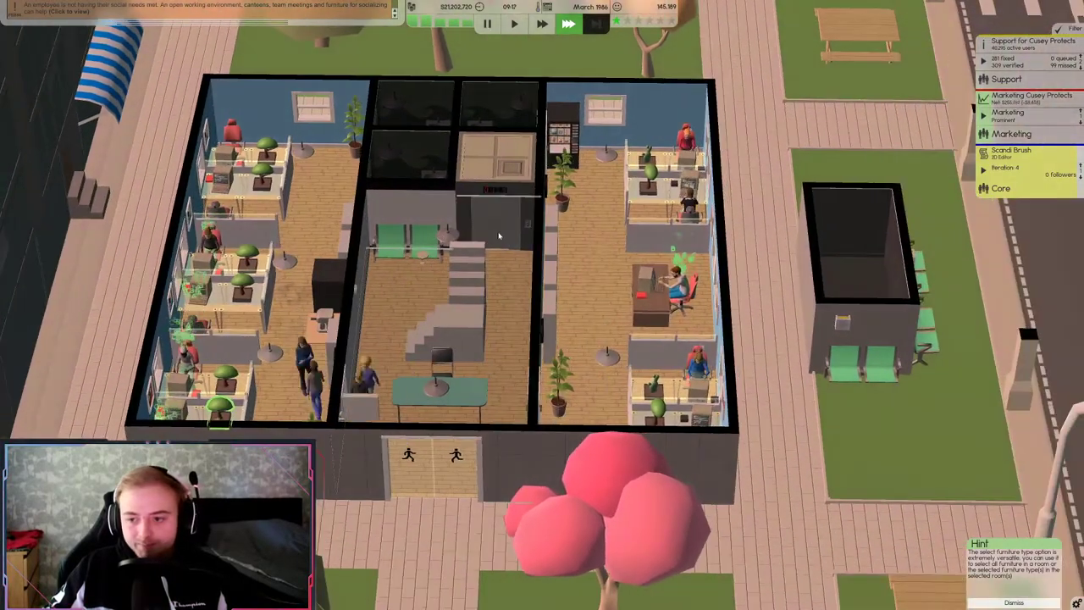
pyautogui.click(1010, 151)
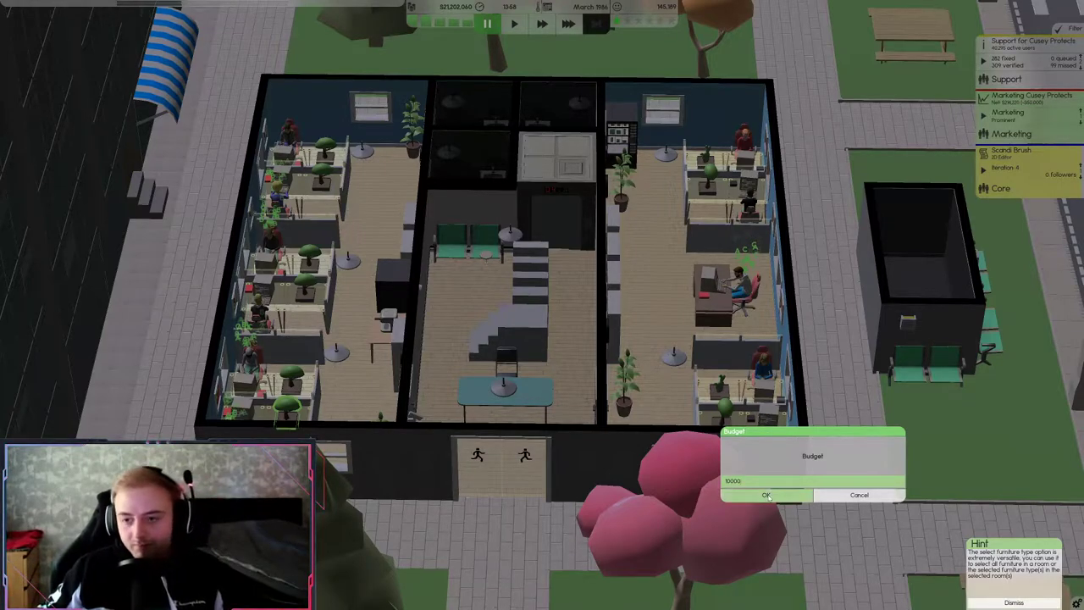
pyautogui.click(766, 494)
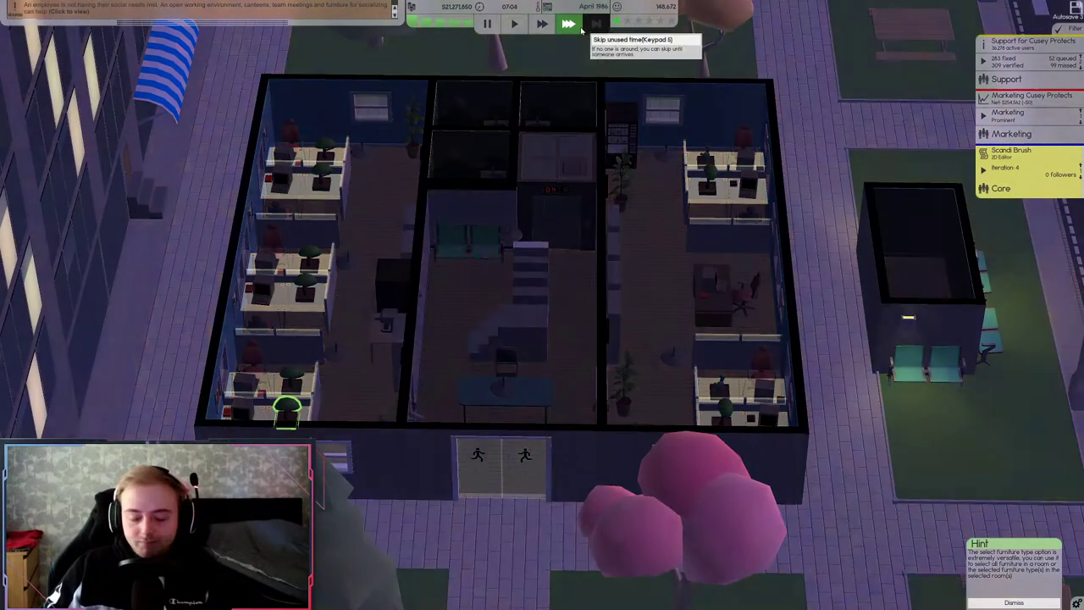
# Skip idle time and raise game speed until Scandi Brush reaches alpha
pyautogui.click(569, 24)
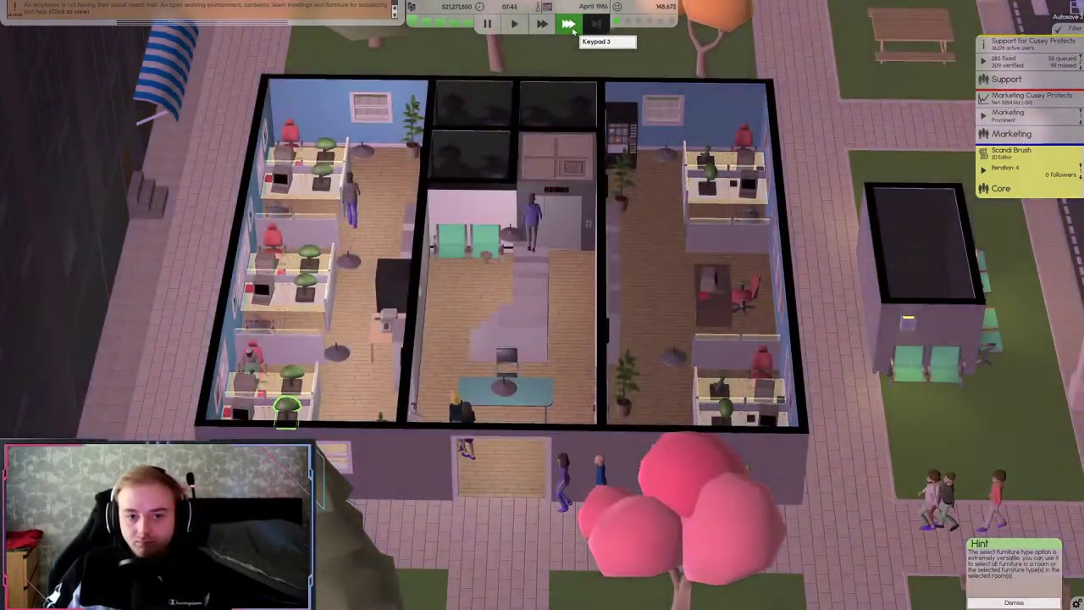
pyautogui.click(514, 23)
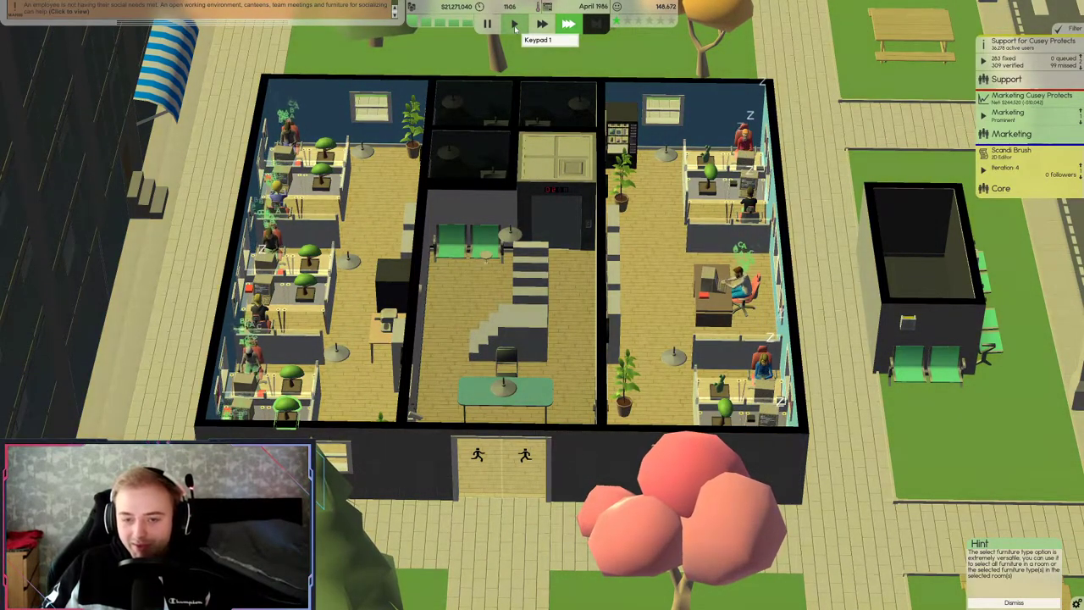
pyautogui.click(568, 24)
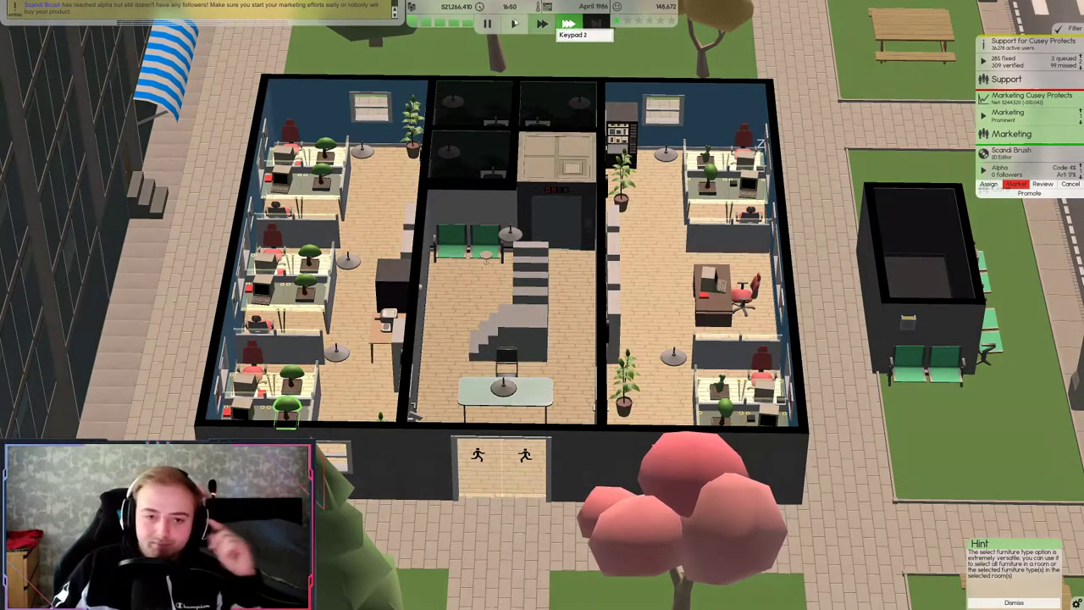
pyautogui.click(568, 23)
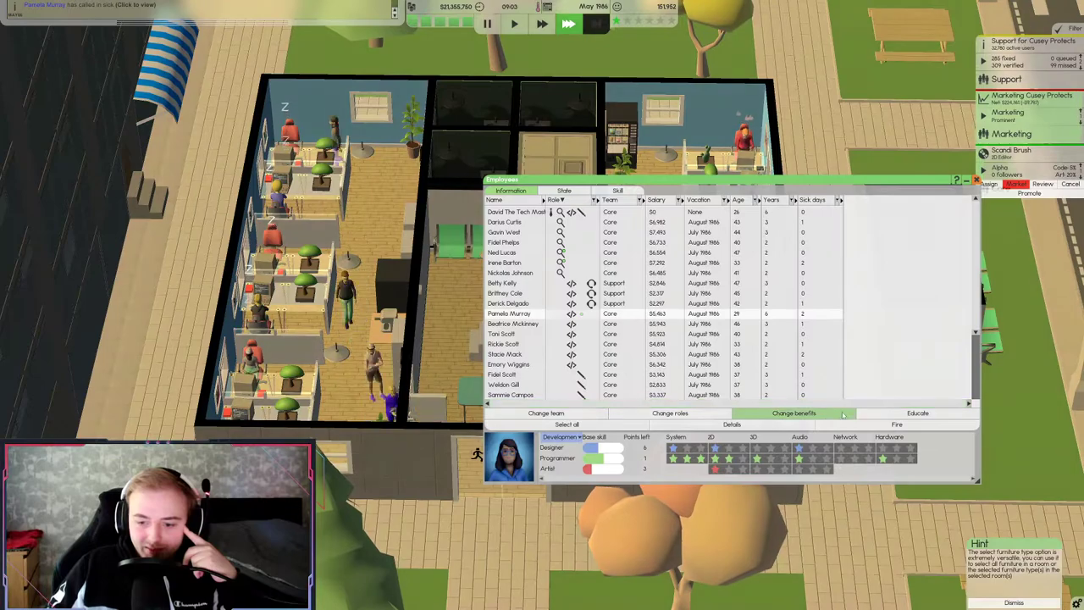
# Inspect several employees' skill ratings in the Employees window
pyautogui.click(917, 412)
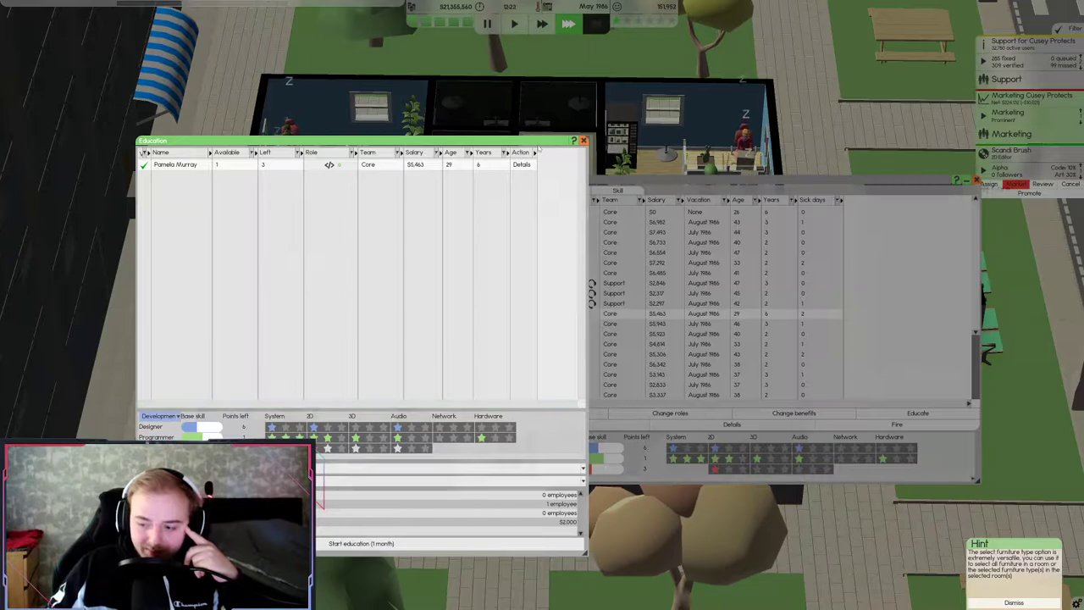
pyautogui.click(584, 139)
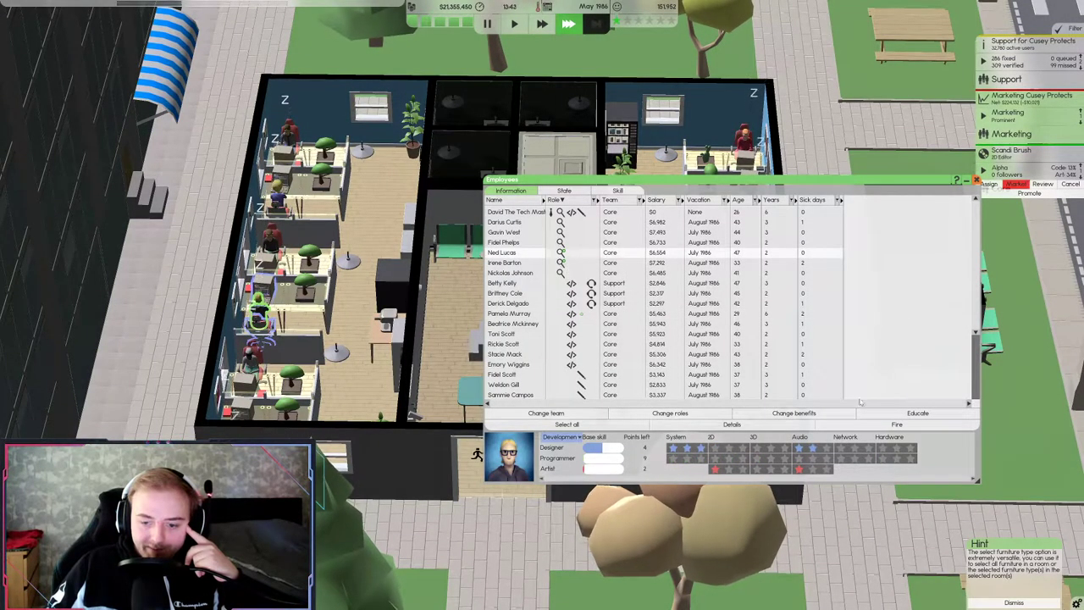
pyautogui.click(917, 412)
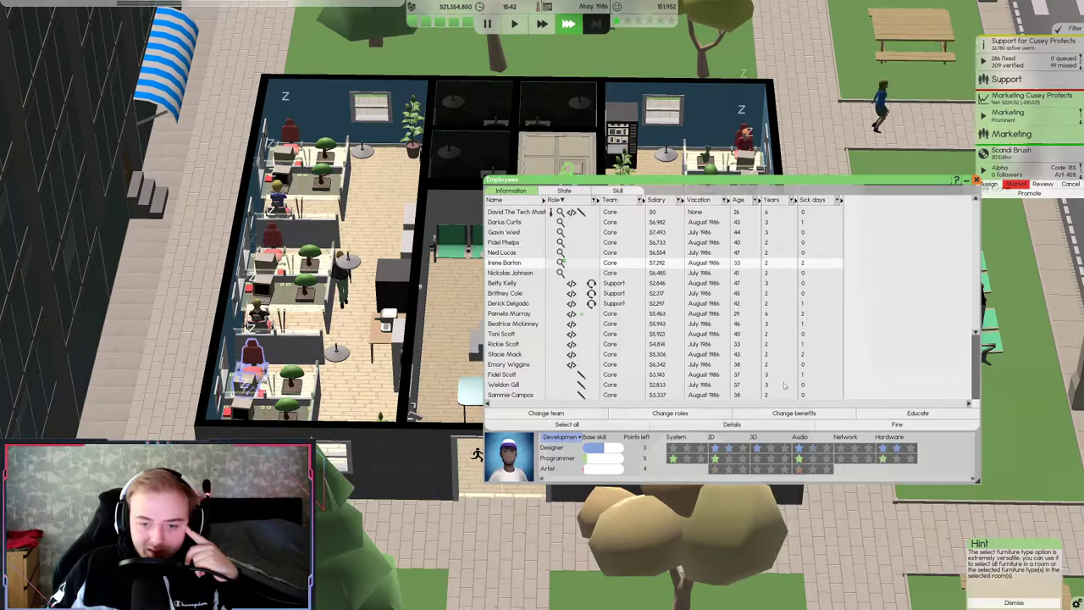
pyautogui.click(917, 412)
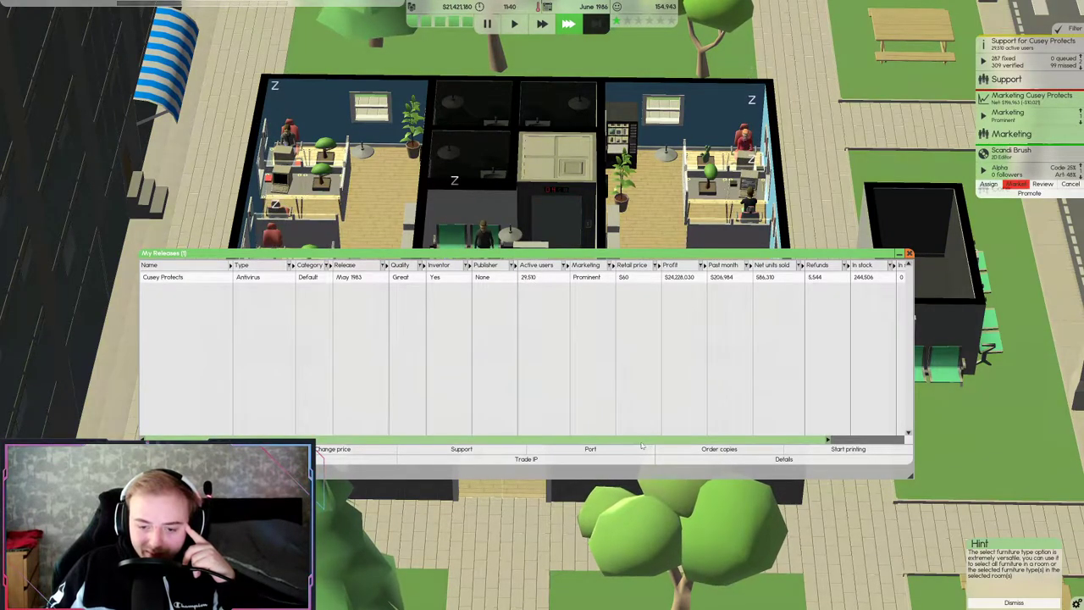
# Scroll across and close the list of released products
pyautogui.hscroll(3)
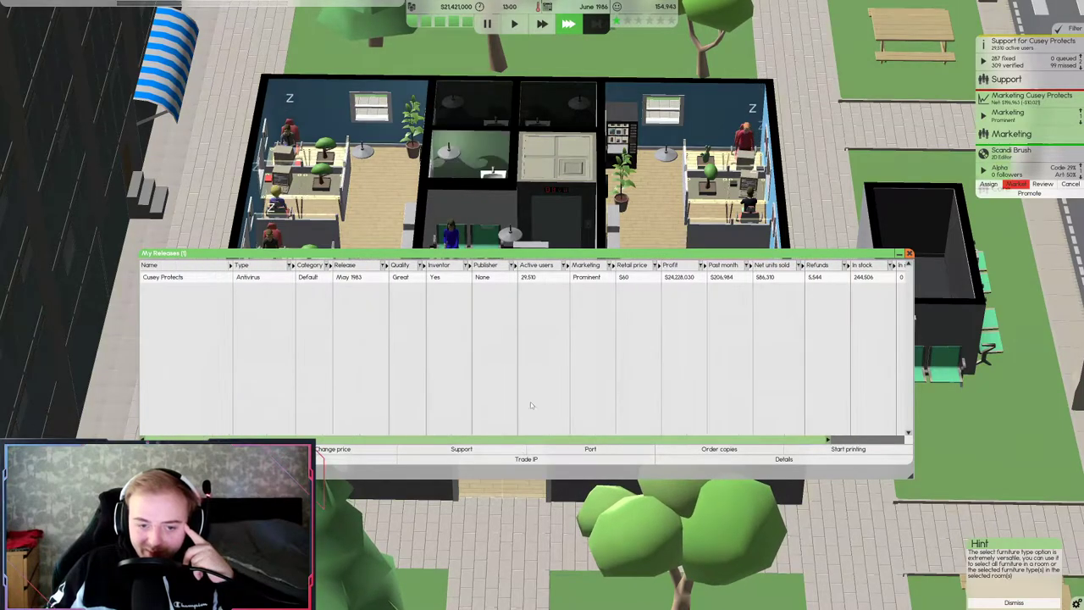
pyautogui.click(908, 253)
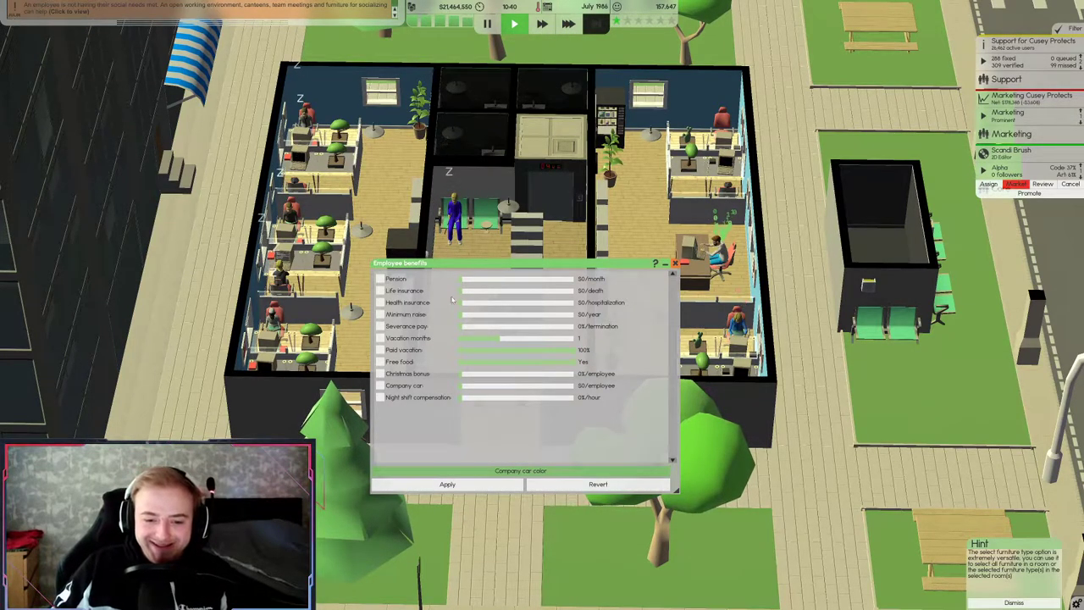
# Set life insurance to $10,000 and enable life and health insurance benefits
pyautogui.click(468, 290)
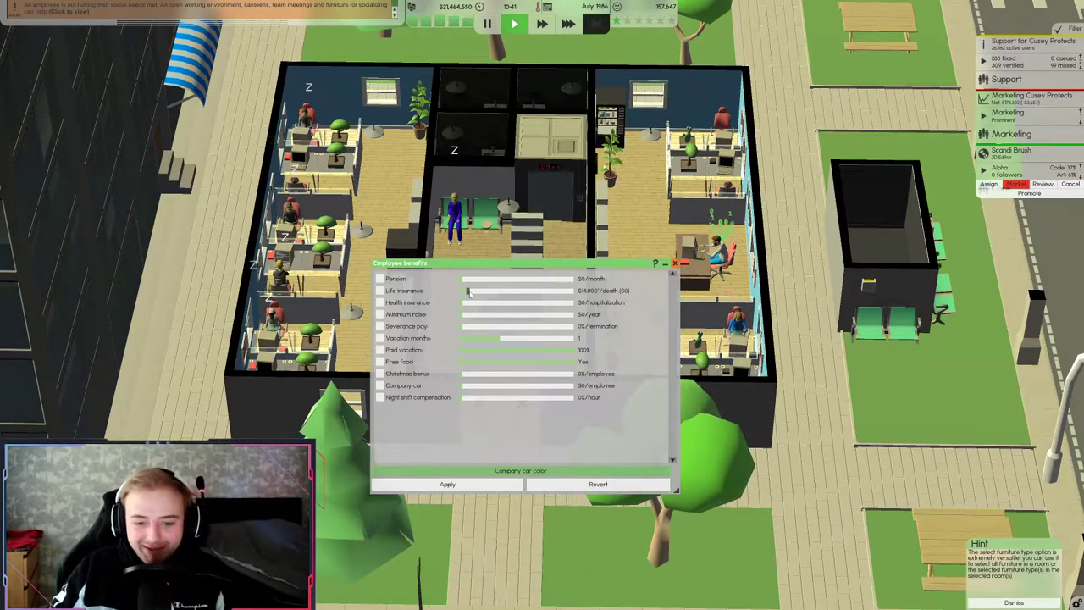
pyautogui.moveTo(468, 291); pyautogui.dragTo(465, 290)
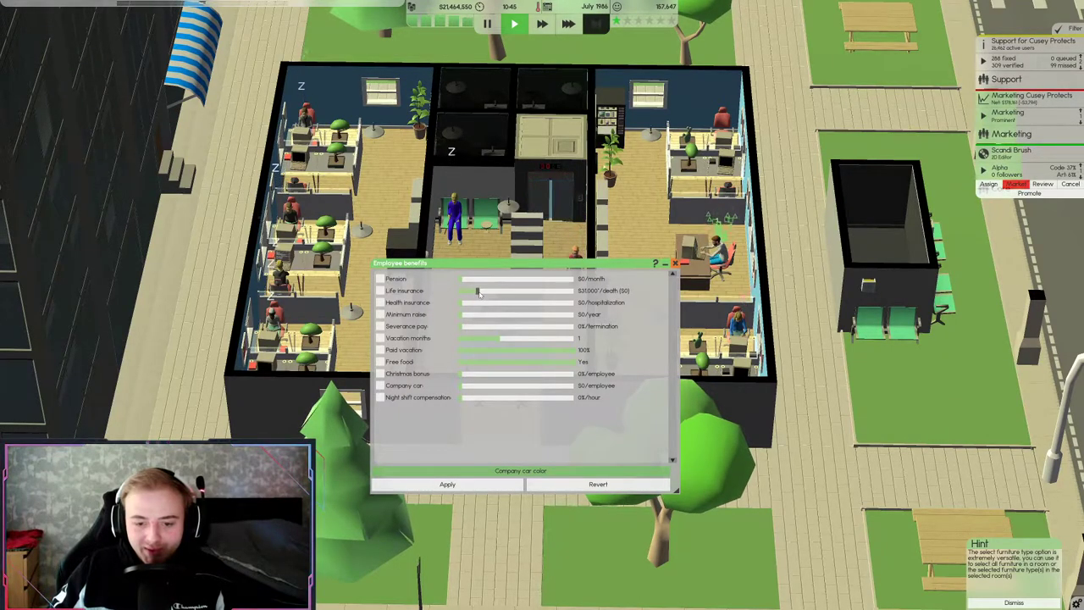
pyautogui.moveTo(477, 291); pyautogui.dragTo(487, 291)
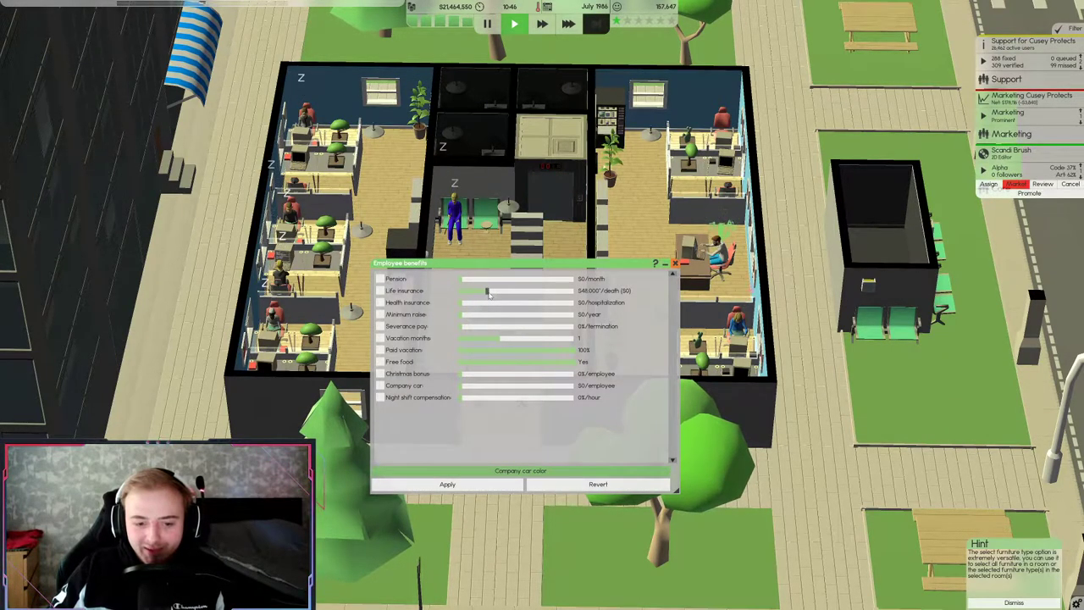
pyautogui.moveTo(487, 291); pyautogui.dragTo(492, 290)
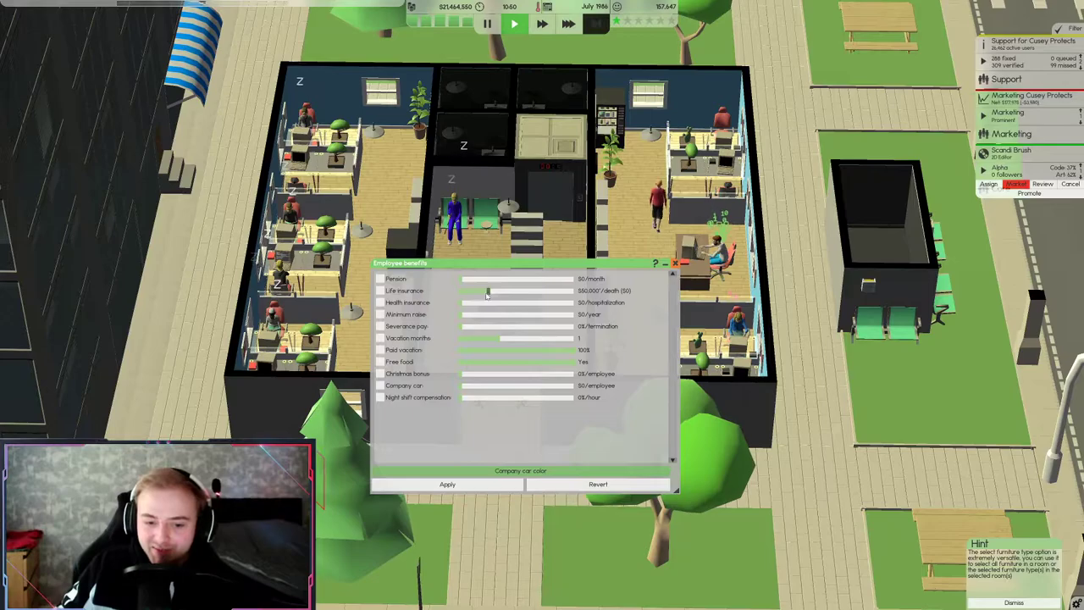
pyautogui.moveTo(487, 291); pyautogui.dragTo(470, 291)
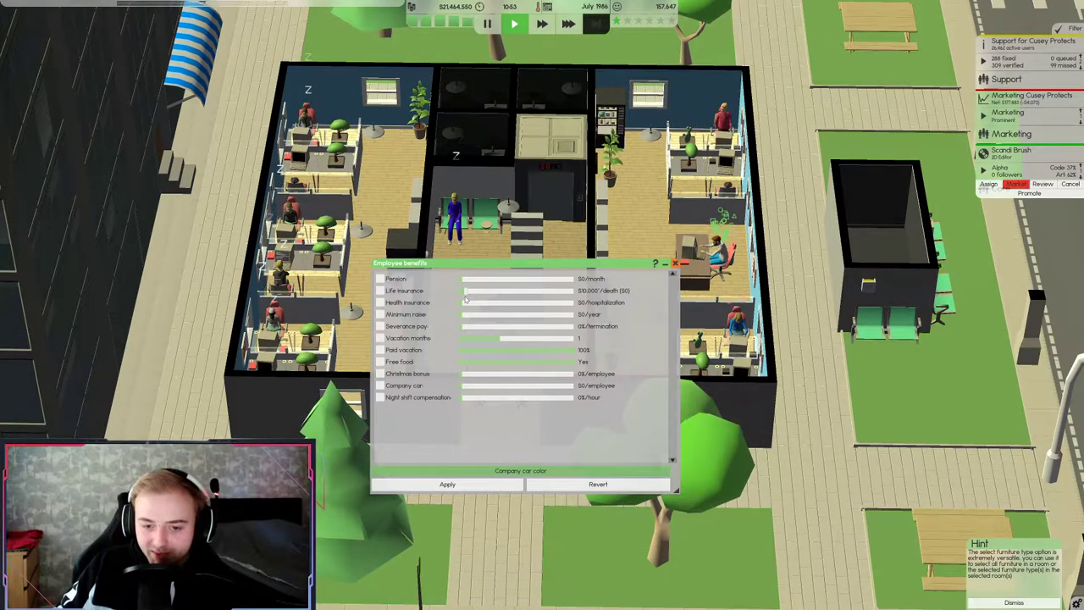
pyautogui.click(380, 291)
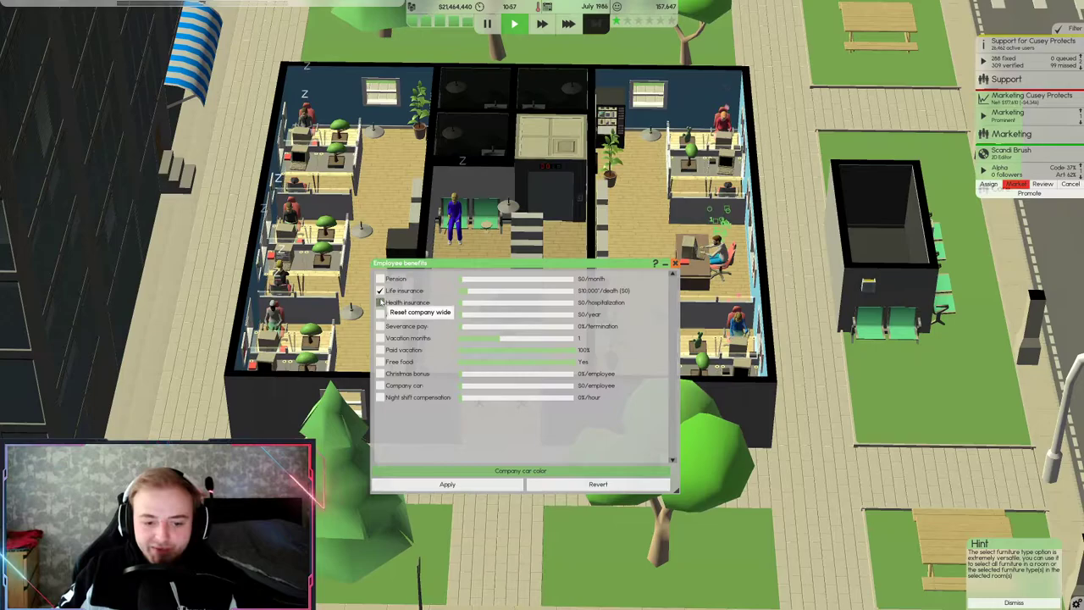
pyautogui.click(380, 302)
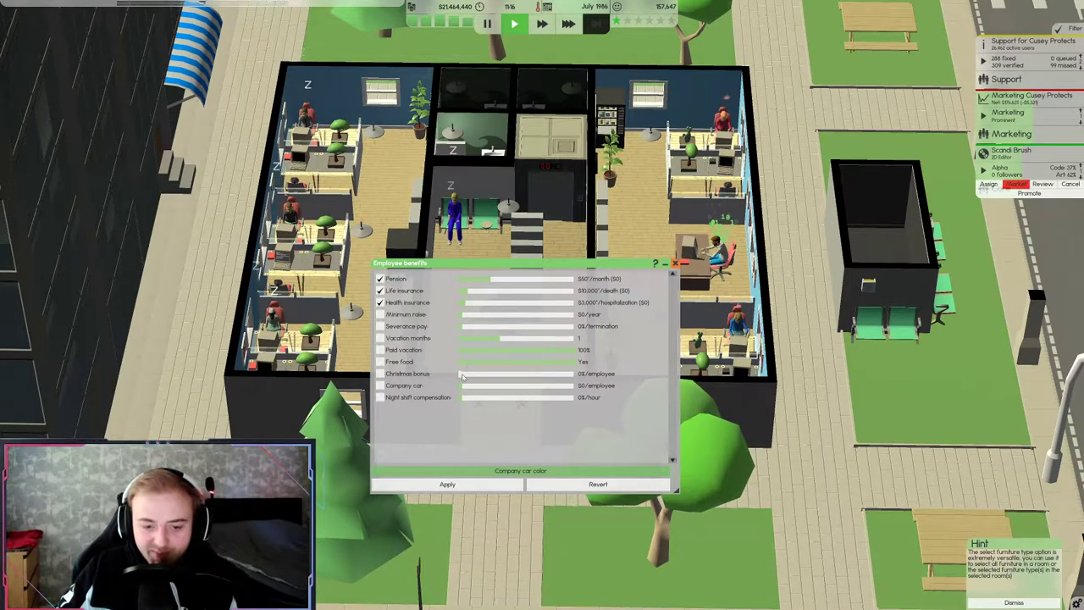
# Set a $25 Christmas bonus and 10% night shift pay, and pick a company car colour
pyautogui.moveTo(462, 374); pyautogui.dragTo(474, 373)
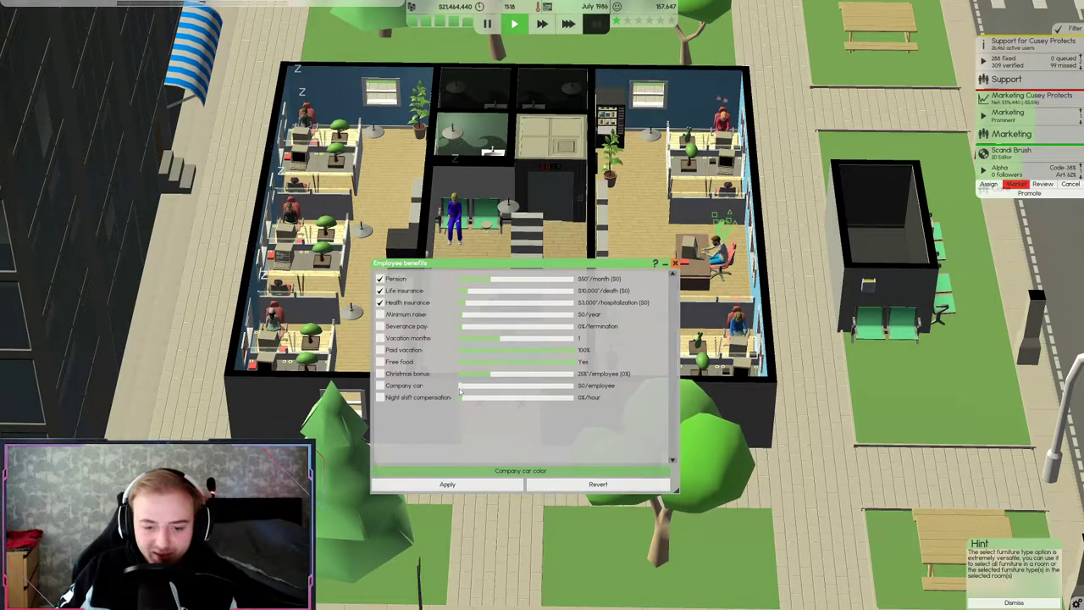
pyautogui.moveTo(464, 385); pyautogui.dragTo(517, 385)
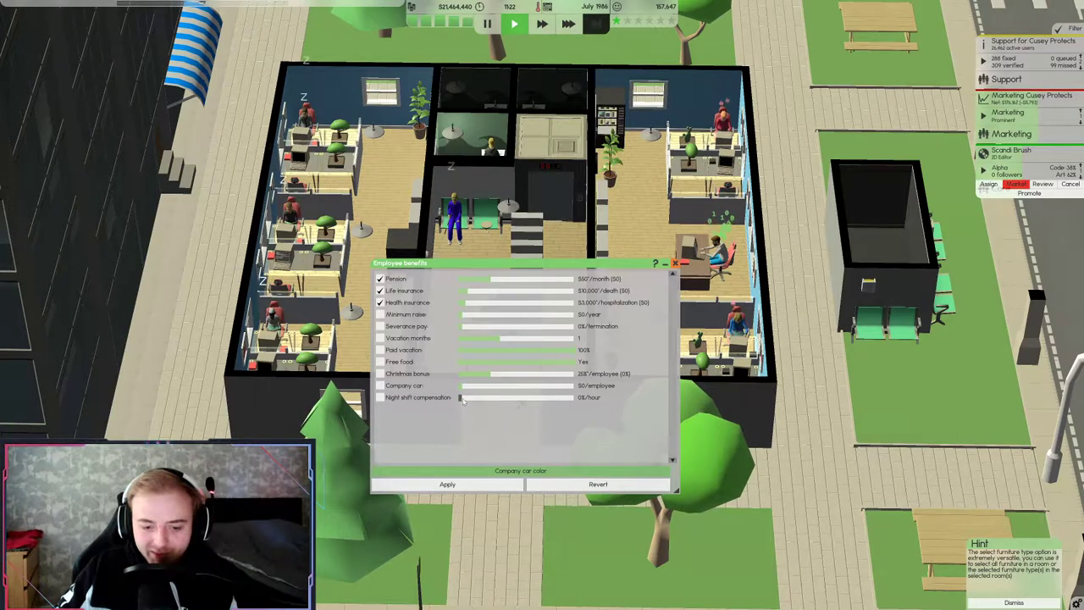
pyautogui.moveTo(463, 397); pyautogui.dragTo(472, 397)
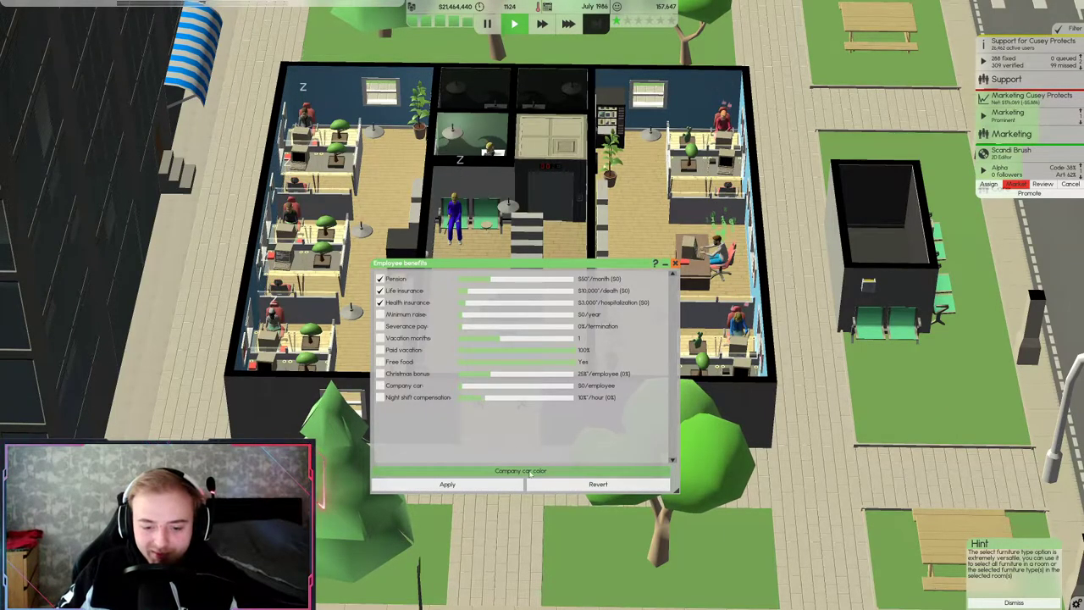
pyautogui.click(520, 470)
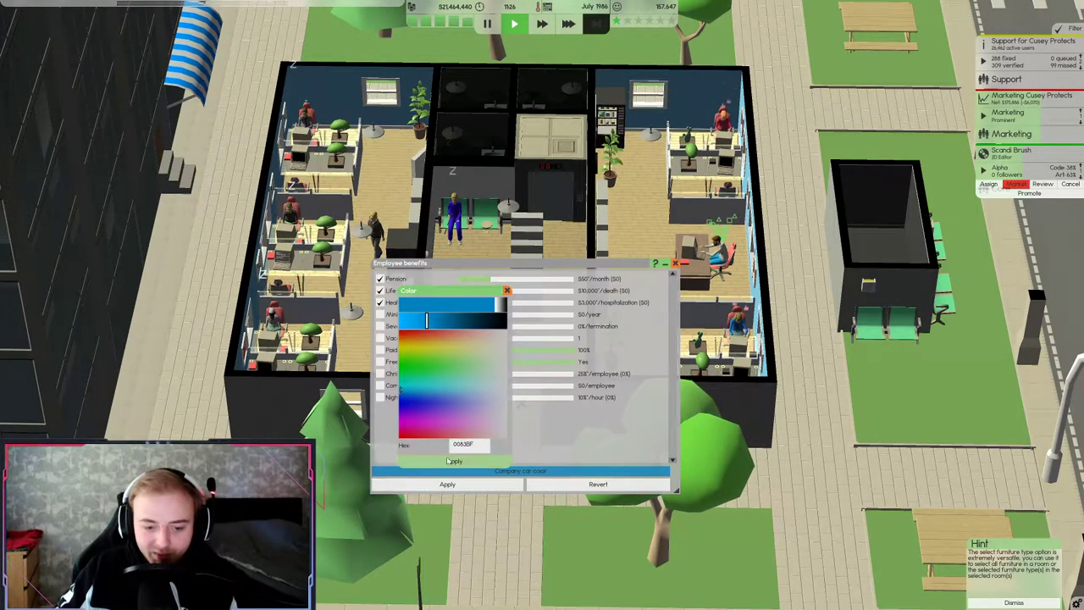
# Apply the chosen company car colour to close the benefits settings
pyautogui.click(455, 461)
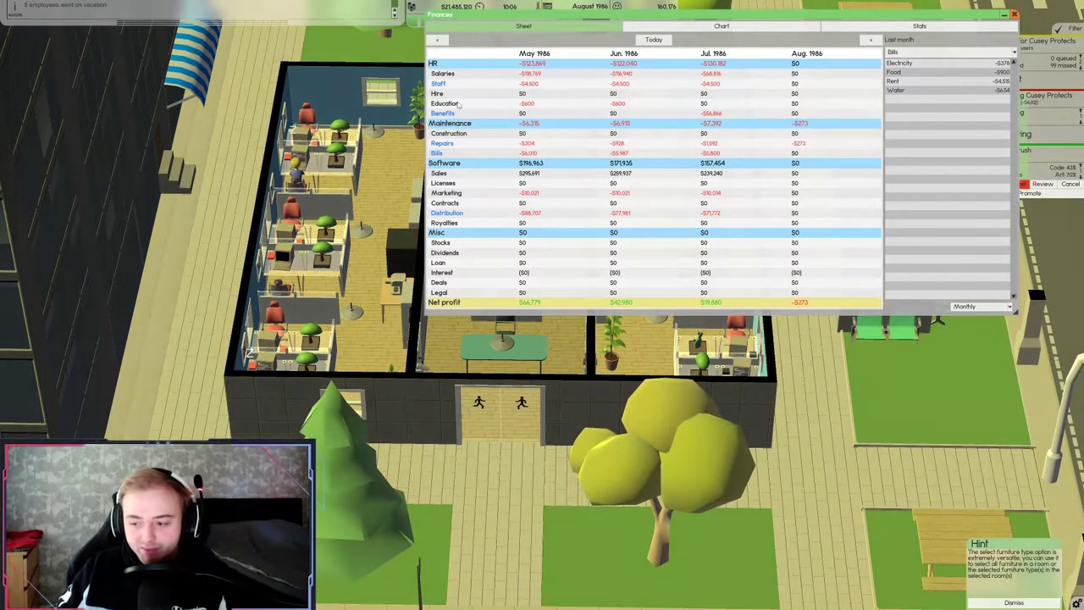
# Close the monthly finances overview sheet
pyautogui.click(1014, 15)
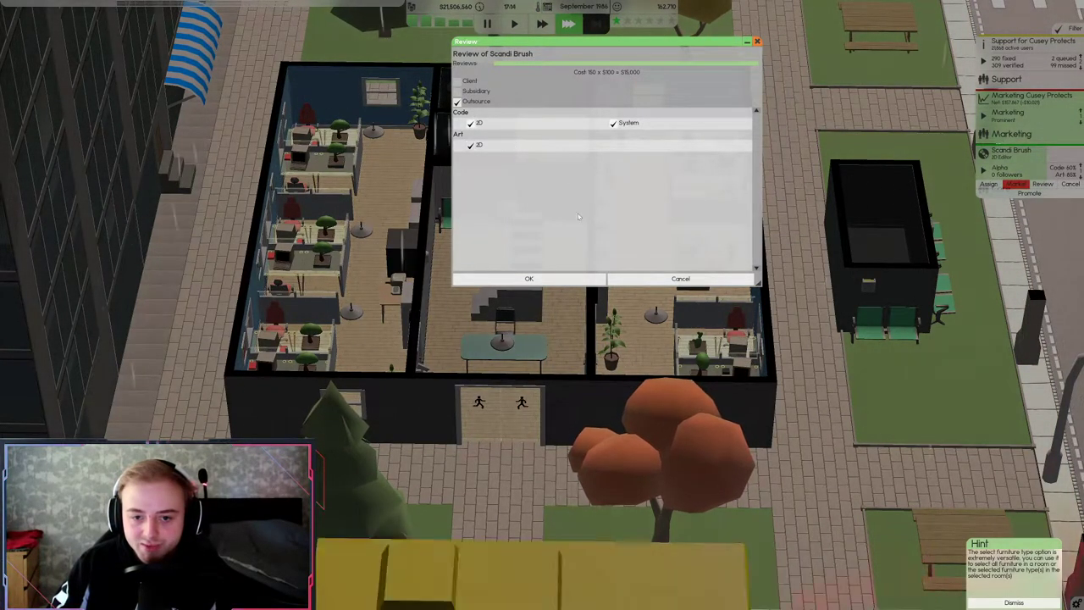
# Confirm the outsourced Scandi Brush review and dismiss its 8.3/10 peer review results
pyautogui.click(528, 279)
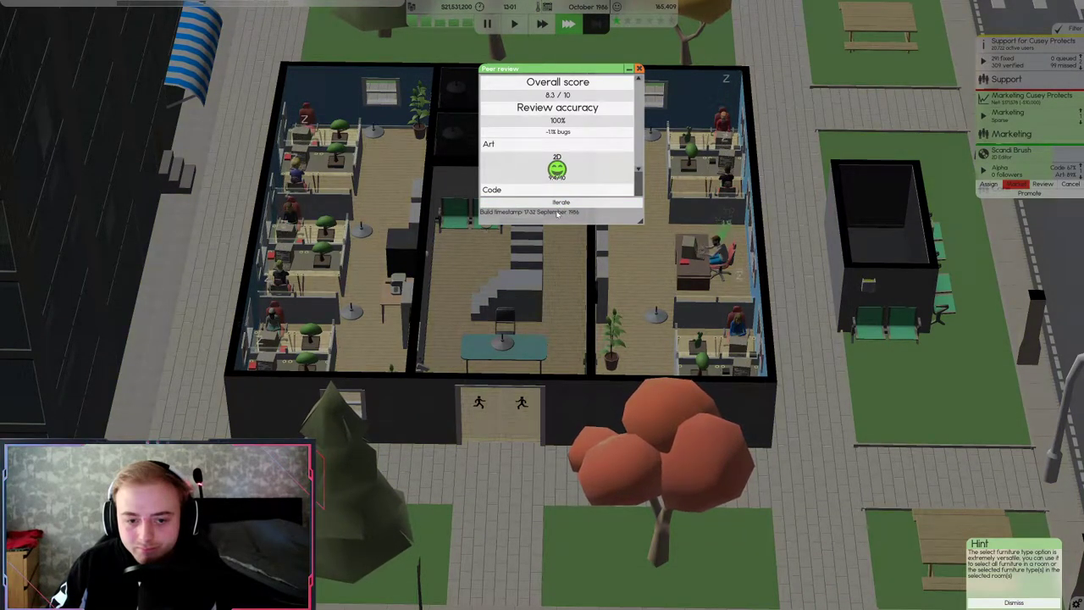
pyautogui.moveTo(561, 202)
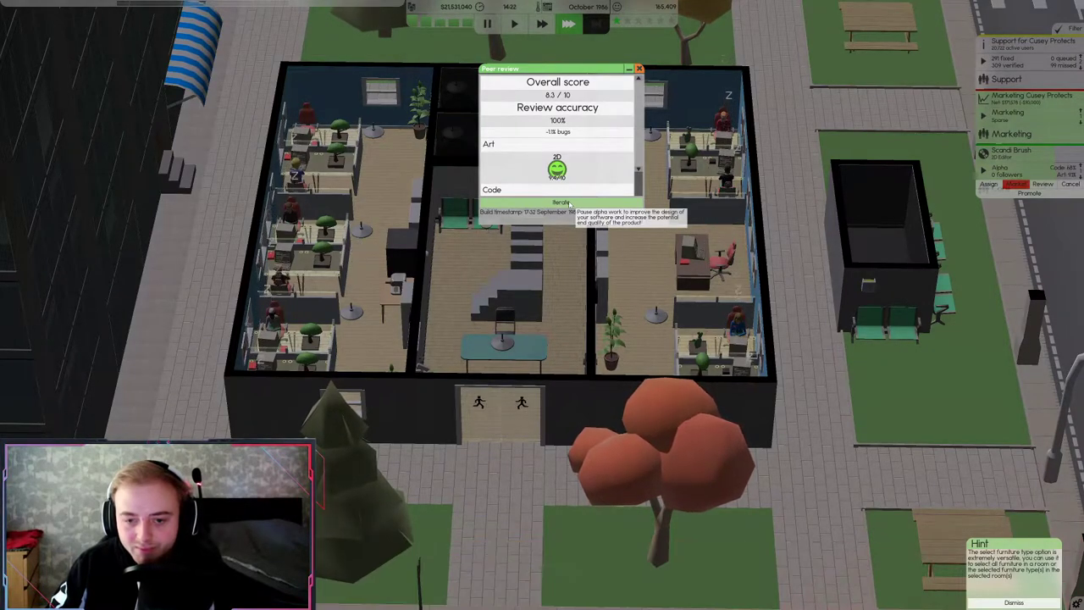
pyautogui.click(639, 70)
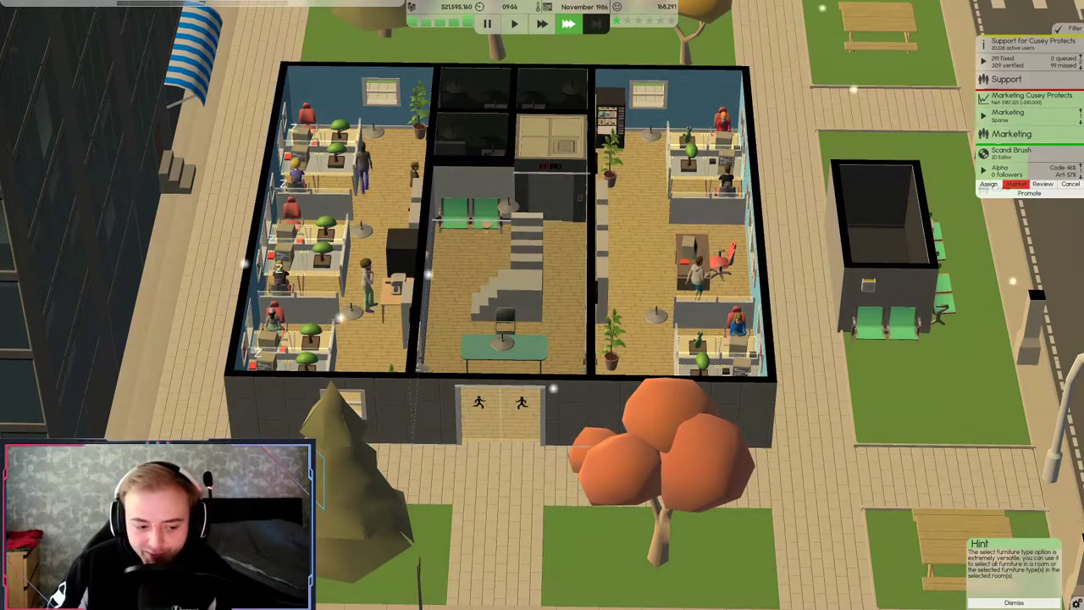
# Open the Employees roster showing staff roles, salaries and vacations
pyautogui.click(515, 23)
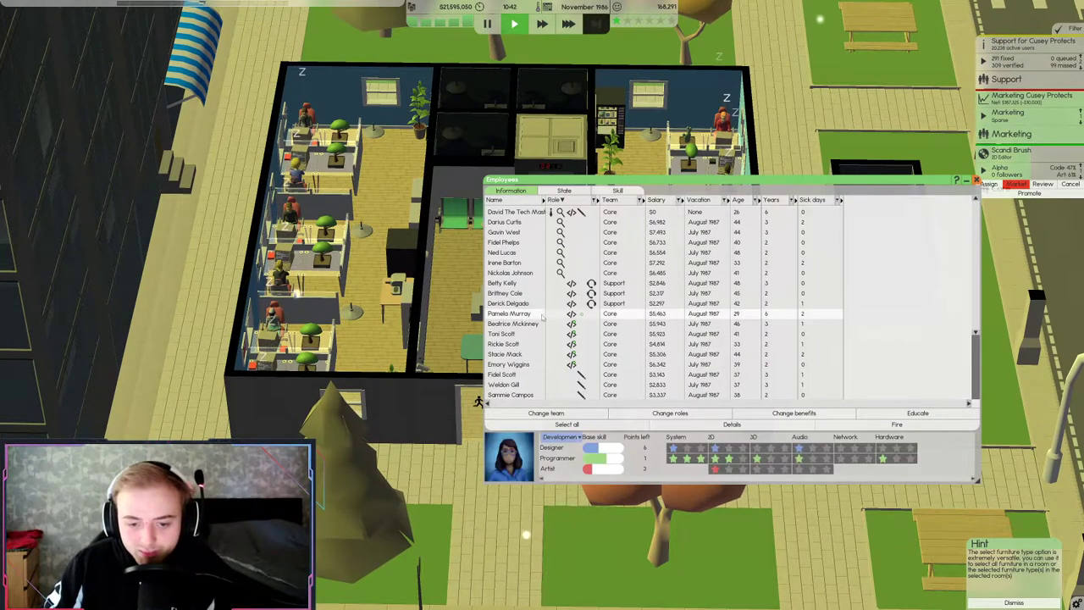
pyautogui.click(917, 413)
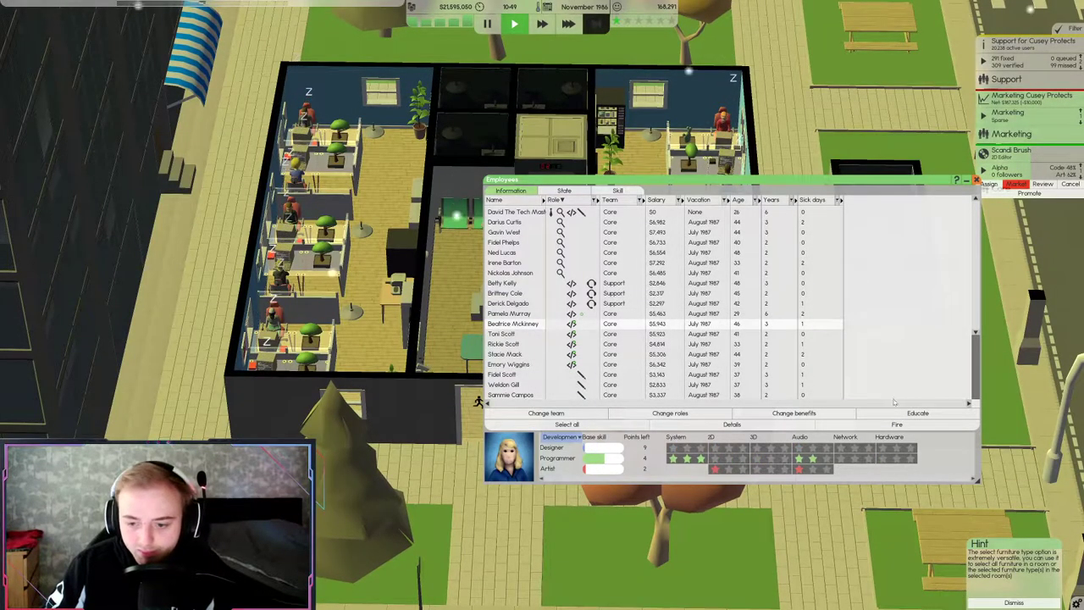
pyautogui.click(917, 413)
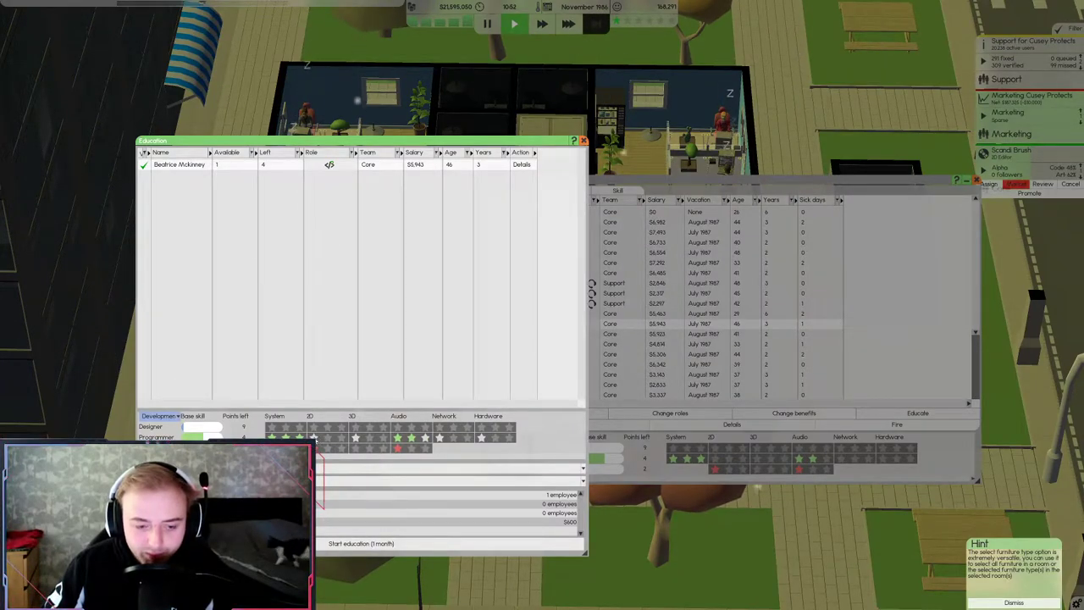
pyautogui.click(584, 141)
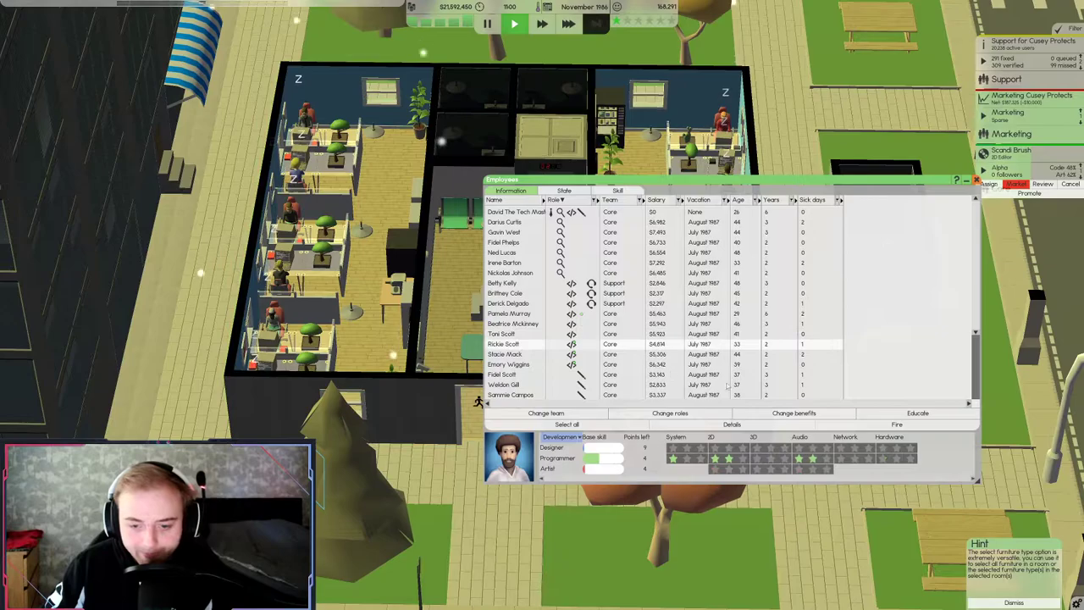
pyautogui.click(917, 413)
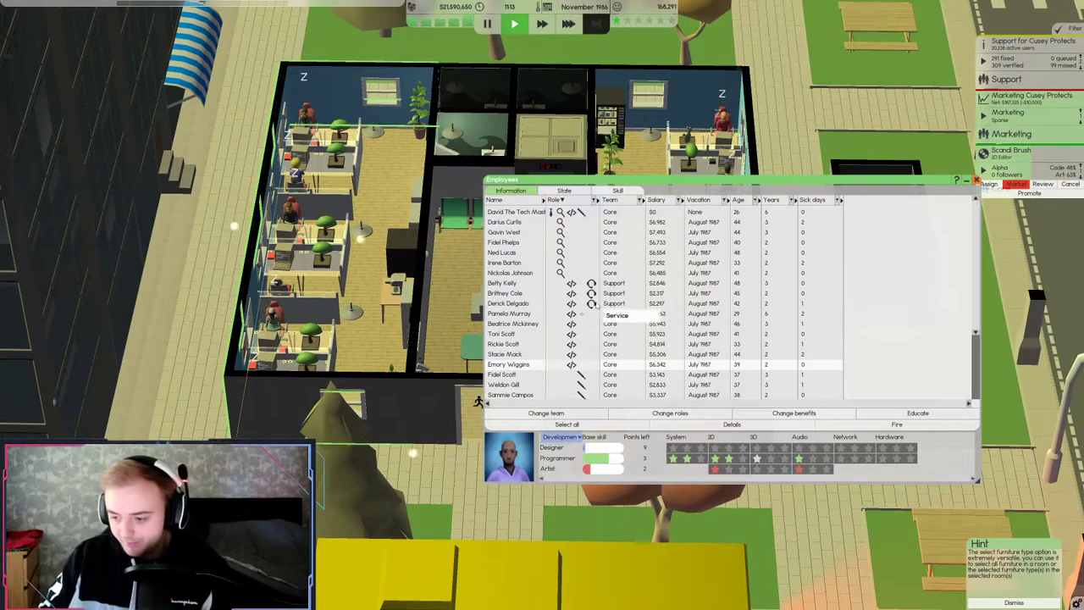
pyautogui.scroll(-3)
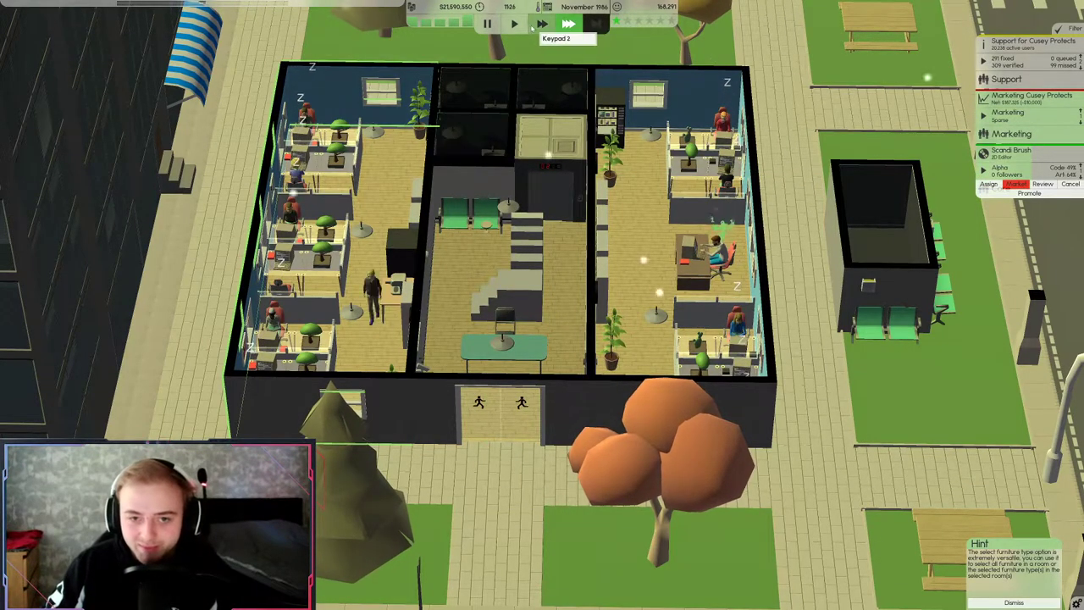
# Change the game speed from the top time controls
pyautogui.click(514, 24)
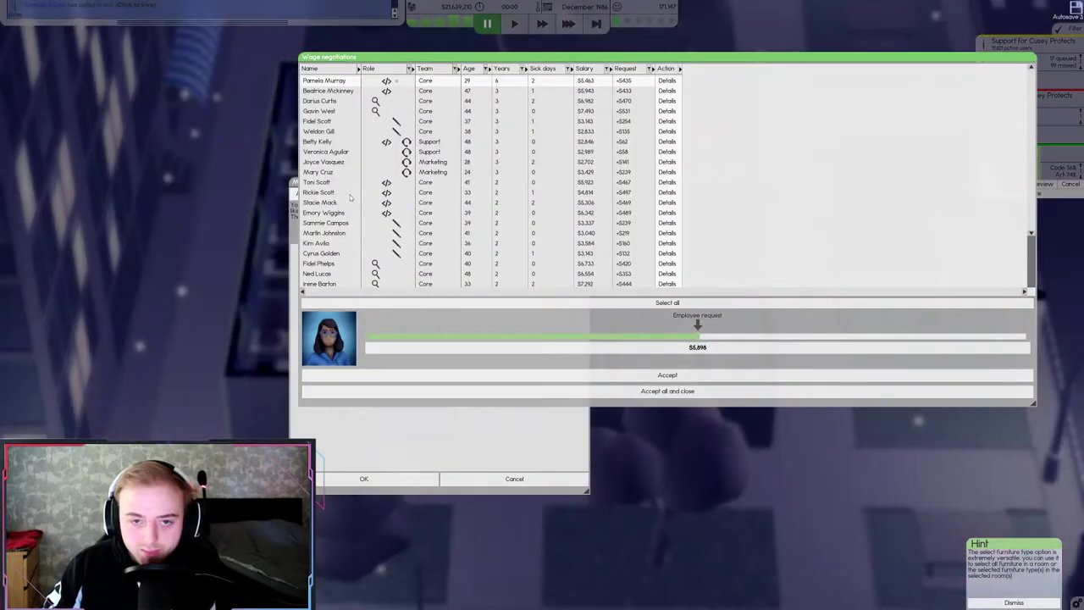
# Accept all employees' wage requests and close the negotiations
pyautogui.click(668, 390)
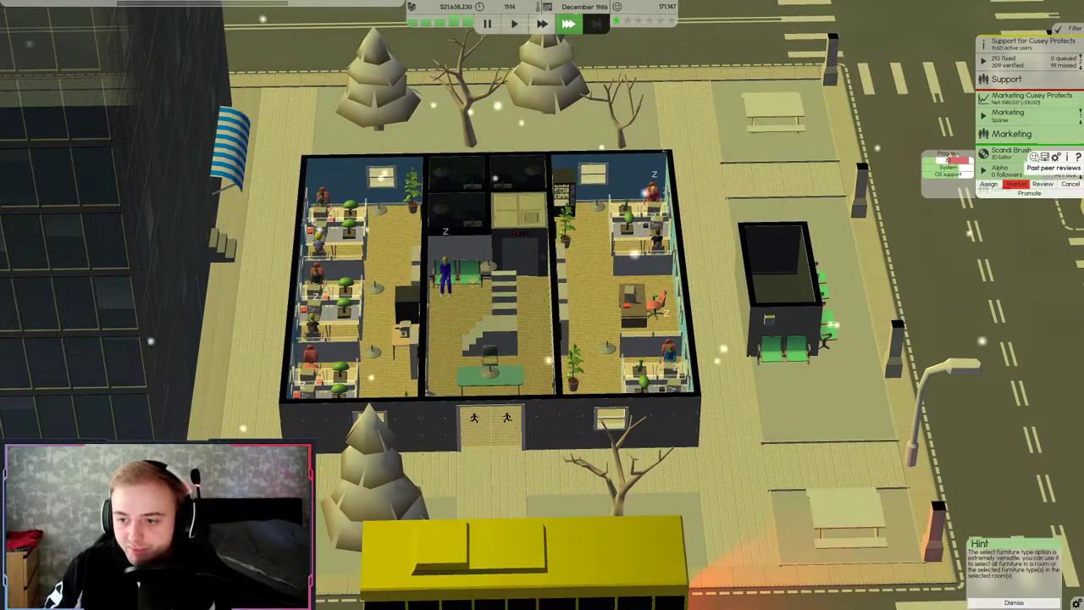
# View Scandi Brush's past peer reviews, then close the results
pyautogui.click(1053, 168)
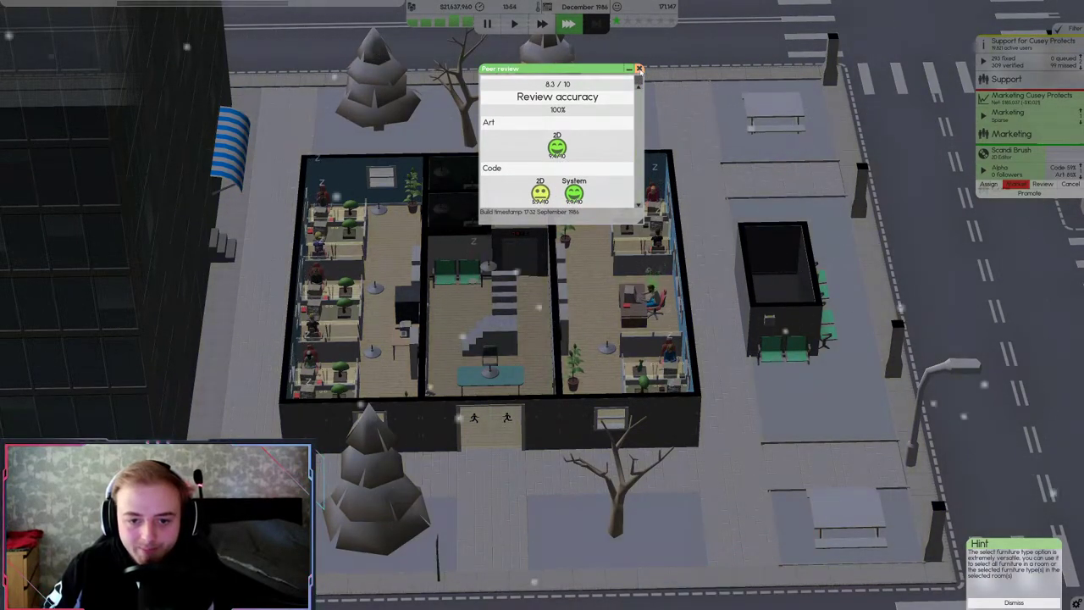
pyautogui.click(638, 69)
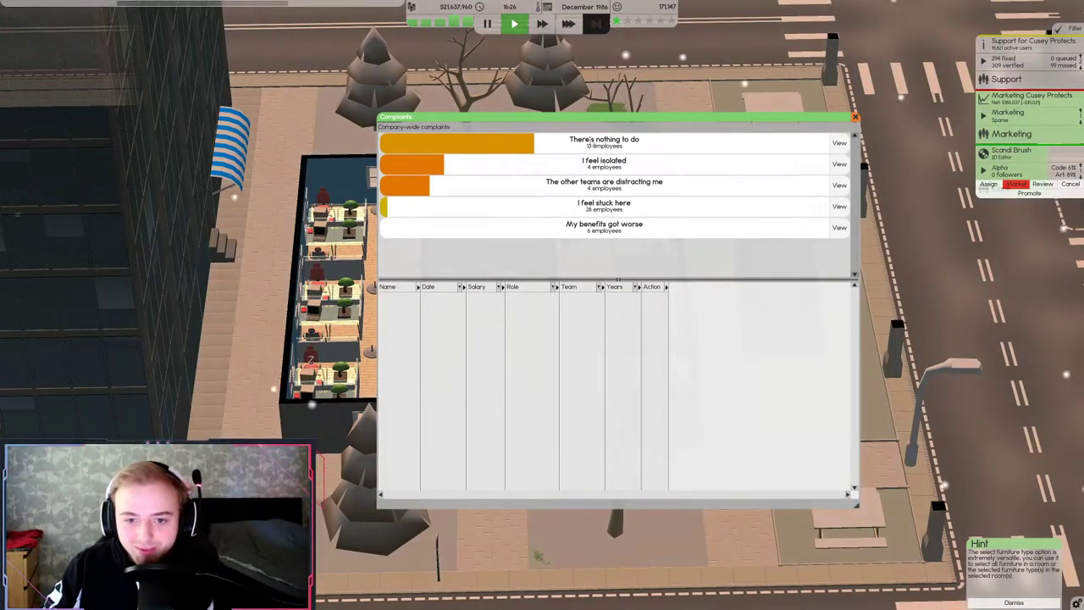
# Close the company-wide Complaints window
pyautogui.click(854, 116)
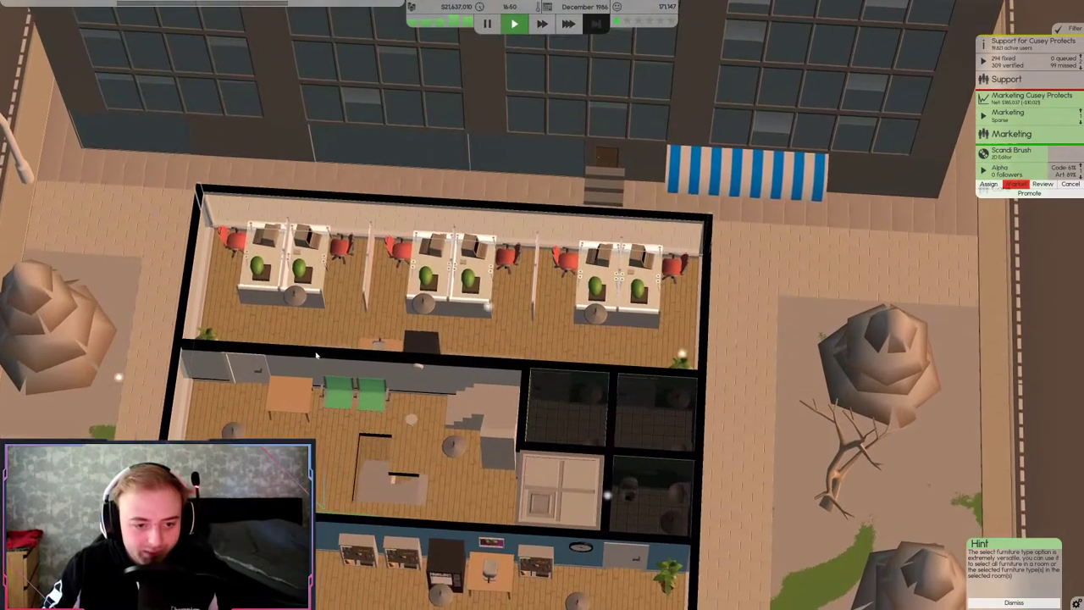
pyautogui.rightClick(326, 318)
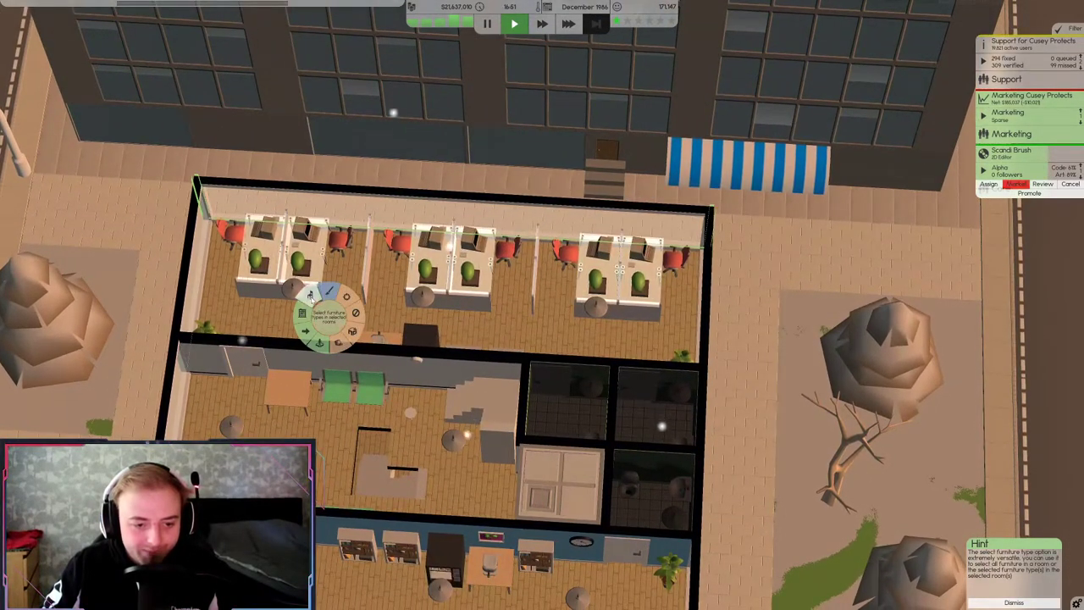
pyautogui.click(322, 292)
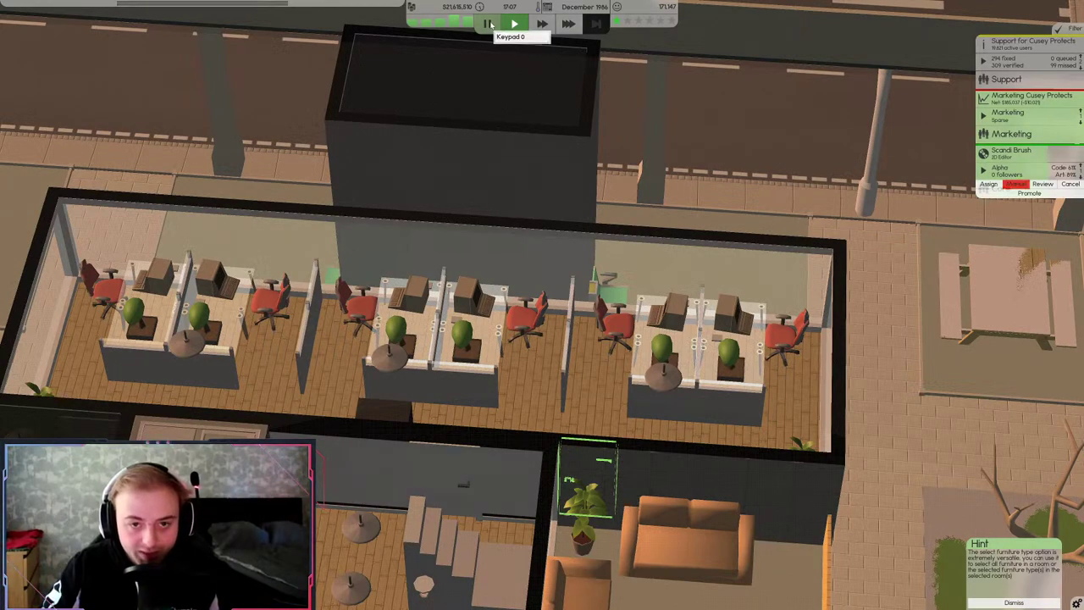
# Pause, search for 2D-specialist programmers, and hire candidates into the Core team
pyautogui.click(514, 23)
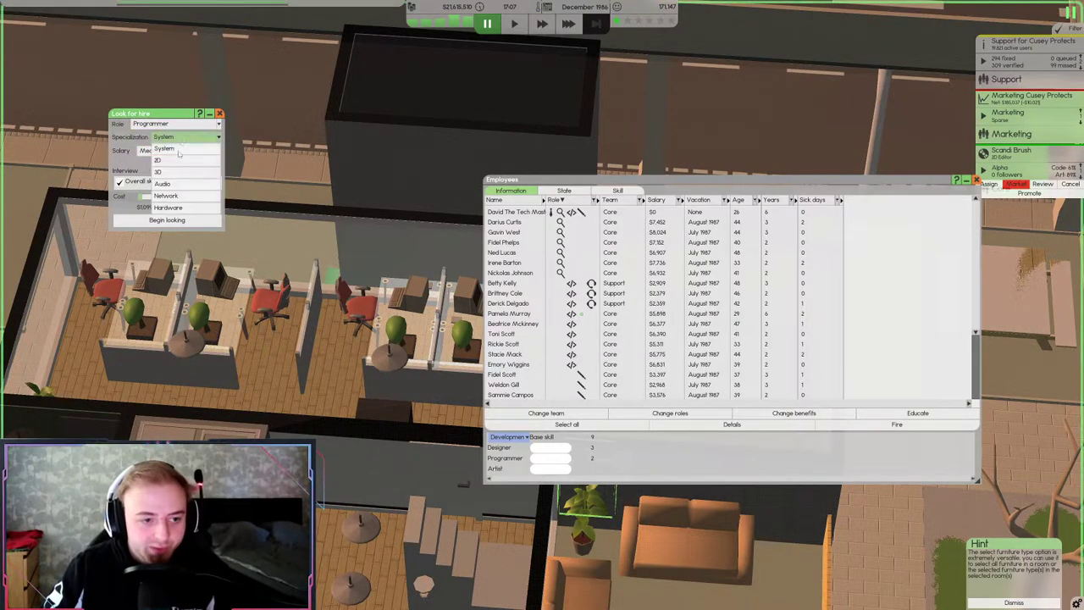
pyautogui.click(157, 160)
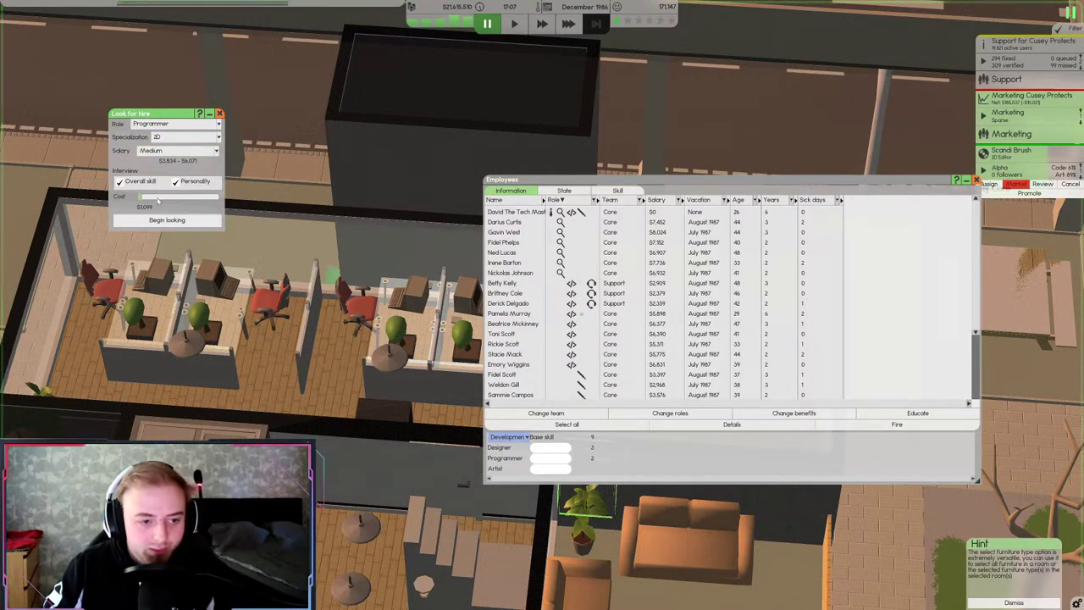
pyautogui.click(167, 220)
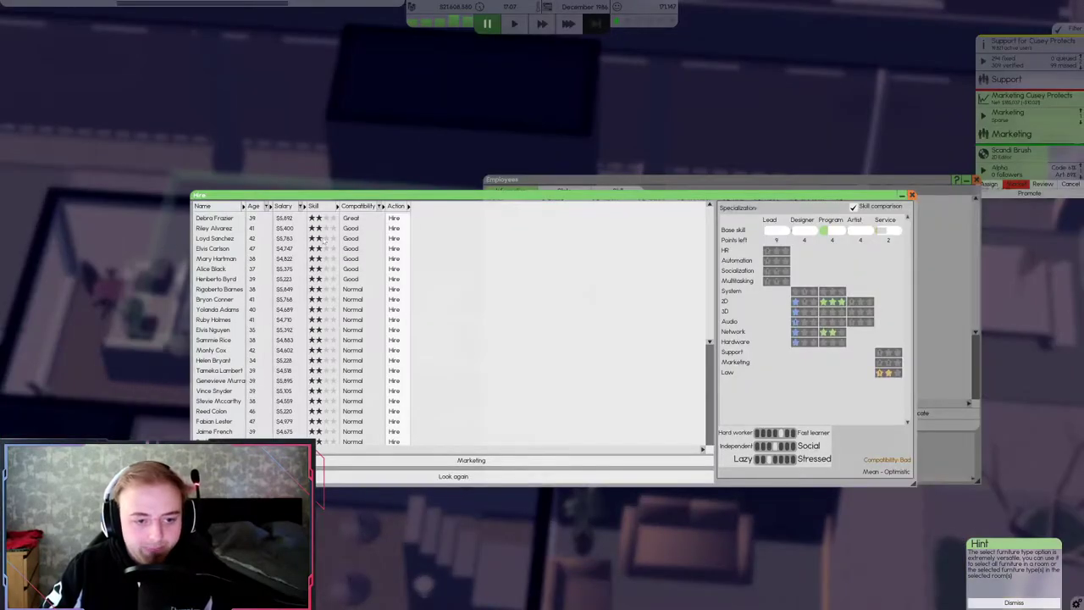
pyautogui.click(213, 217)
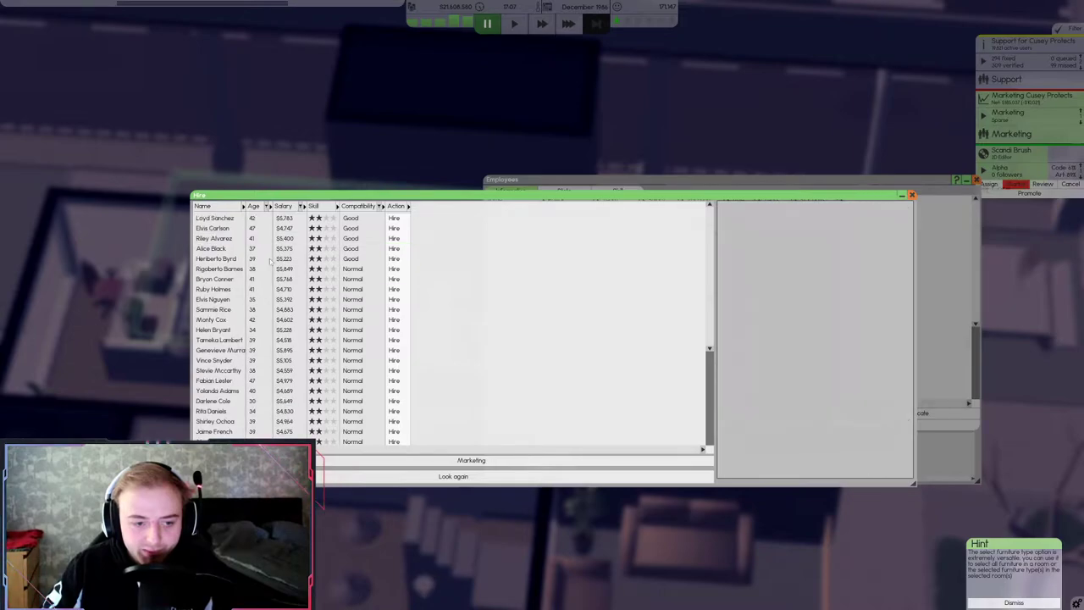
pyautogui.click(212, 248)
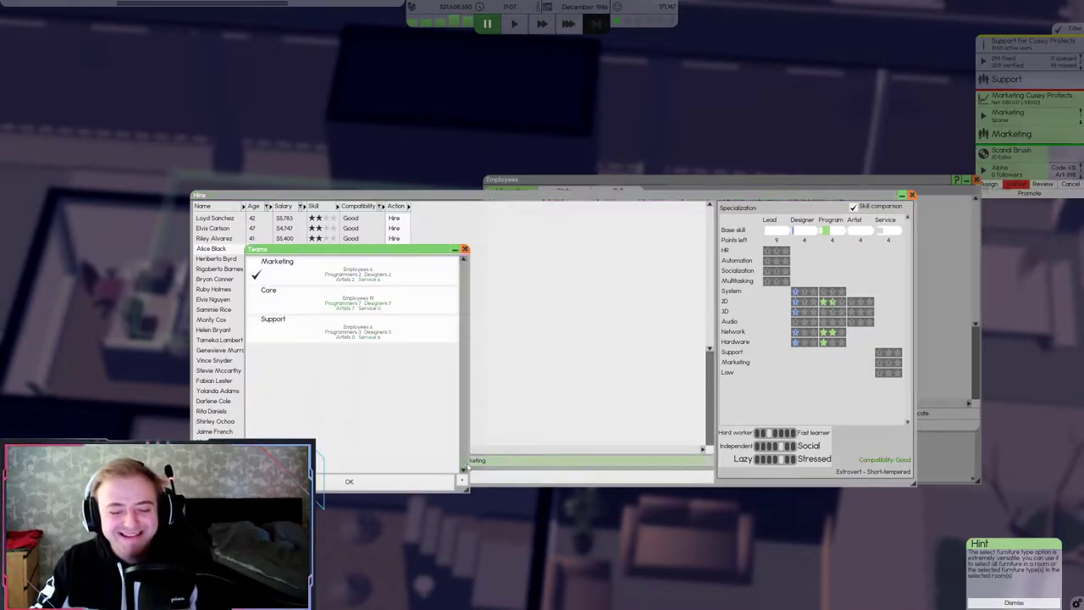
pyautogui.click(268, 289)
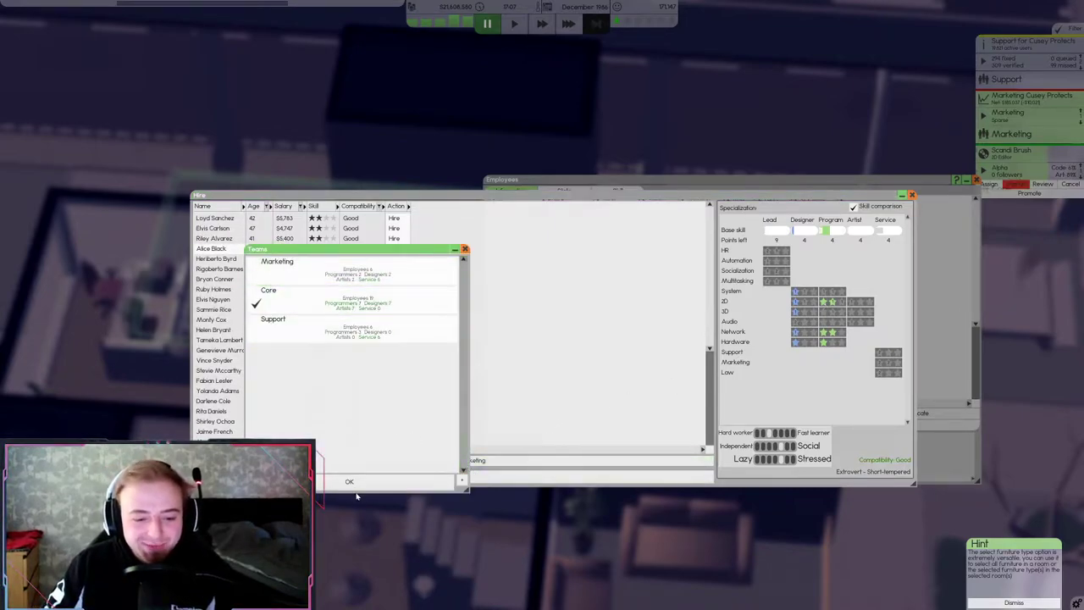
pyautogui.click(349, 481)
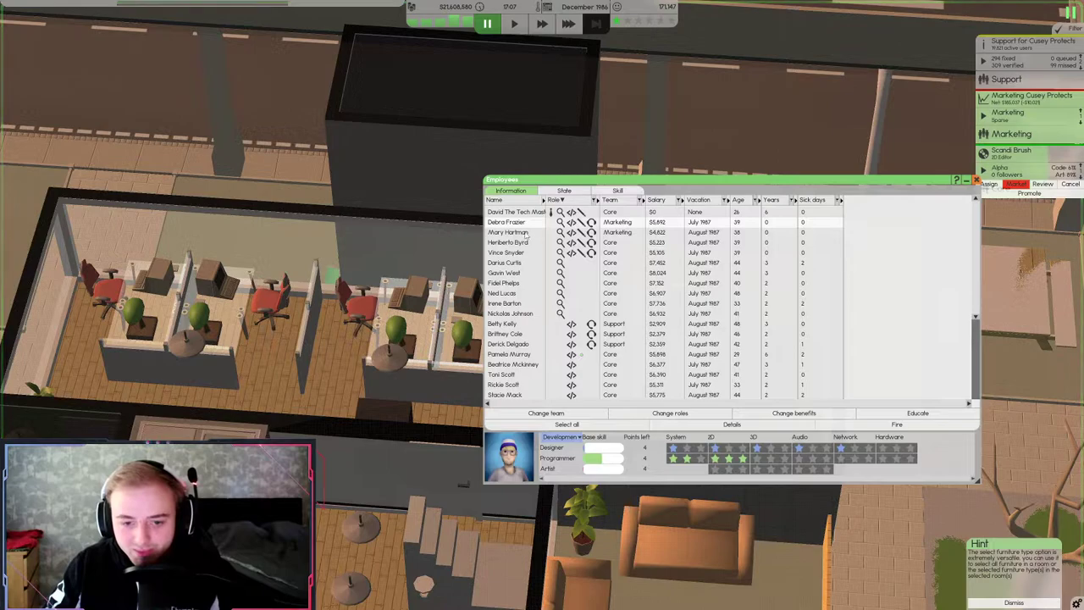
pyautogui.click(546, 413)
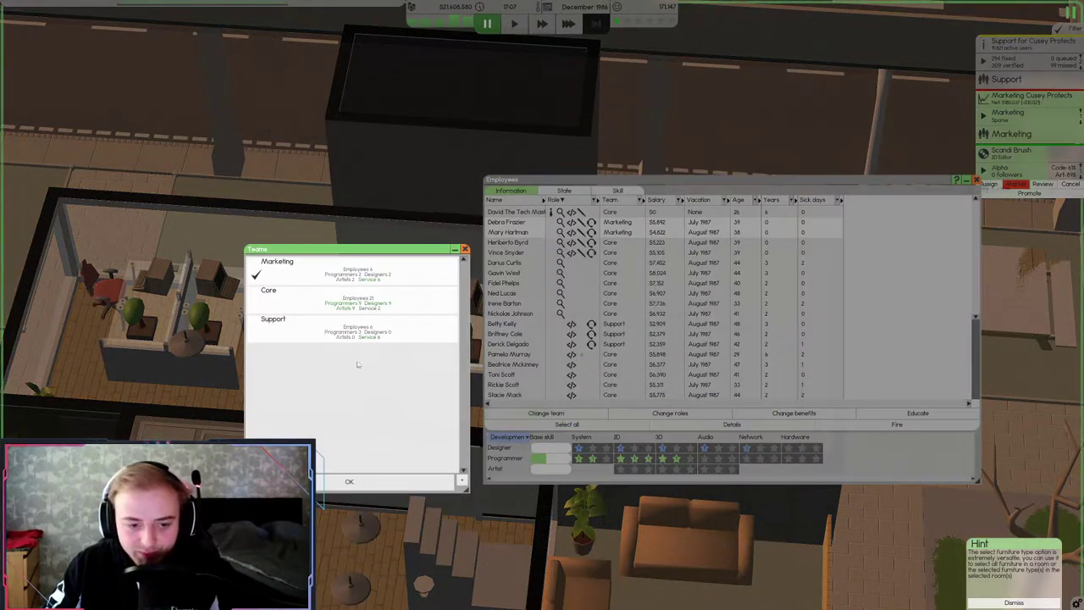
pyautogui.click(268, 290)
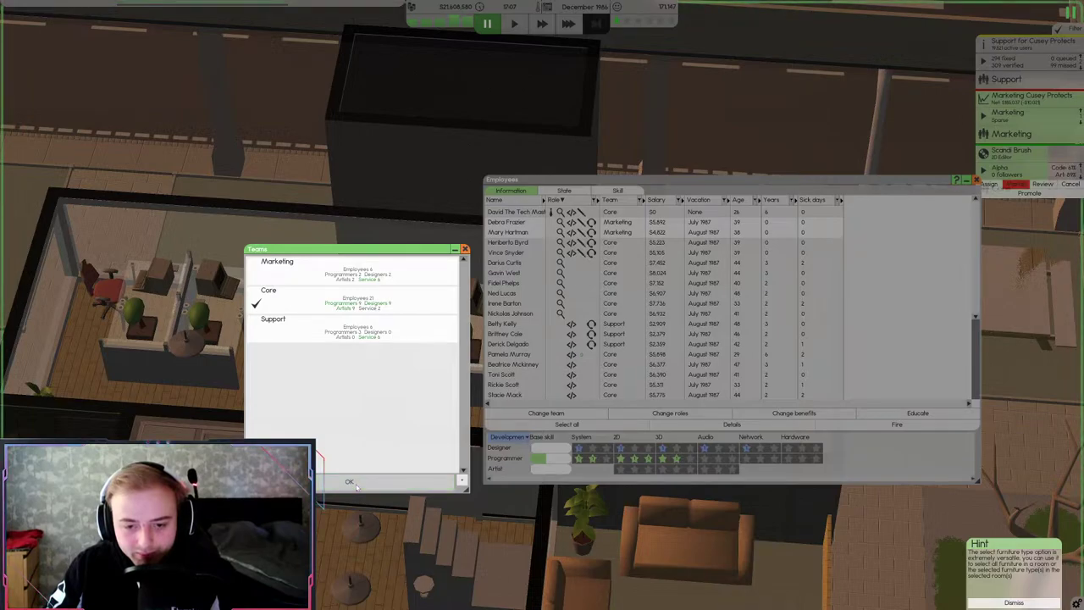
pyautogui.click(349, 481)
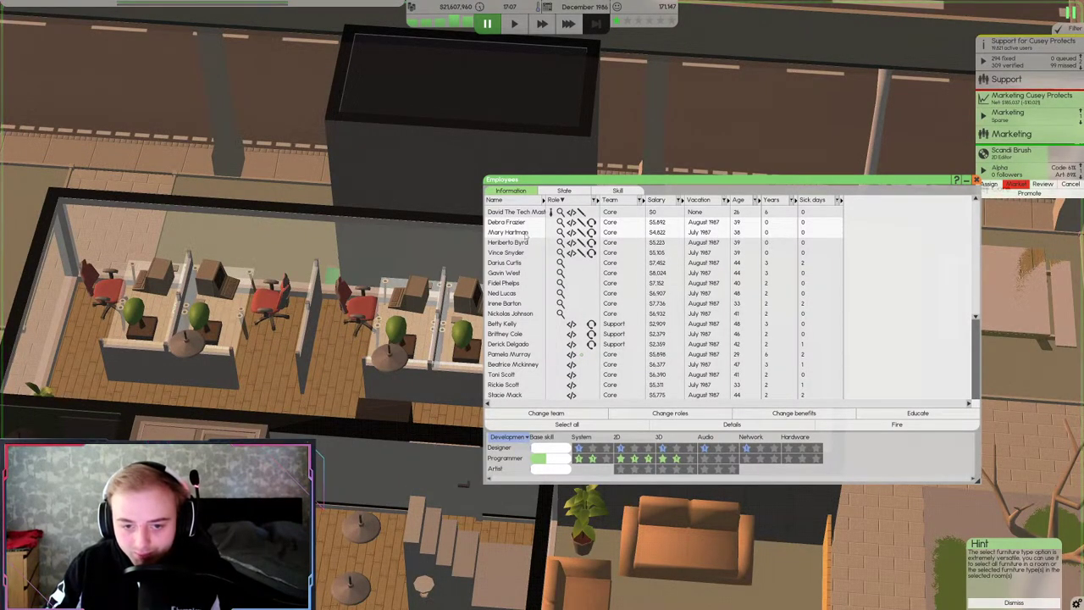
pyautogui.click(554, 200)
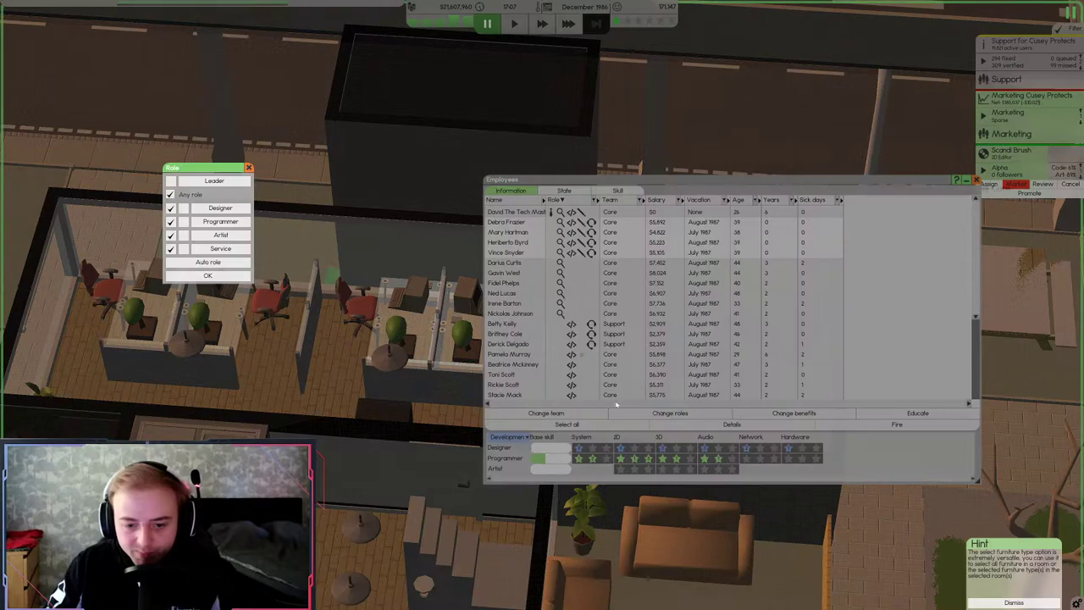
pyautogui.click(208, 275)
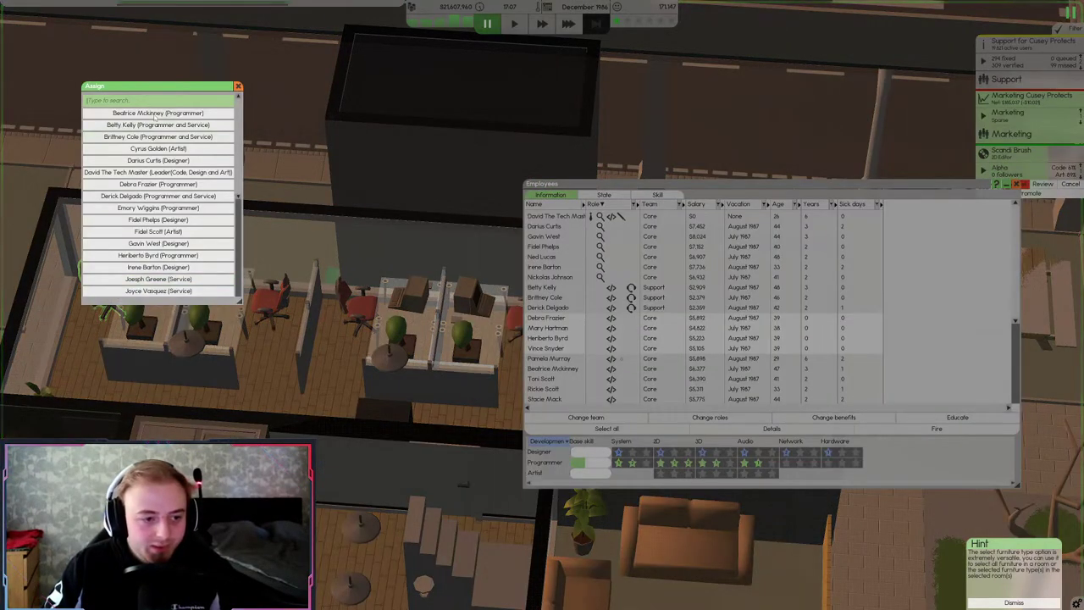
pyautogui.click(238, 85)
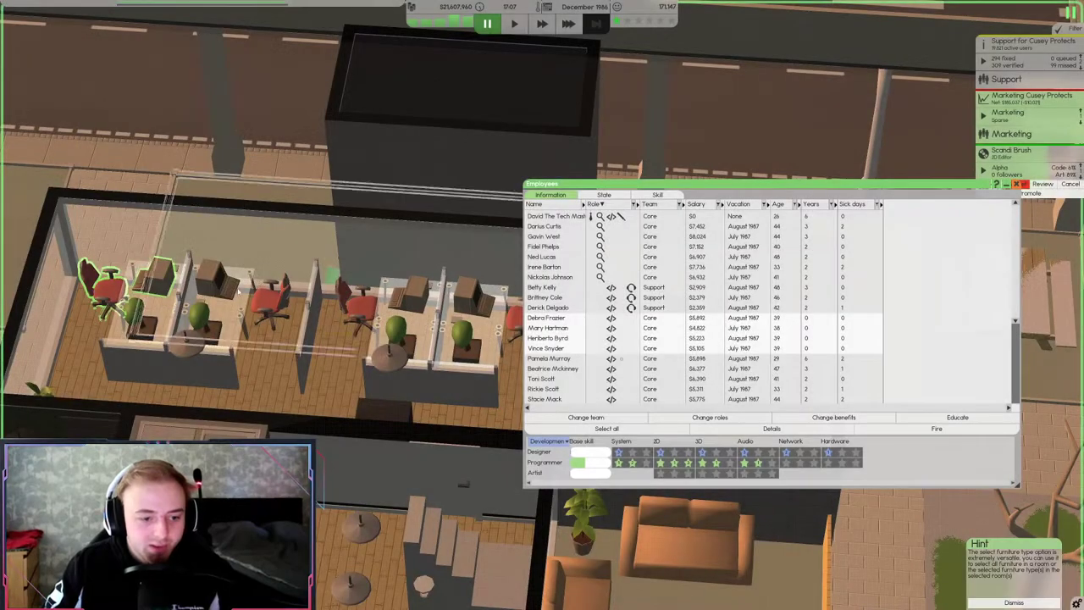
pyautogui.rightClick(224, 280)
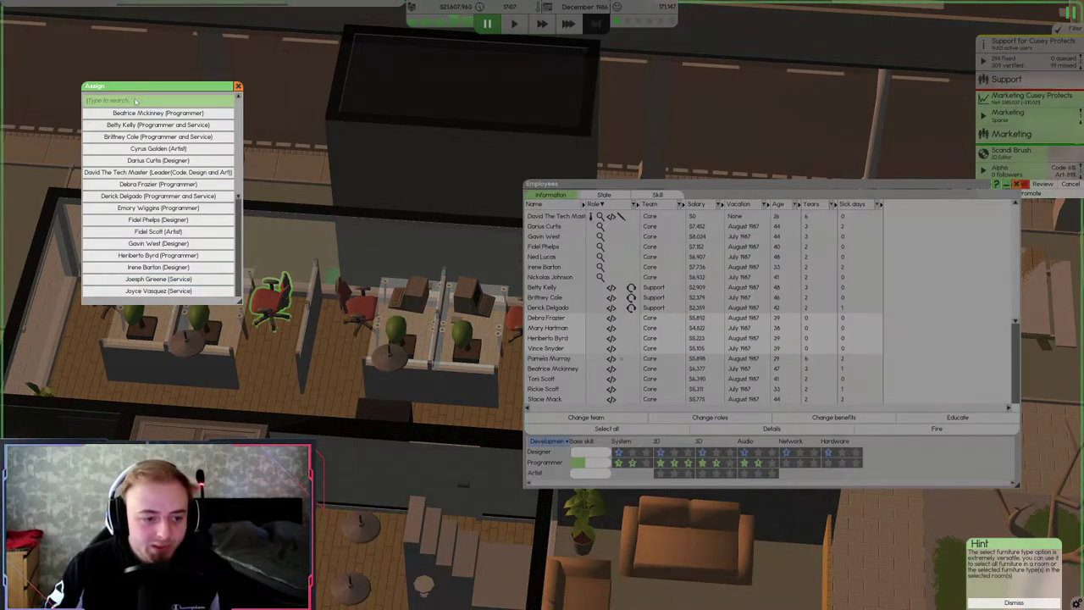
pyautogui.write('mari')
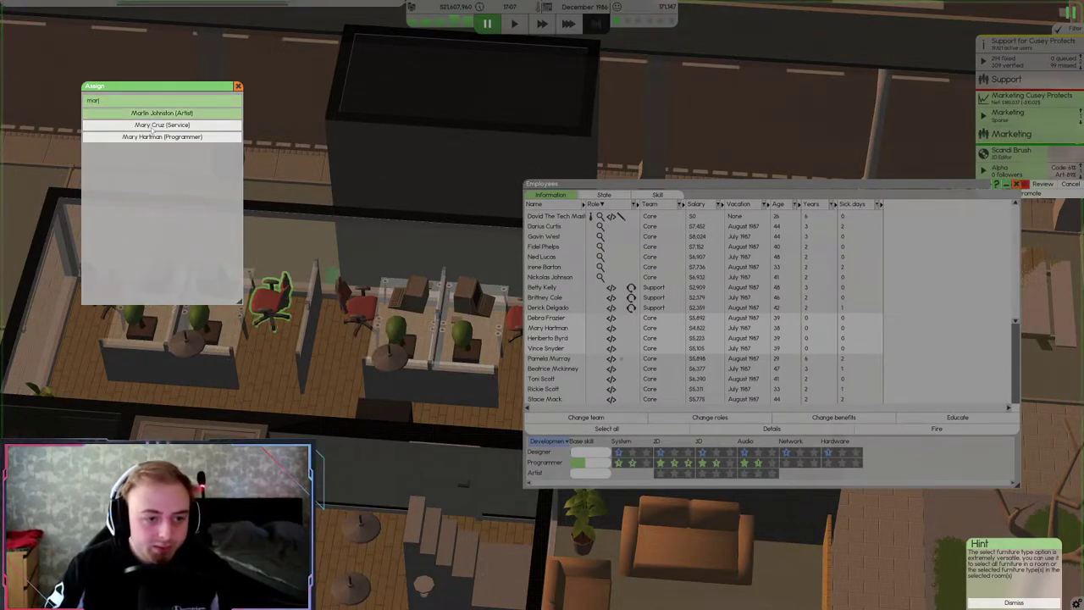
pyautogui.click(238, 86)
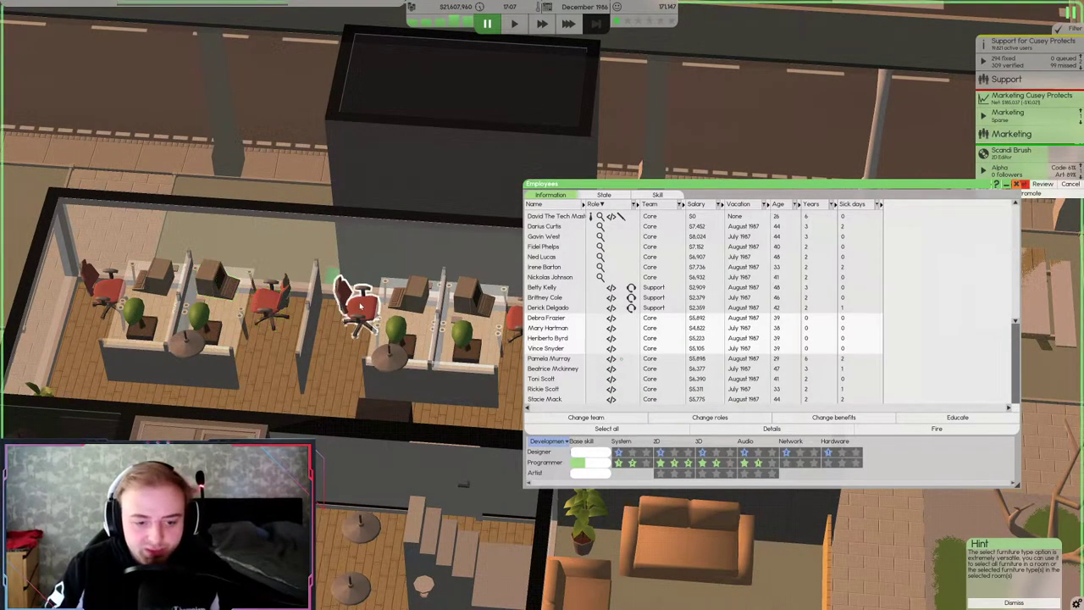
pyautogui.click(360, 305)
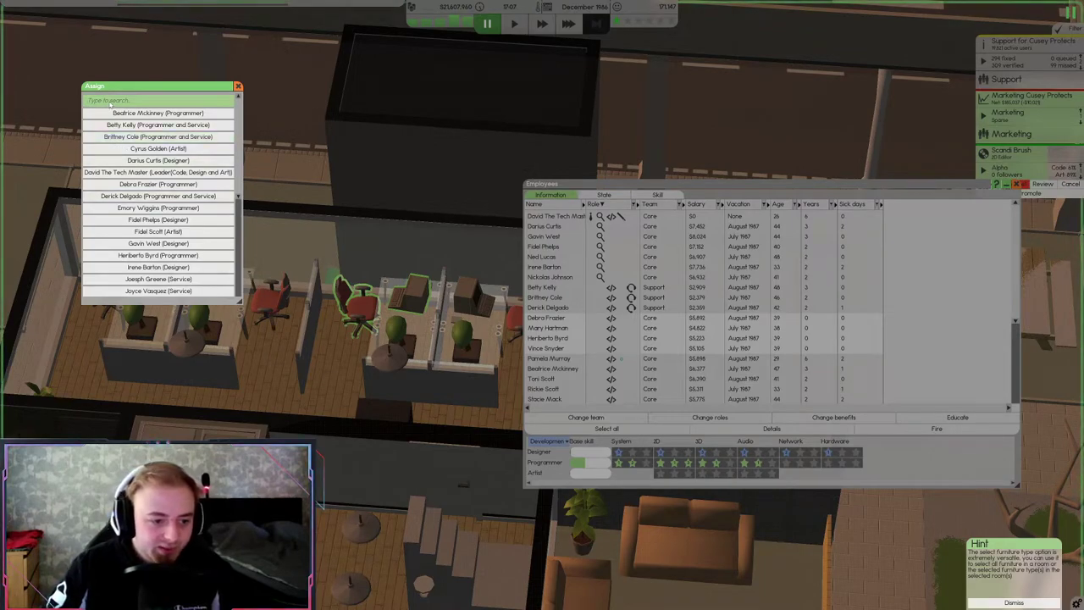
pyautogui.click(238, 87)
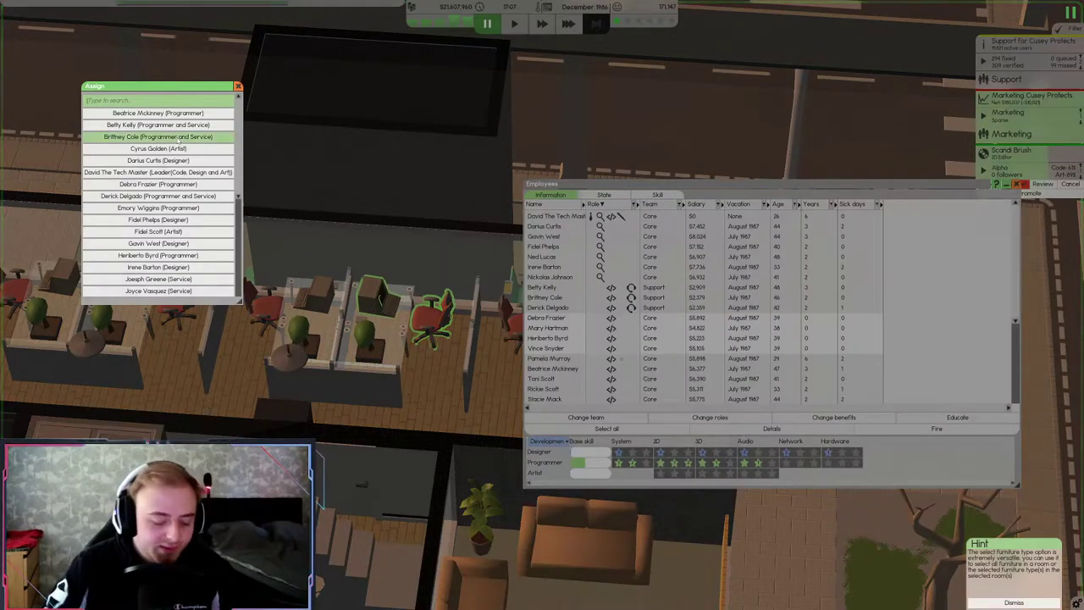
pyautogui.write('vin')
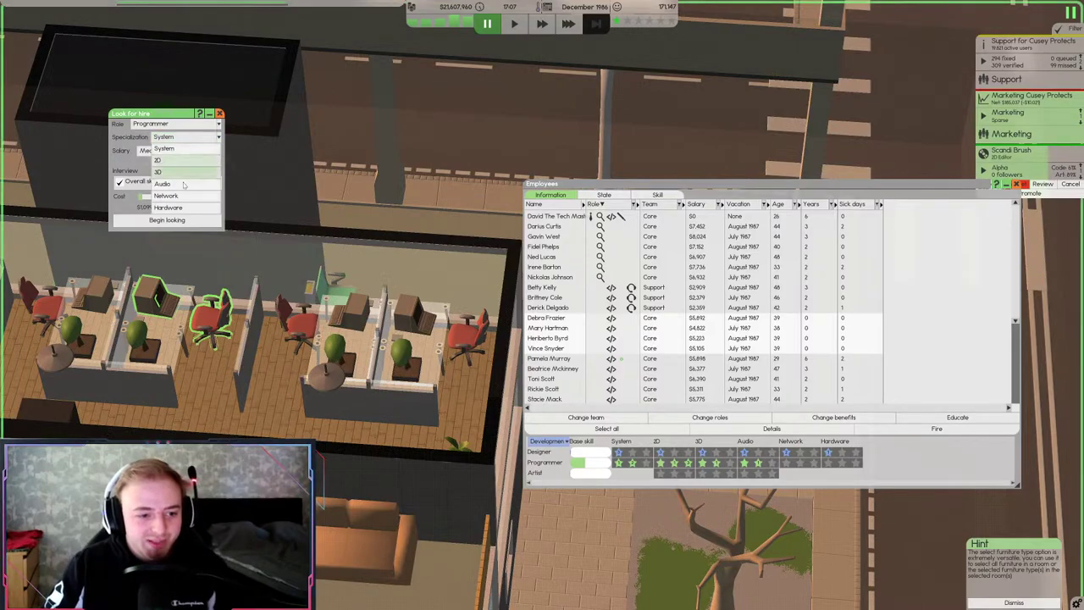
pyautogui.moveTo(181, 161)
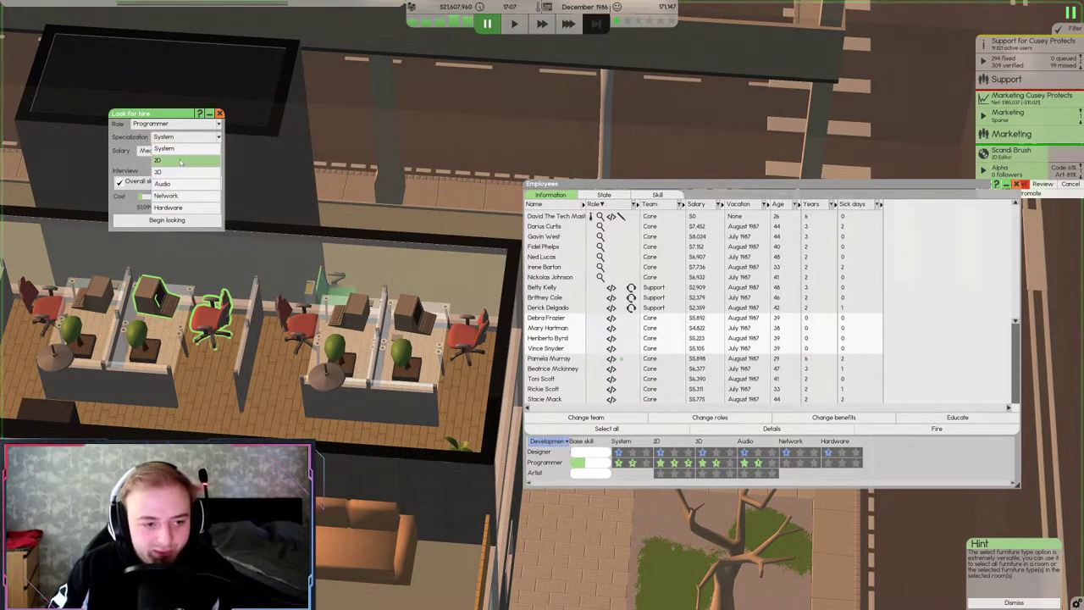
# Search for System-specialised programmer candidates at Medium salary
pyautogui.click(181, 161)
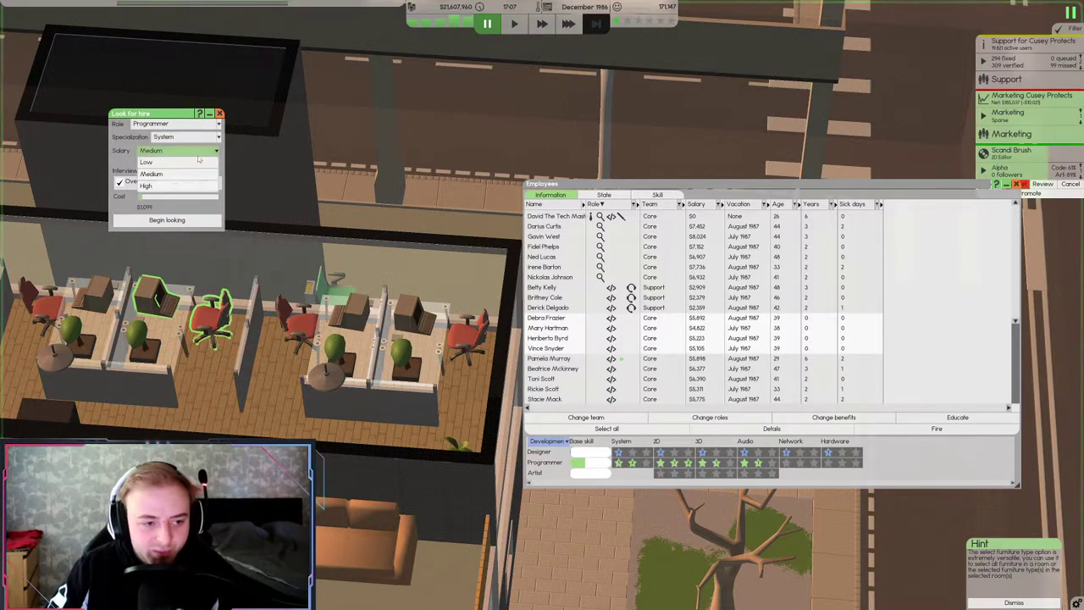
pyautogui.click(175, 180)
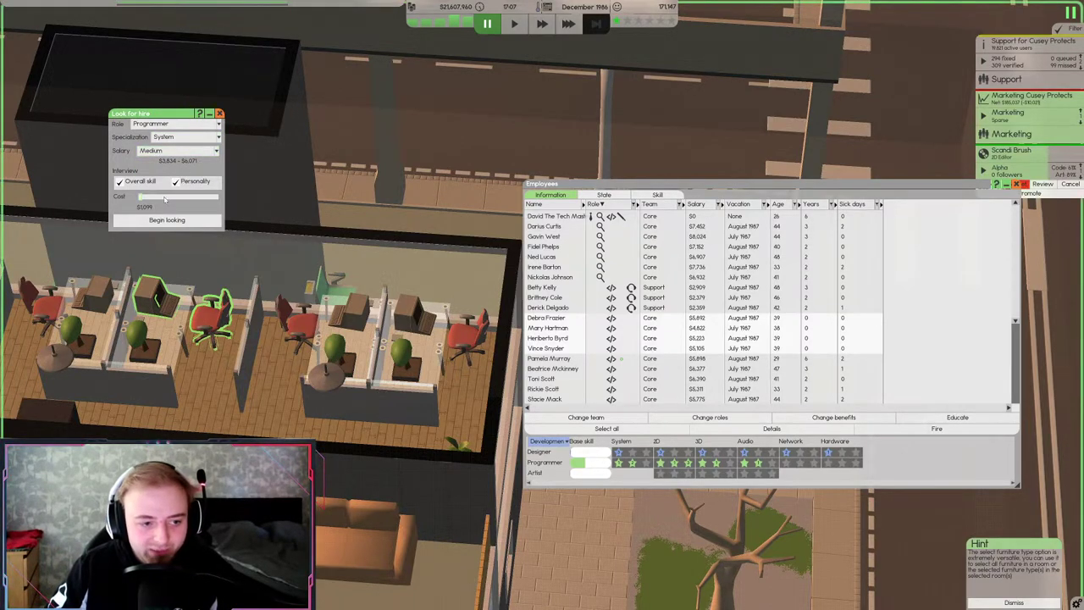
pyautogui.click(167, 220)
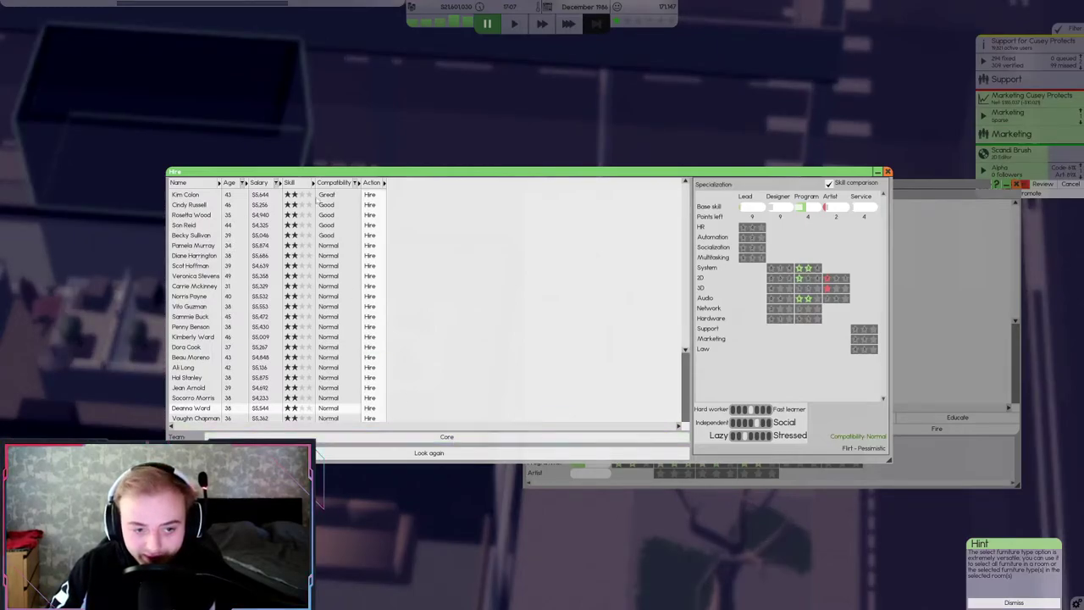
pyautogui.click(185, 195)
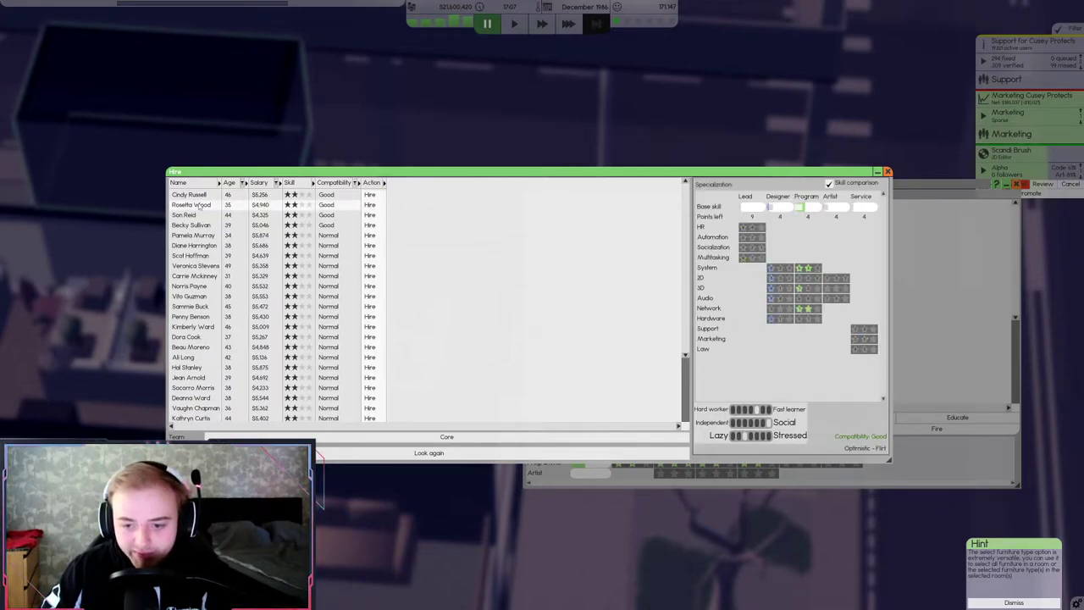
pyautogui.click(370, 204)
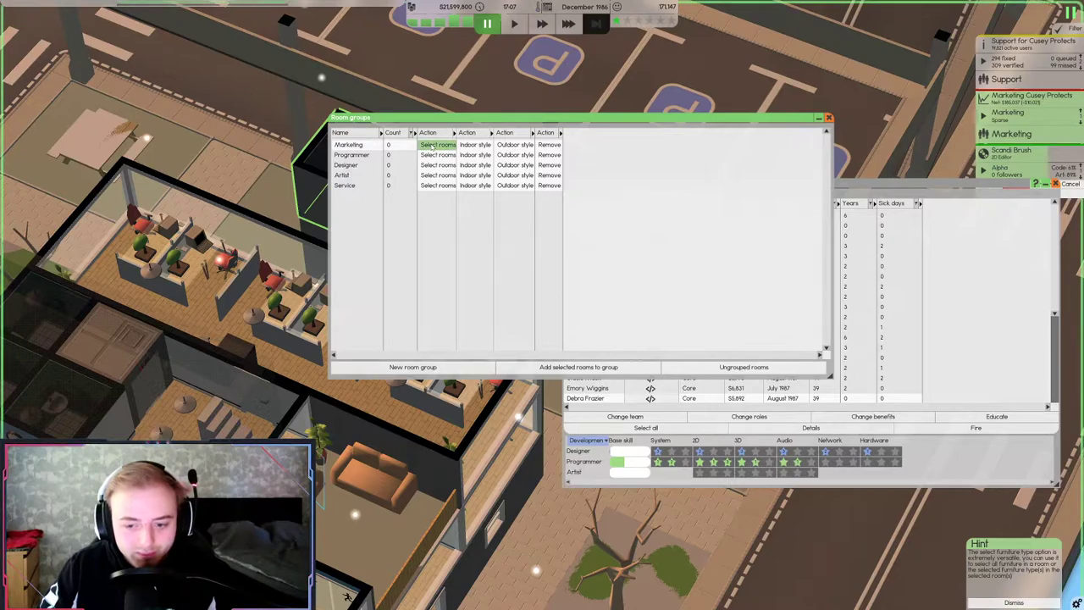
pyautogui.moveTo(562, 220)
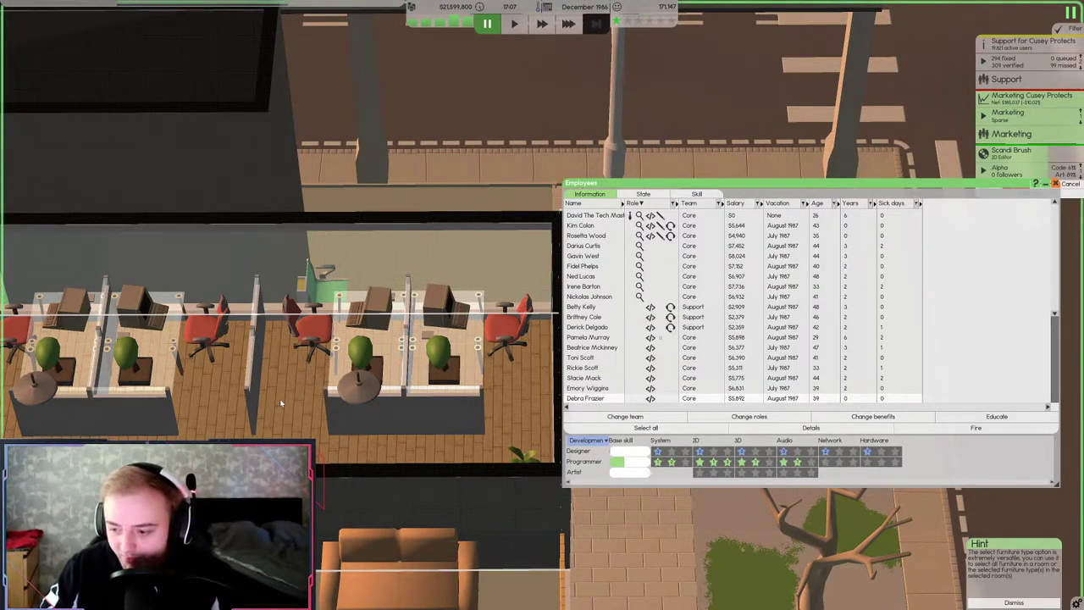
# Open the assignment list for an empty programmer-room desk and scroll through it
pyautogui.rightClick(280, 398)
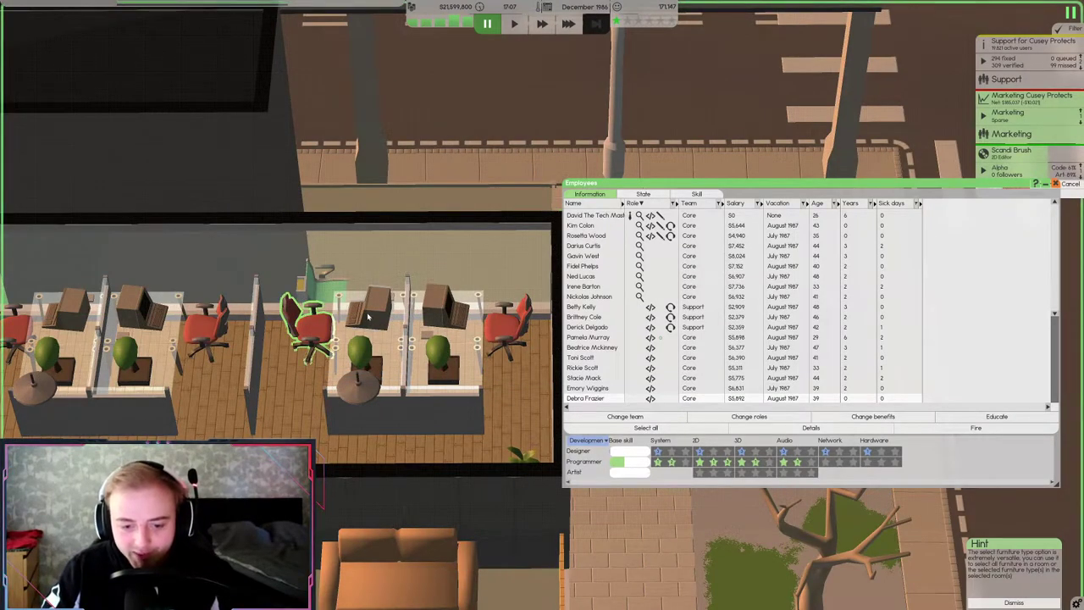
pyautogui.scroll(-3)
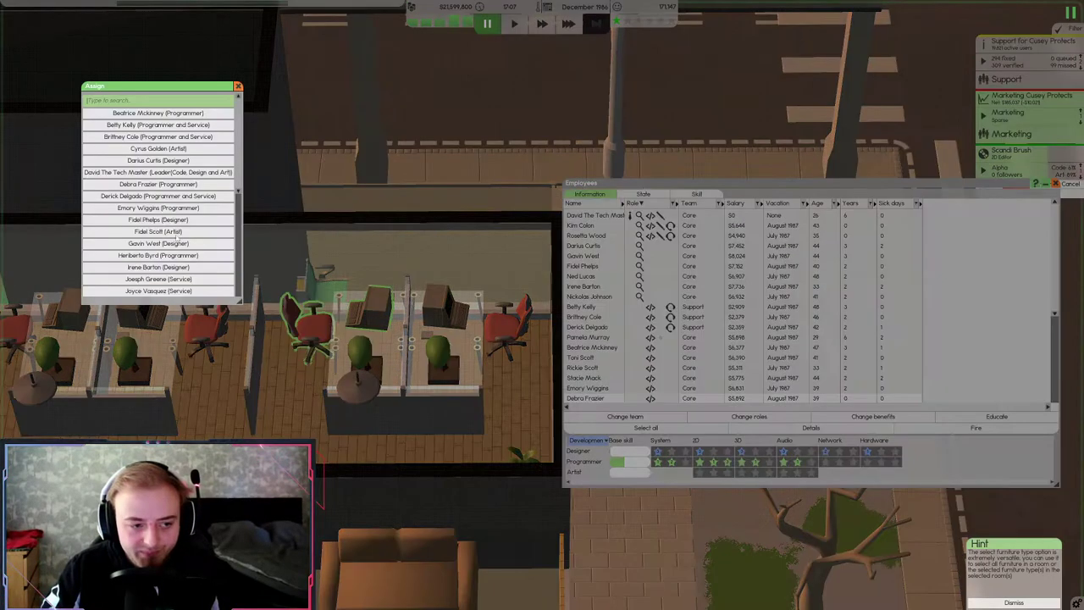
pyautogui.write('kim')
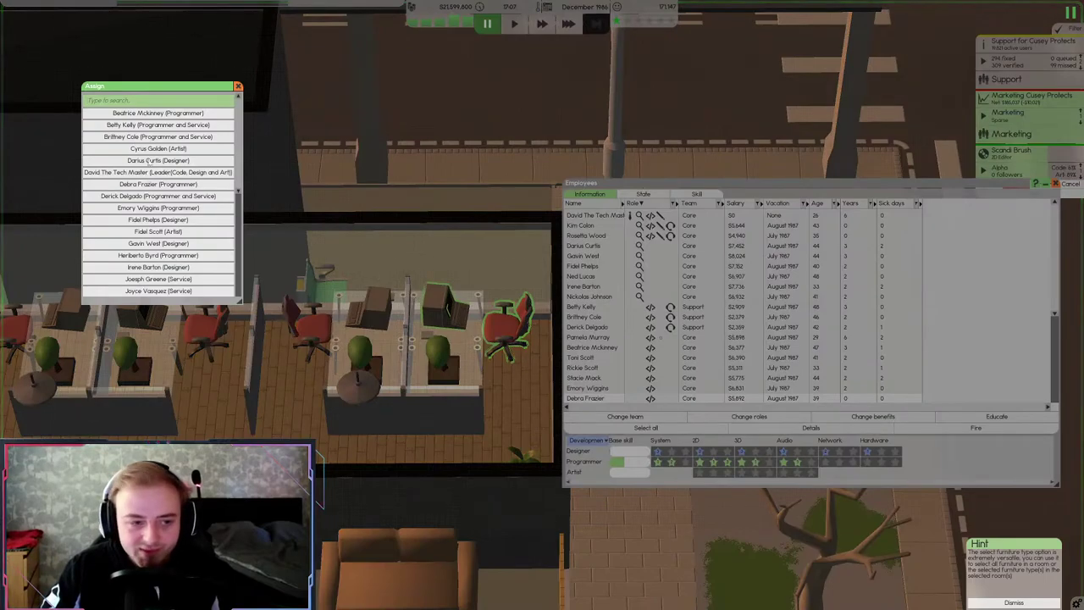
pyautogui.write('ros')
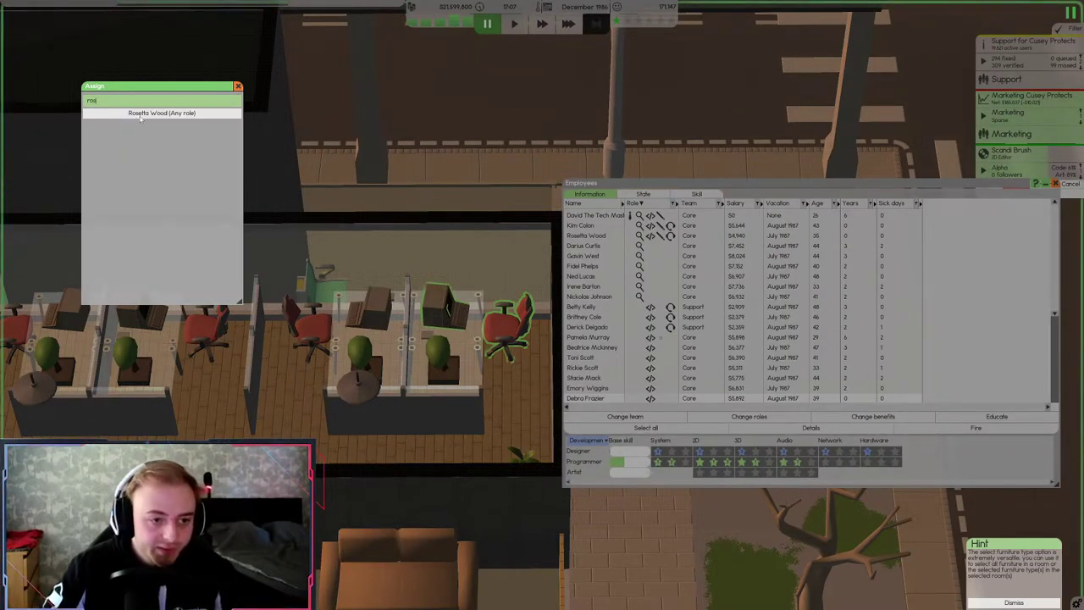
pyautogui.click(161, 113)
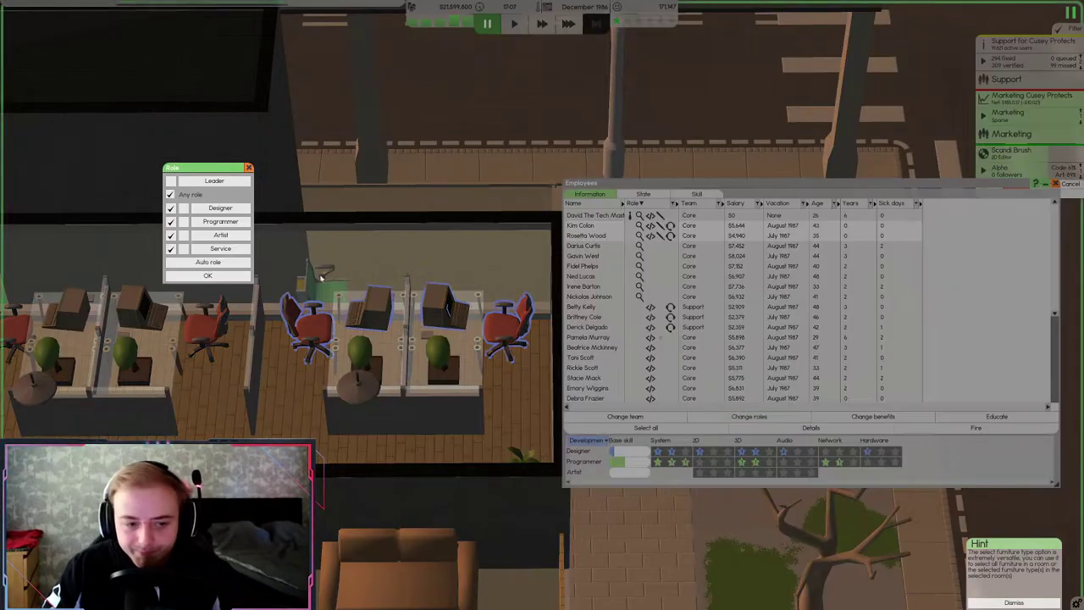
pyautogui.click(208, 275)
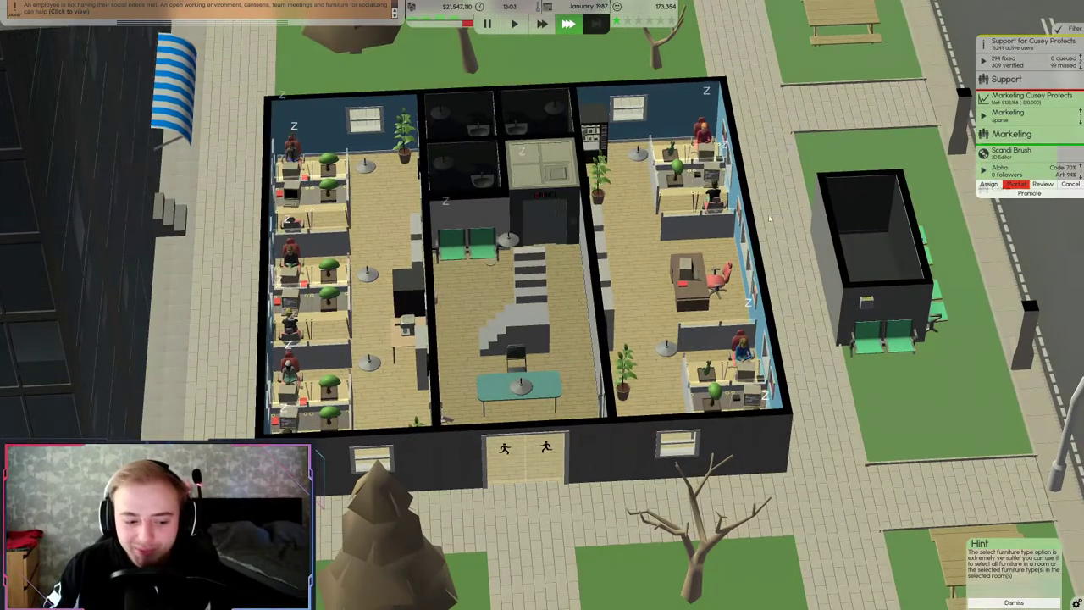
pyautogui.click(514, 23)
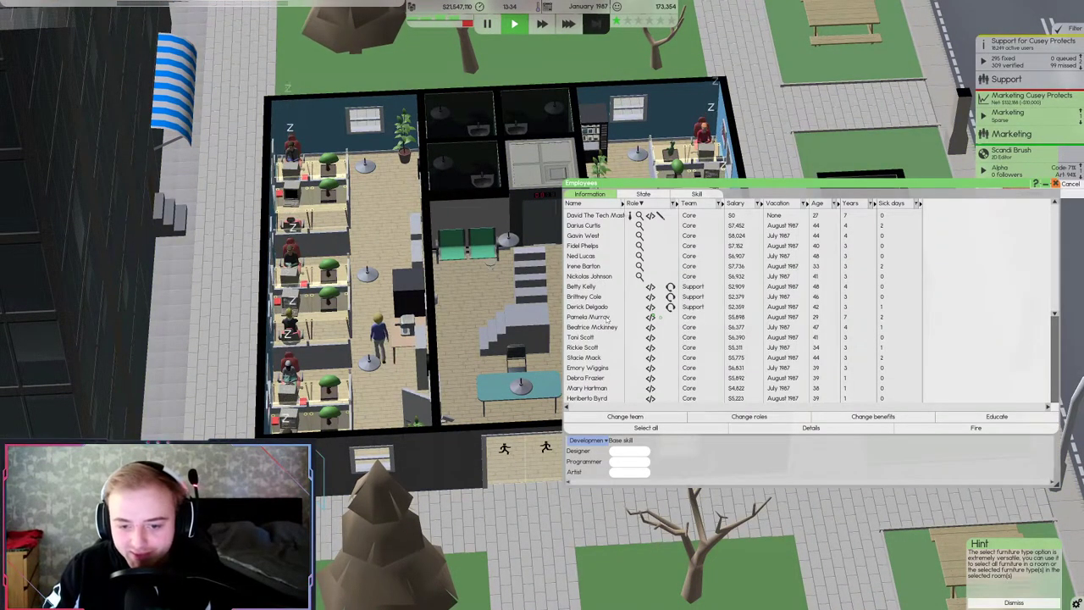
pyautogui.click(996, 416)
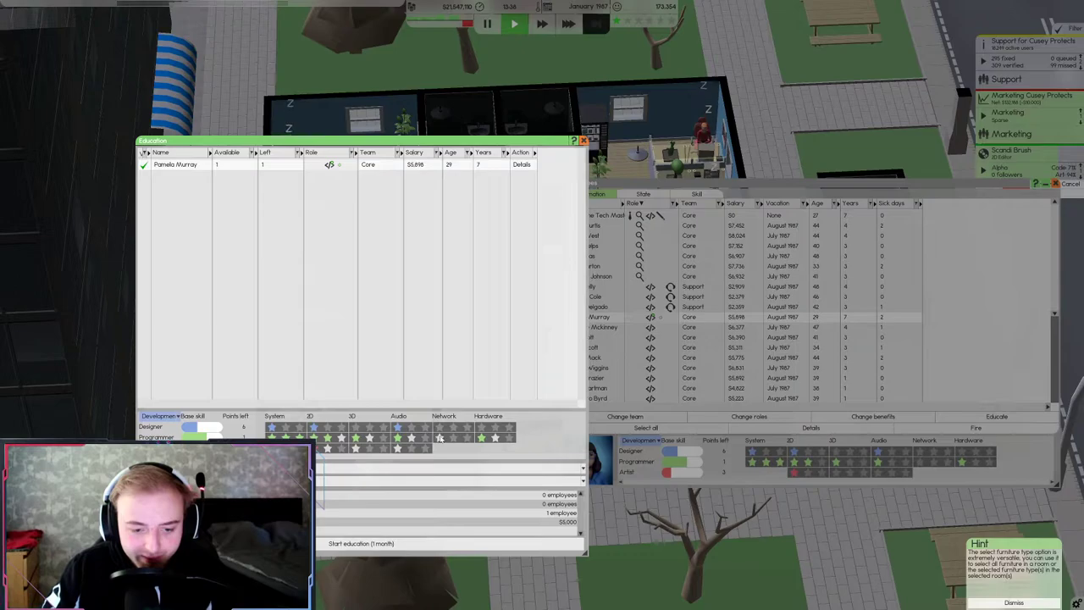
pyautogui.click(368, 437)
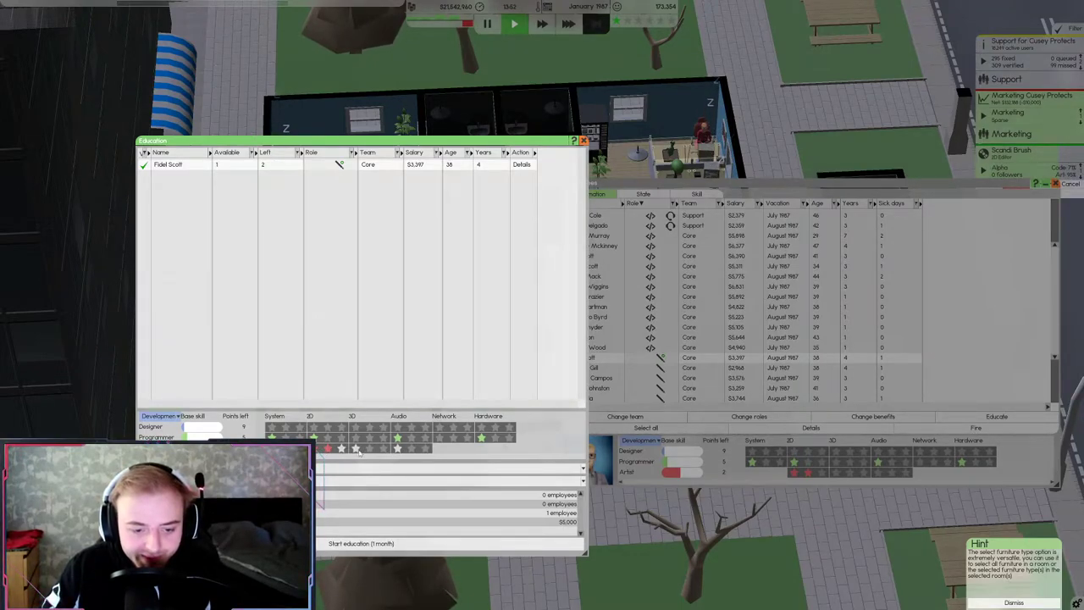
pyautogui.click(583, 139)
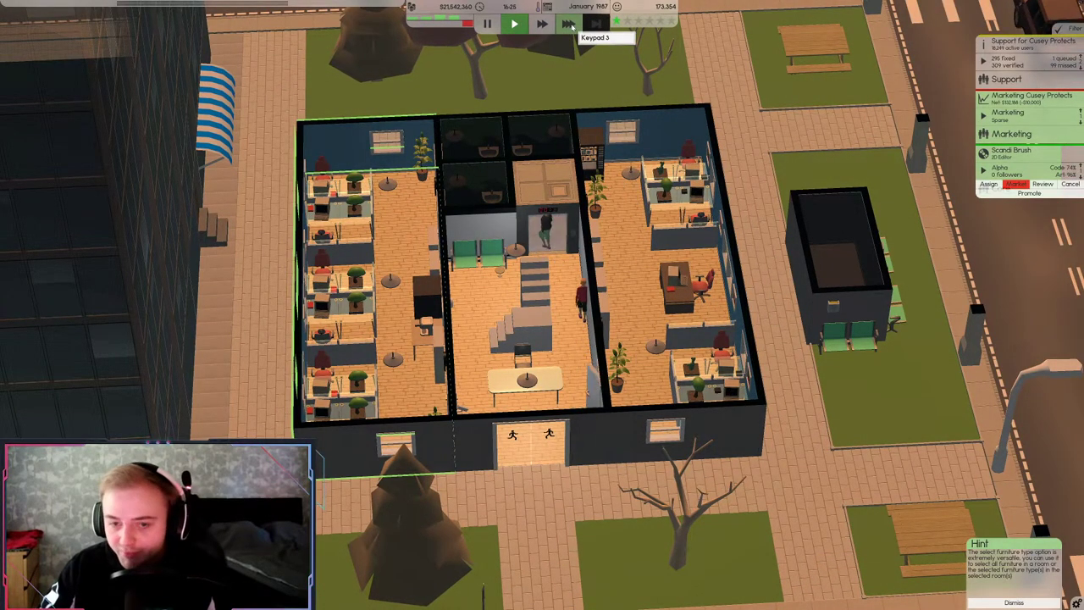
# Fast-forward into February 1987, resume normal speed, and view the monthly finances sheet
pyautogui.click(514, 24)
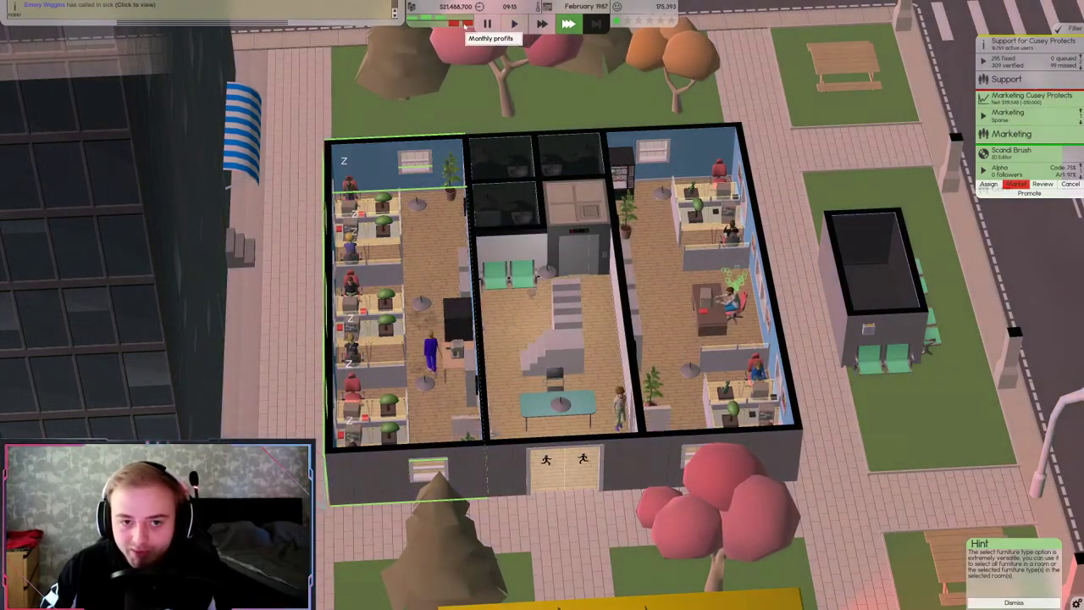
pyautogui.click(514, 24)
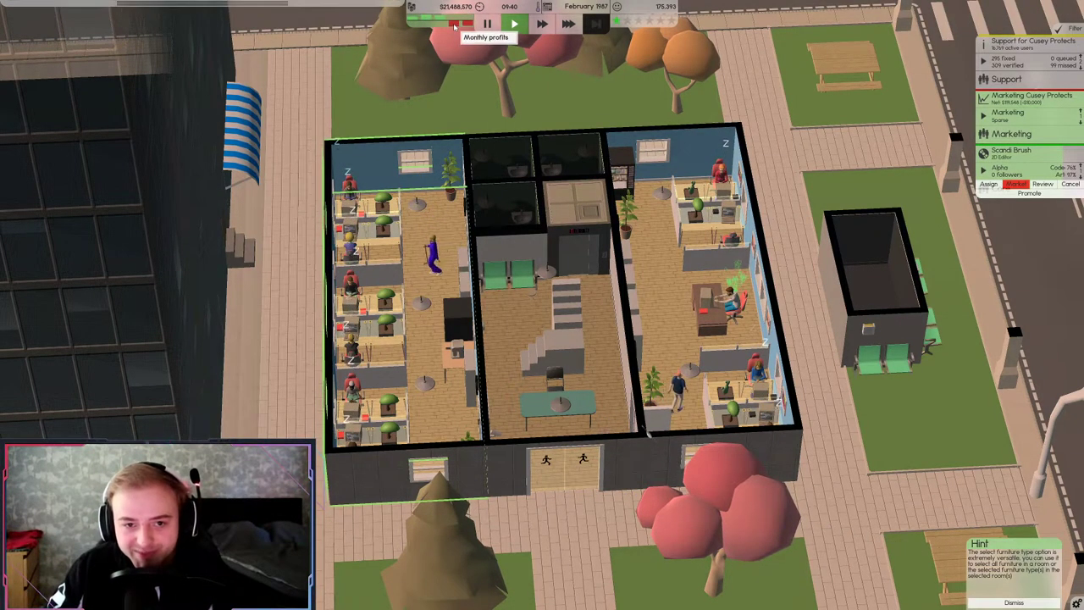
pyautogui.click(455, 25)
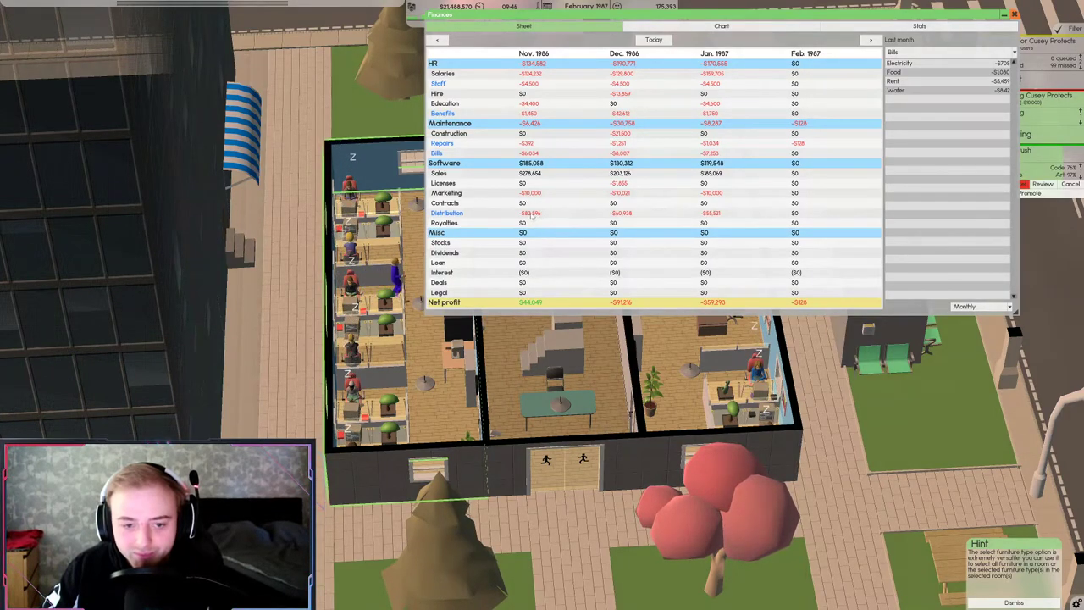
pyautogui.moveTo(720, 291)
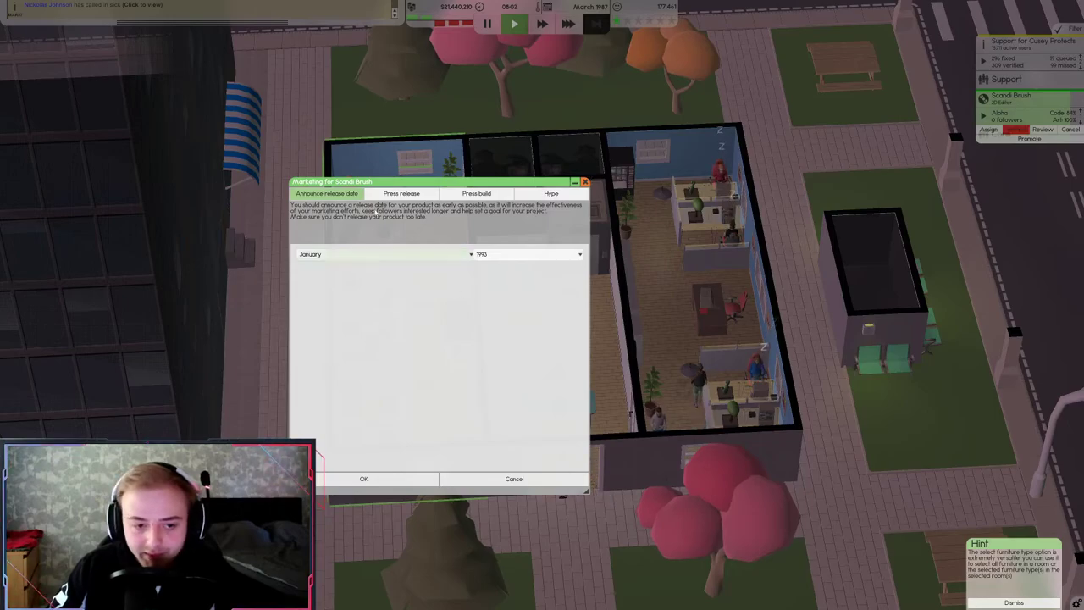
# Announce Scandi Brush's release for January 1993 and close its marketing window
pyautogui.click(579, 254)
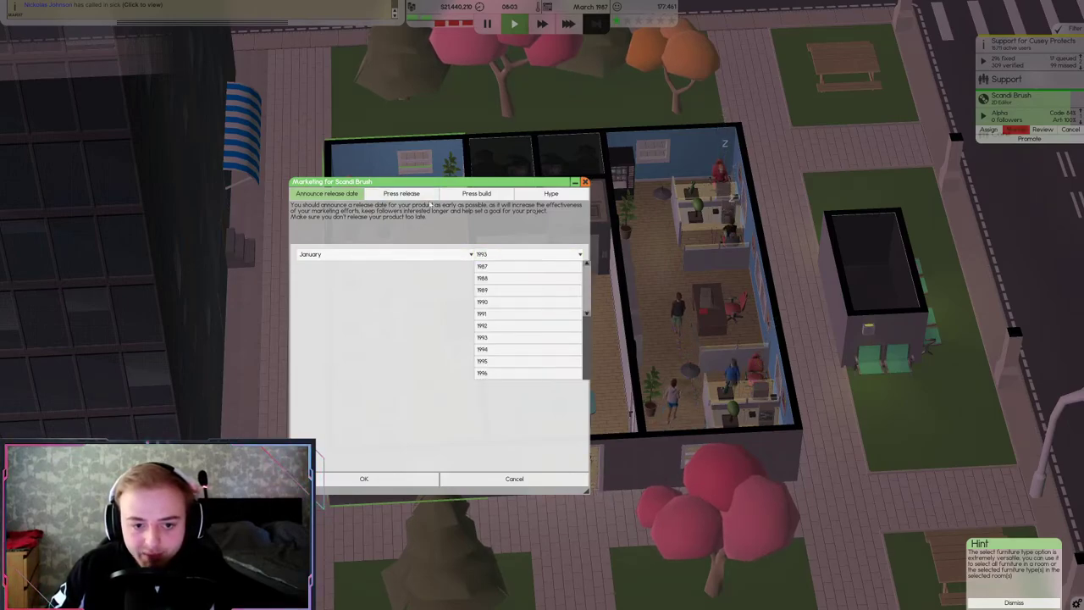
pyautogui.click(381, 254)
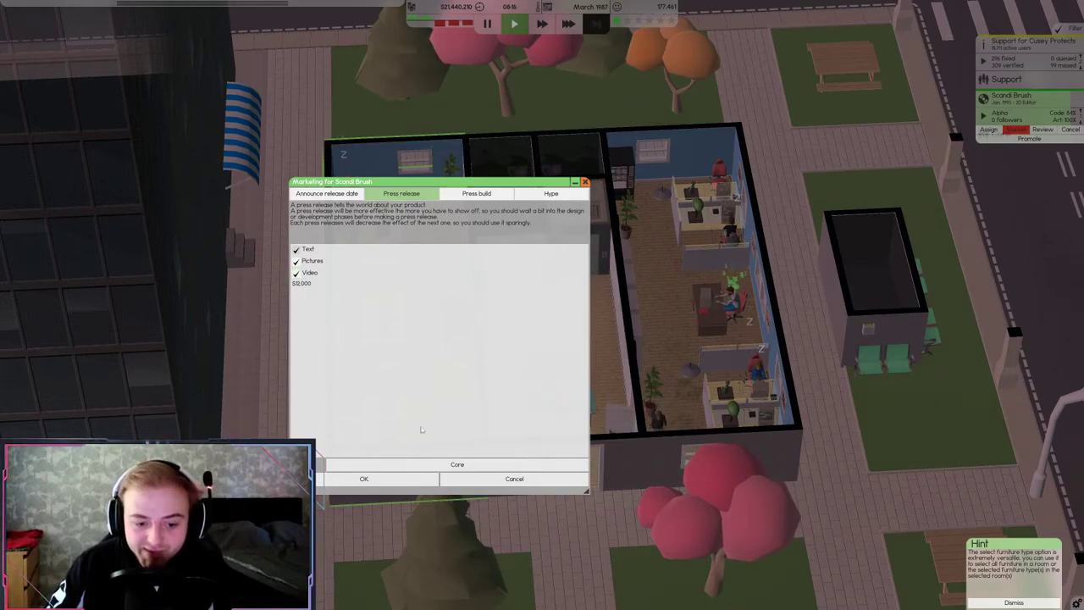
pyautogui.click(456, 464)
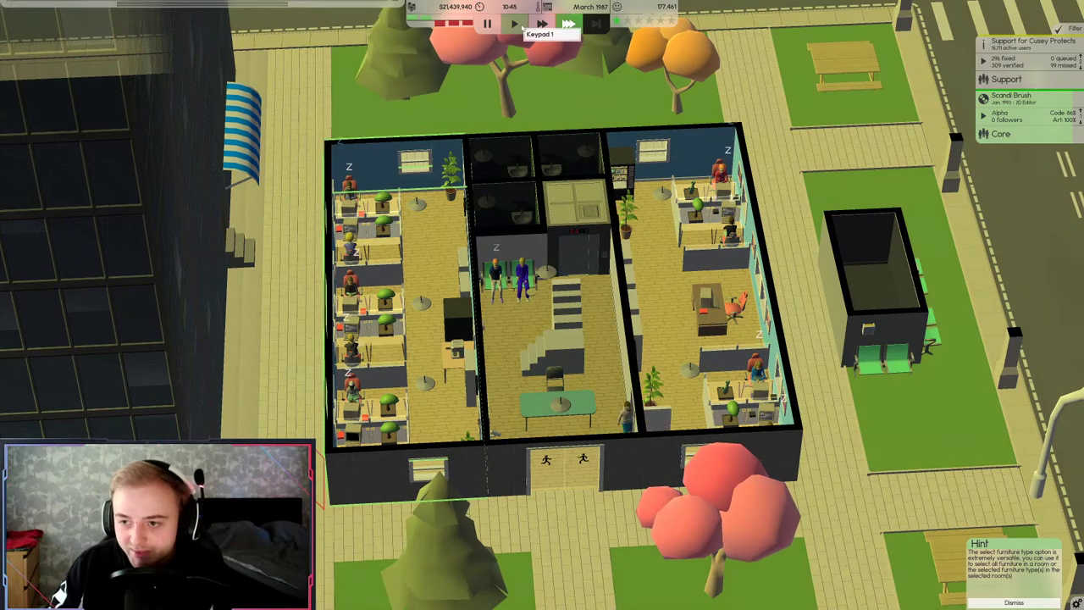
# Fast-forward to April 1987, then launch a Scandi Brush press release with pictures
pyautogui.click(515, 23)
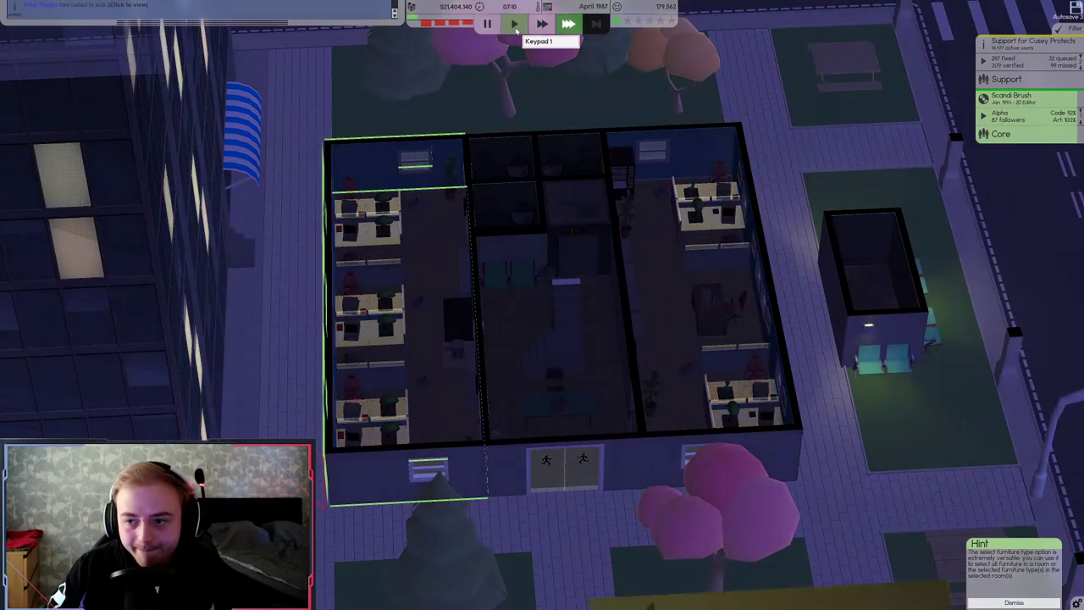
pyautogui.click(514, 24)
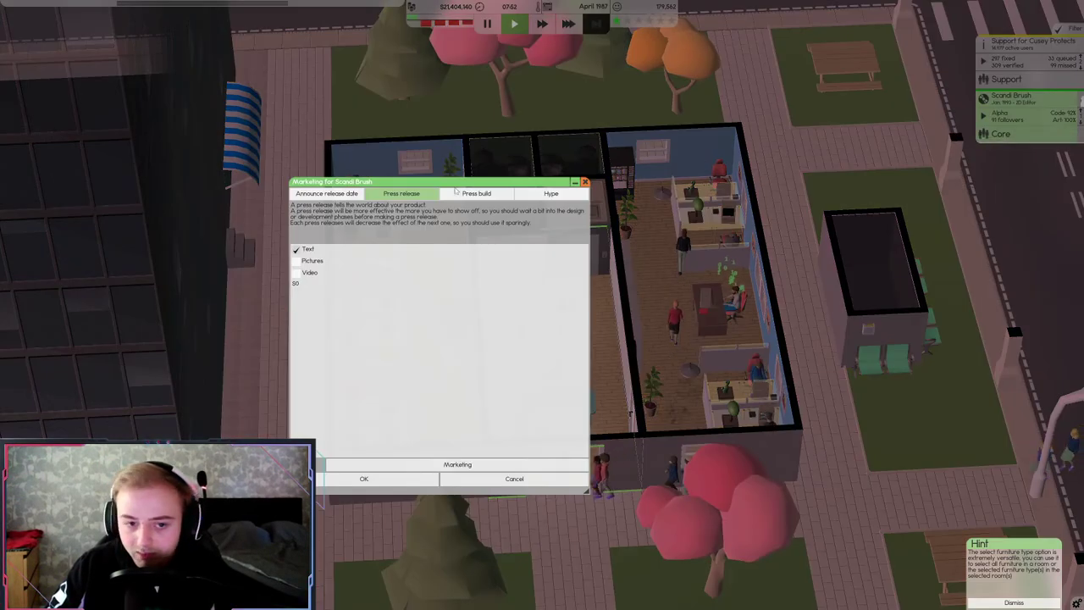
pyautogui.click(296, 260)
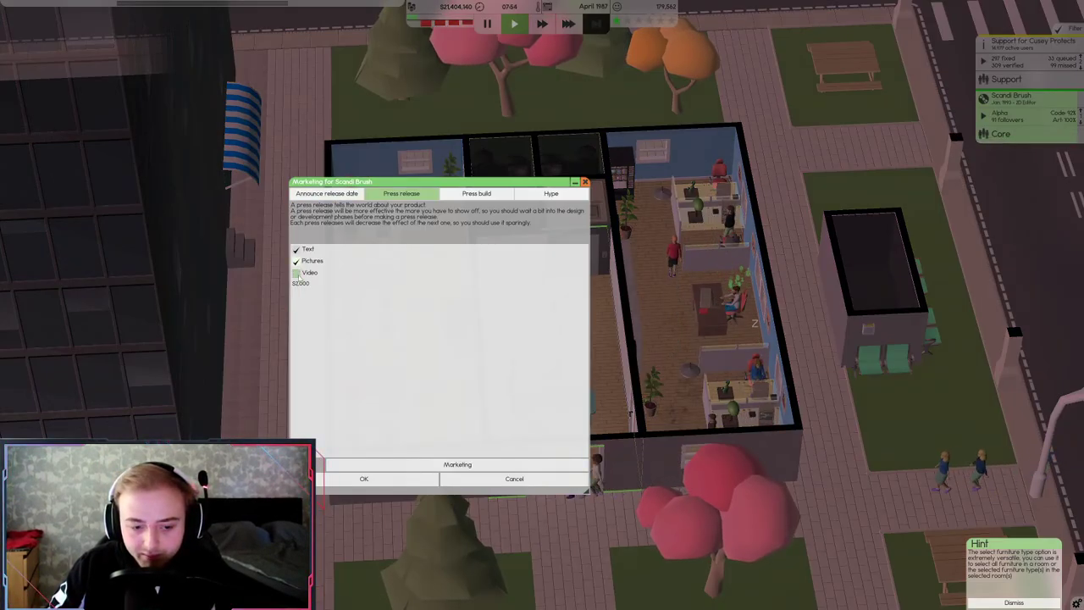
pyautogui.click(365, 479)
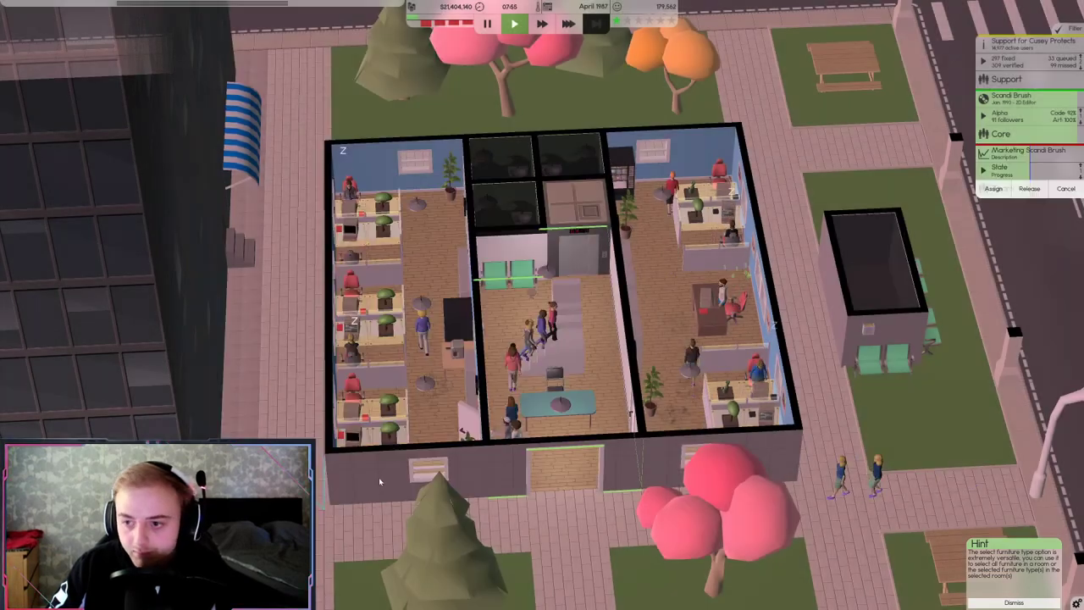